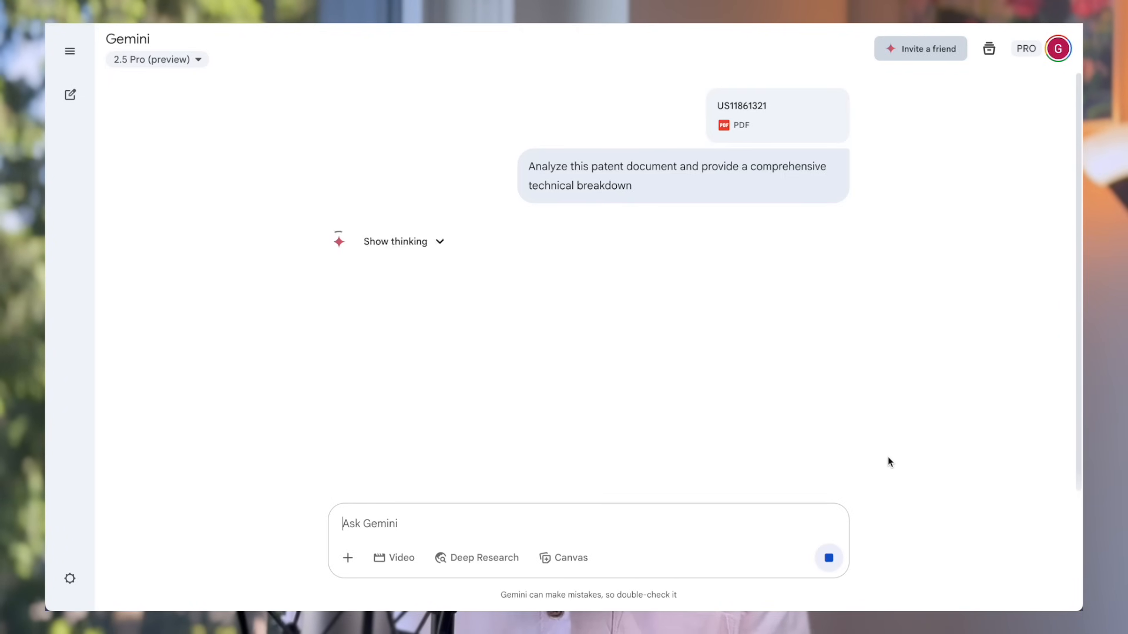
- Scroll down the SereneMind landing page preview to reach its pricing plans
{"action": "scroll", "scroll_direction": "down", "scroll_amount": 3}
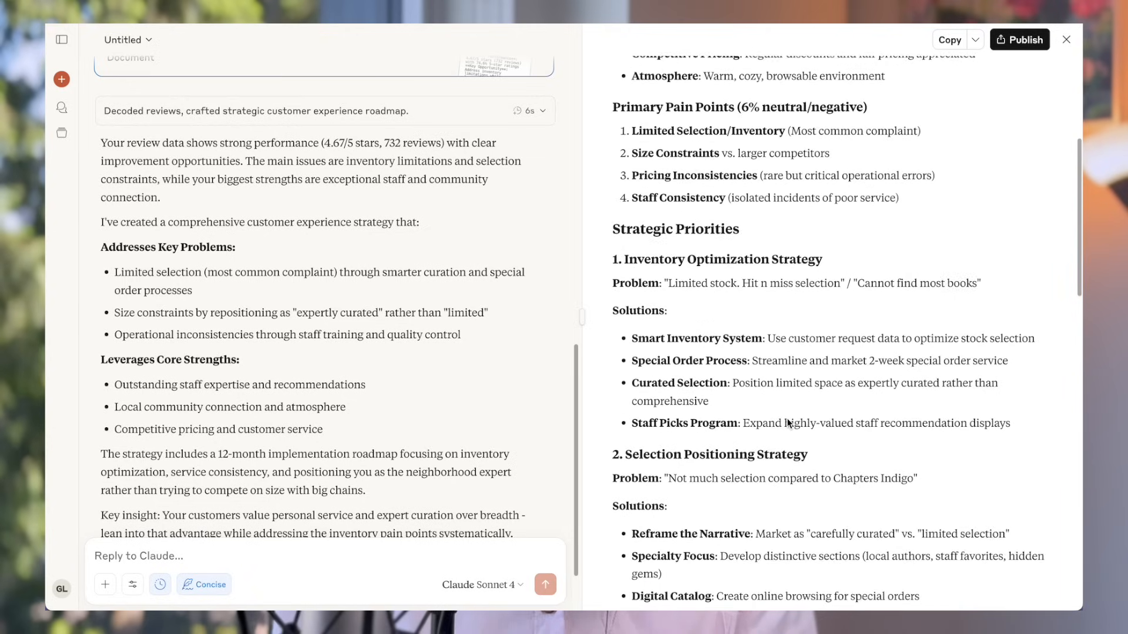
{"action": "scroll", "scroll_direction": "down", "scroll_amount": 3}
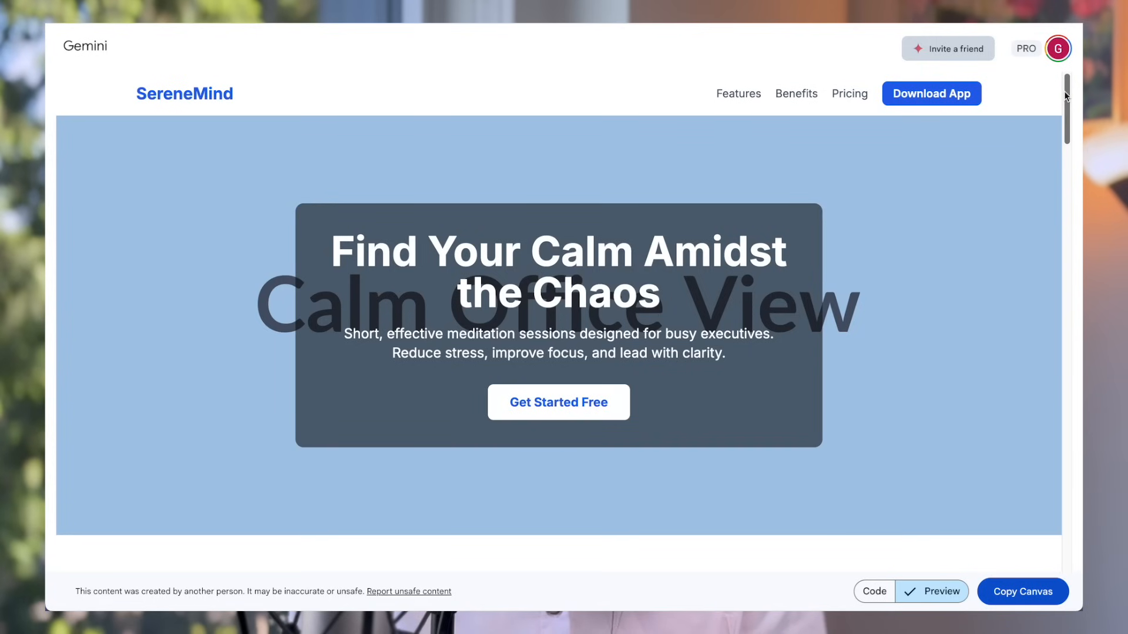
{"action": "scroll", "scroll_direction": "down", "scroll_amount": 3}
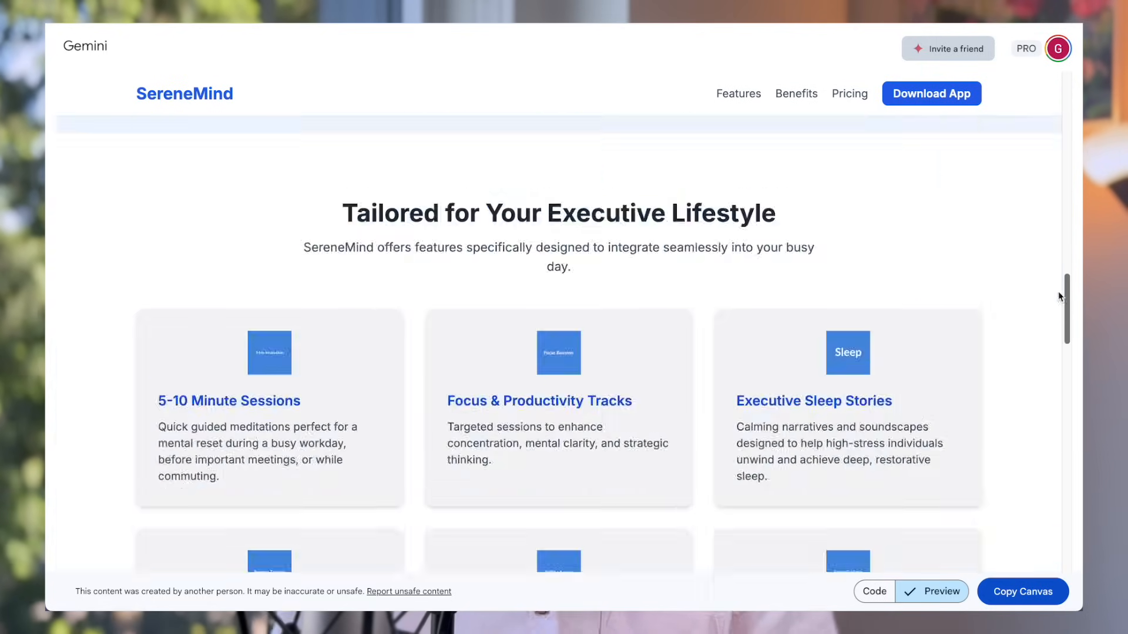
- Try the free plan's Start Free action, then dismiss the download popup
{"action": "left_click", "coordinate": [930, 94]}
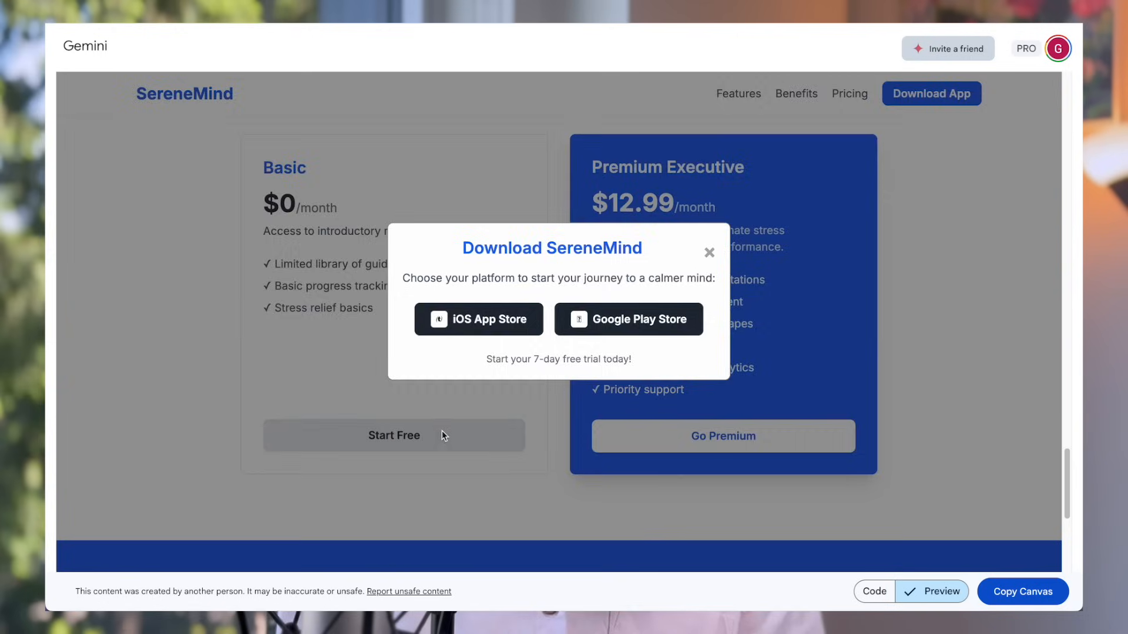
{"action": "left_click", "coordinate": [709, 253]}
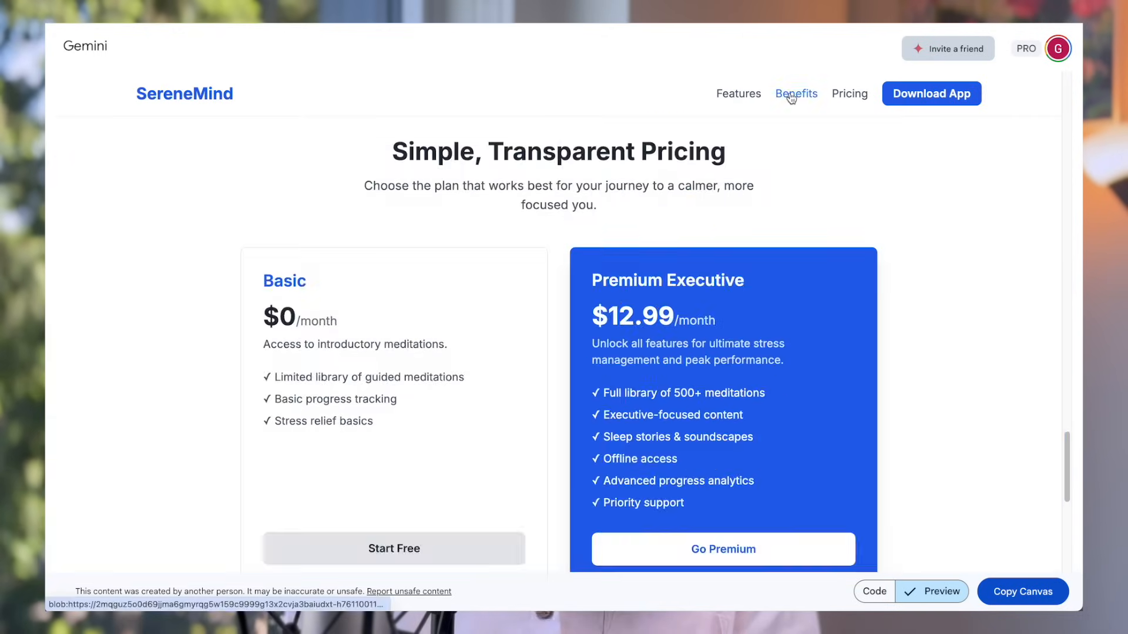
{"action": "scroll", "scroll_direction": "up", "scroll_amount": 3}
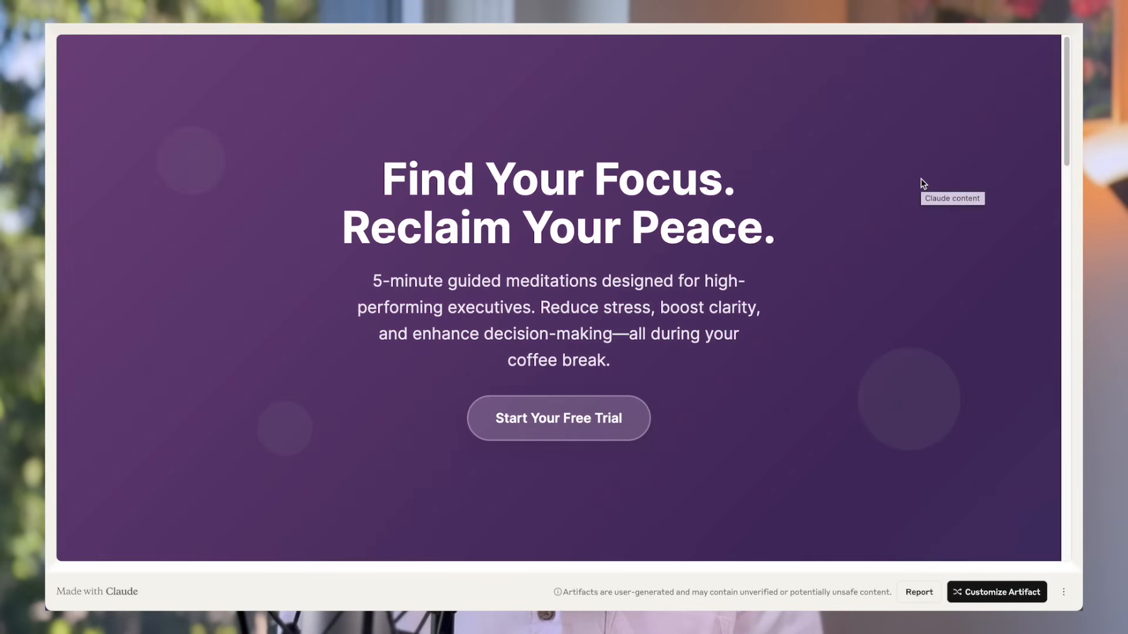
- Scroll the MindFlow landing page down to its executive benefits section
{"action": "scroll", "scroll_direction": "down", "scroll_amount": 3}
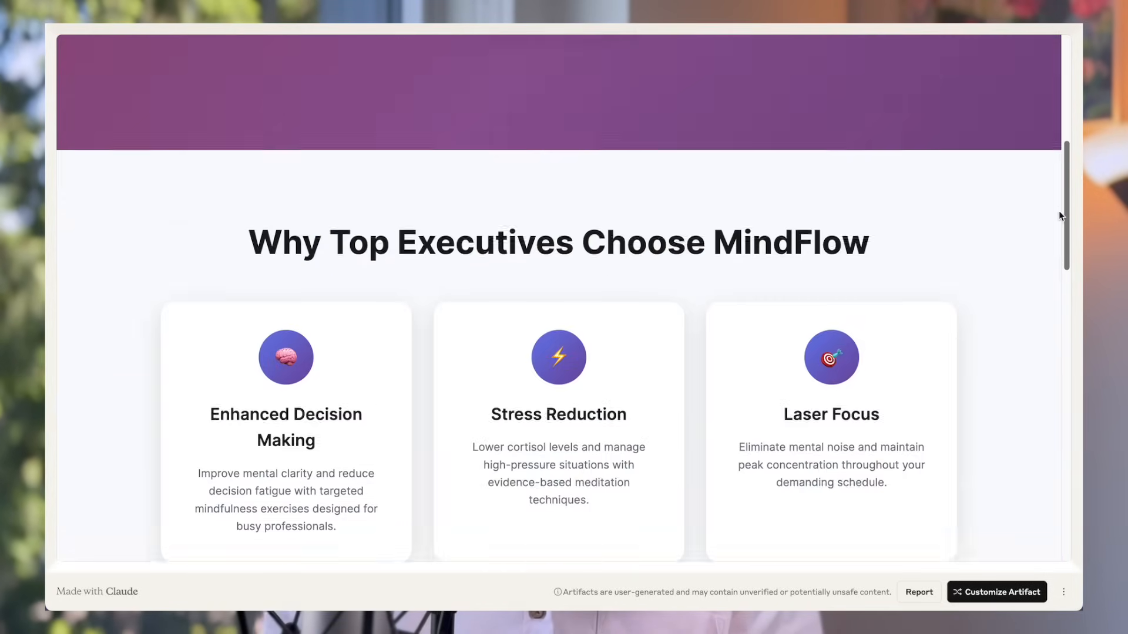
{"action": "scroll", "scroll_direction": "down", "scroll_amount": 3}
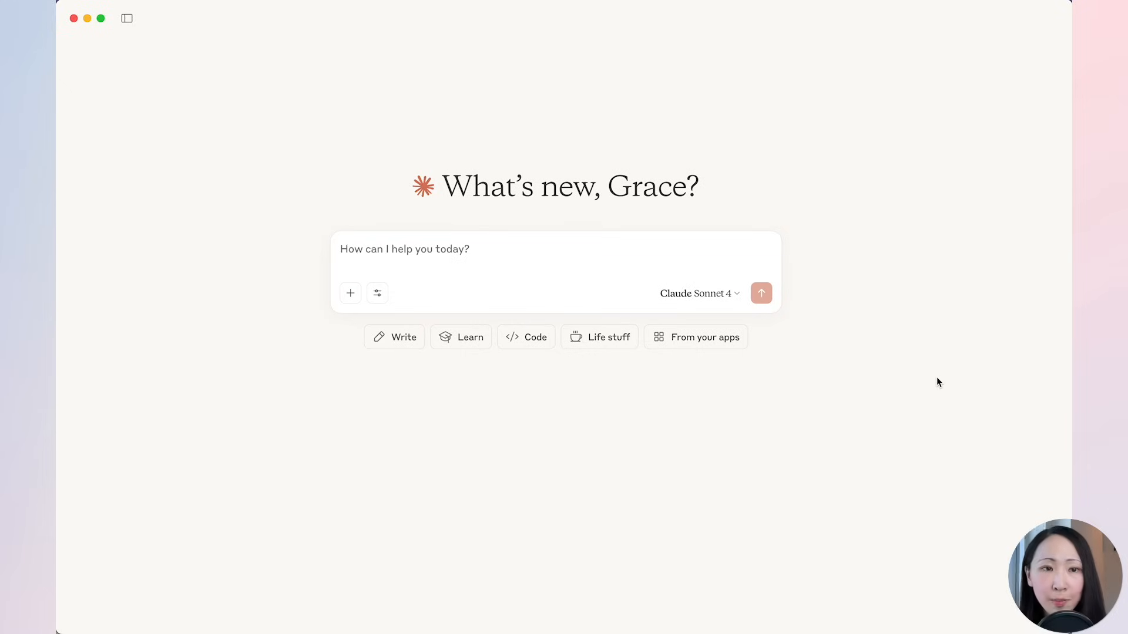
{"action": "mouse_move", "coordinate": [72, 50]}
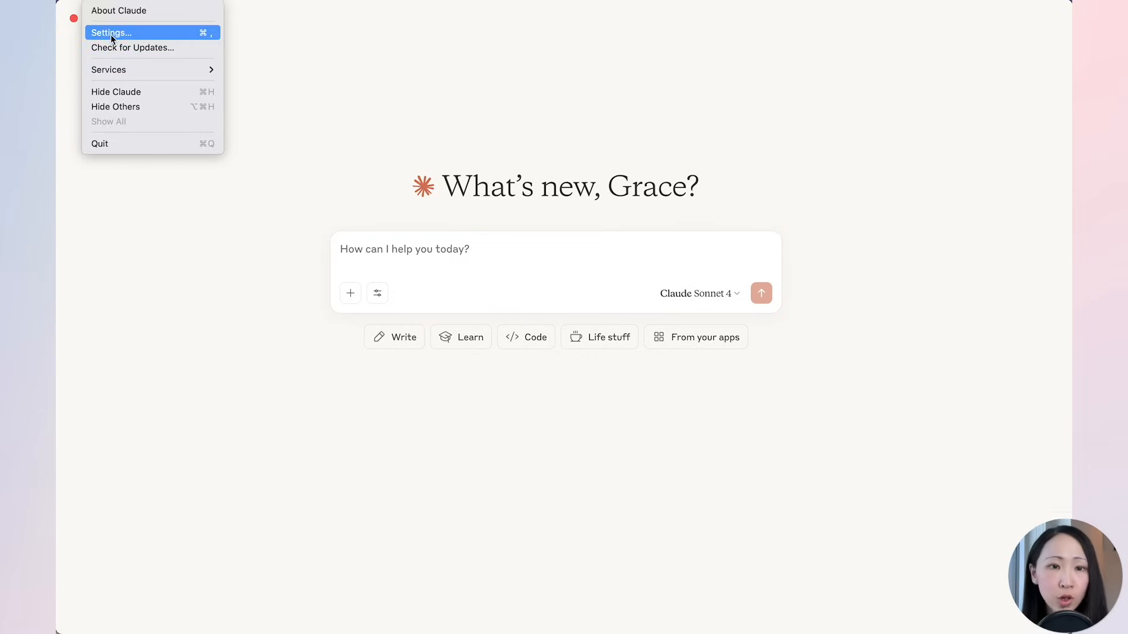
{"action": "left_click", "coordinate": [111, 33]}
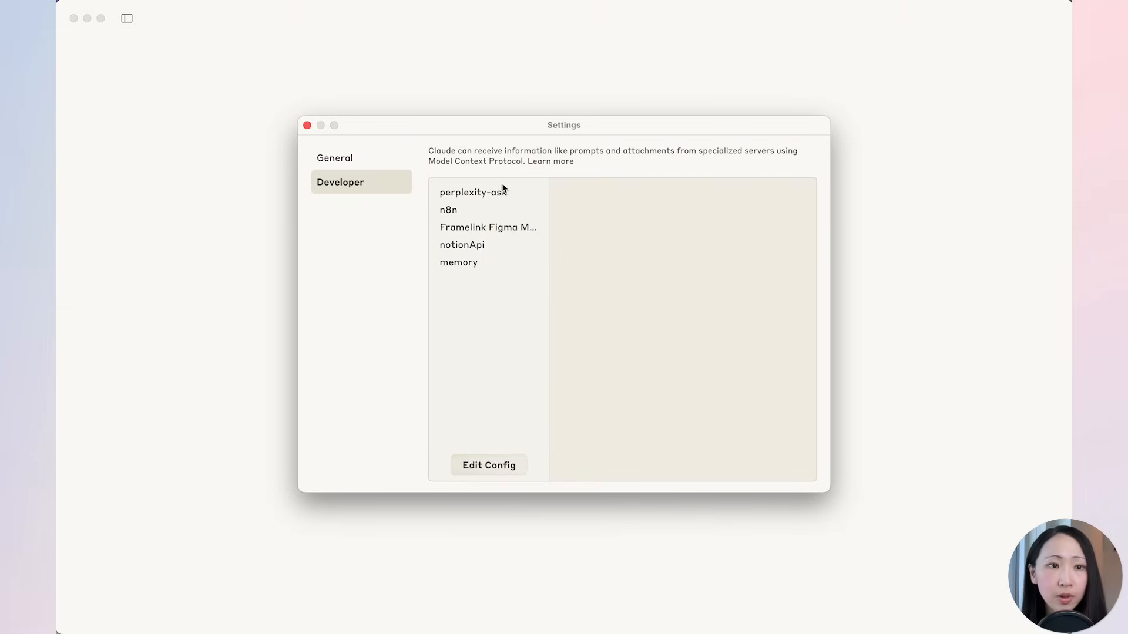
{"action": "left_click", "coordinate": [458, 262]}
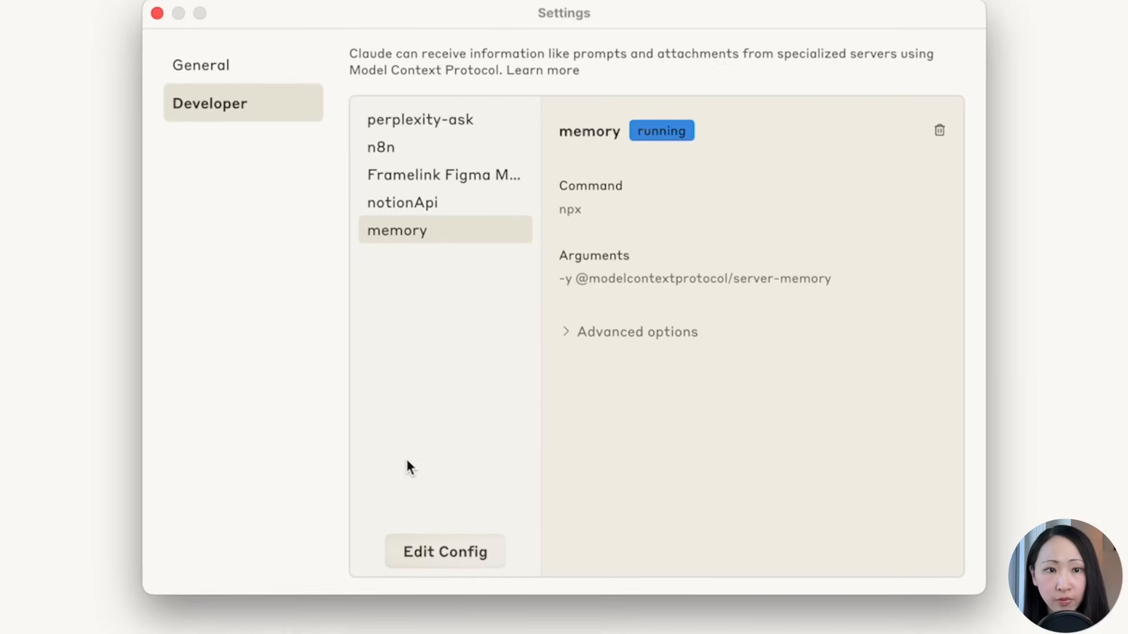
{"action": "left_click", "coordinate": [444, 553]}
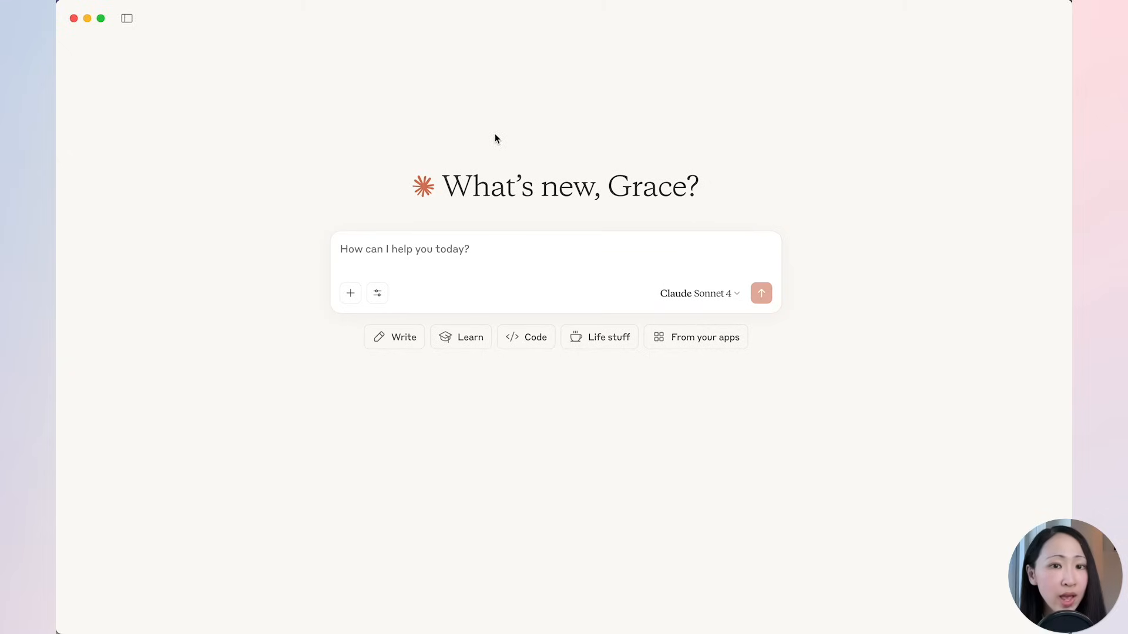
- Open the HSBC Annual Report 2024 PDF in Acrobat and view its cover page
{"action": "left_click", "coordinate": [377, 293]}
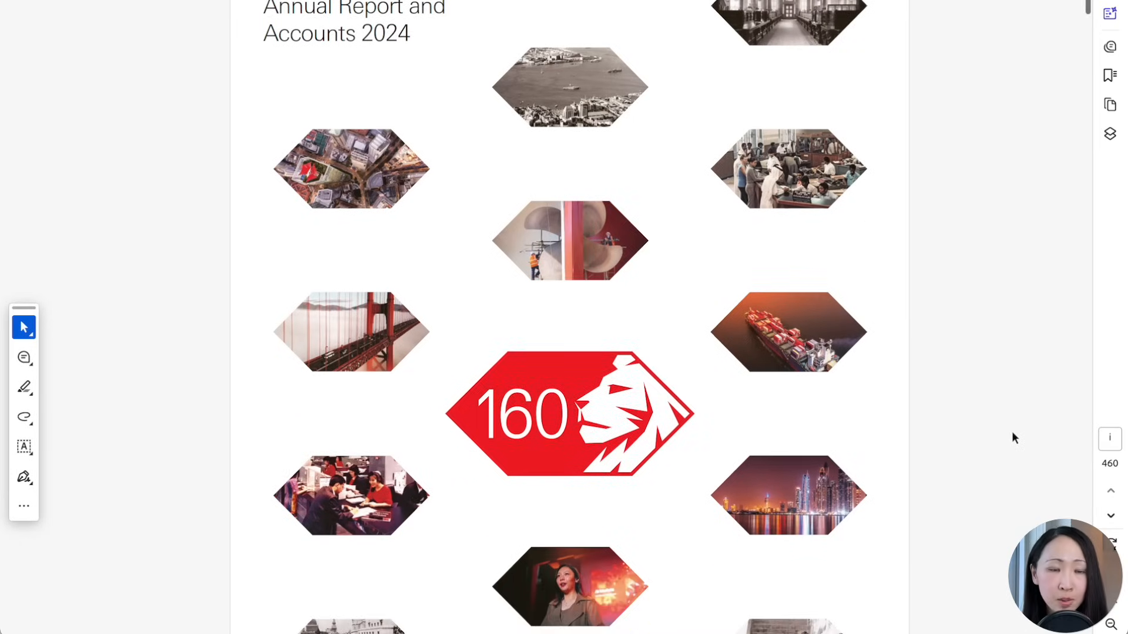
{"action": "scroll", "scroll_direction": "up", "scroll_amount": 3}
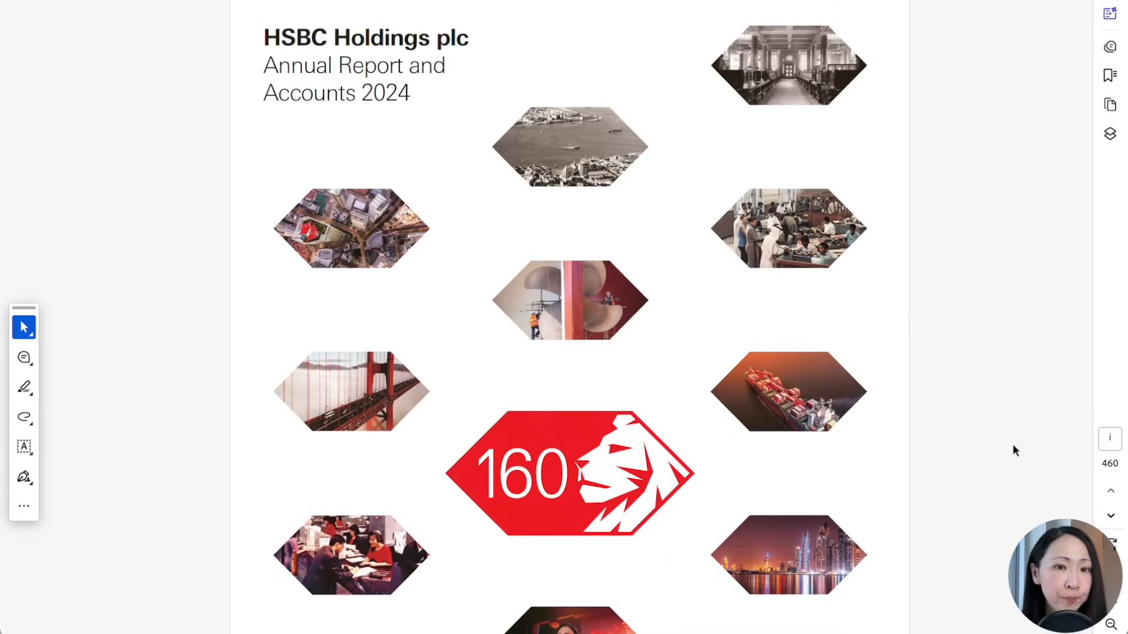
{"action": "scroll", "scroll_direction": "down", "scroll_amount": 3}
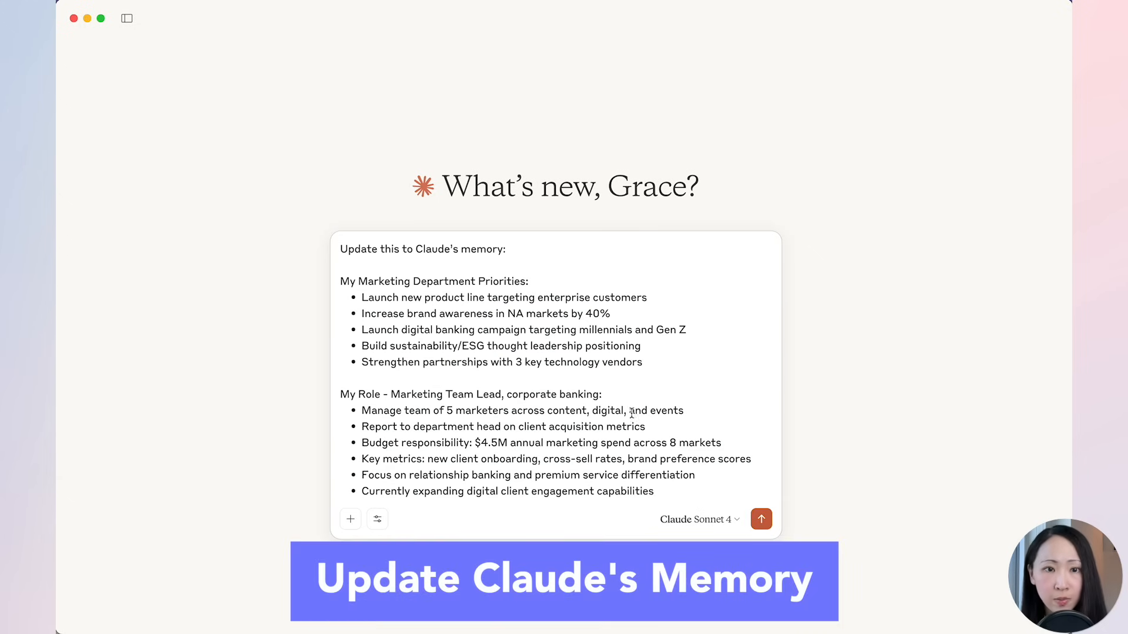
- Place the memory-update request with marketing priorities into Claude's prompt box
{"action": "left_click", "coordinate": [760, 518]}
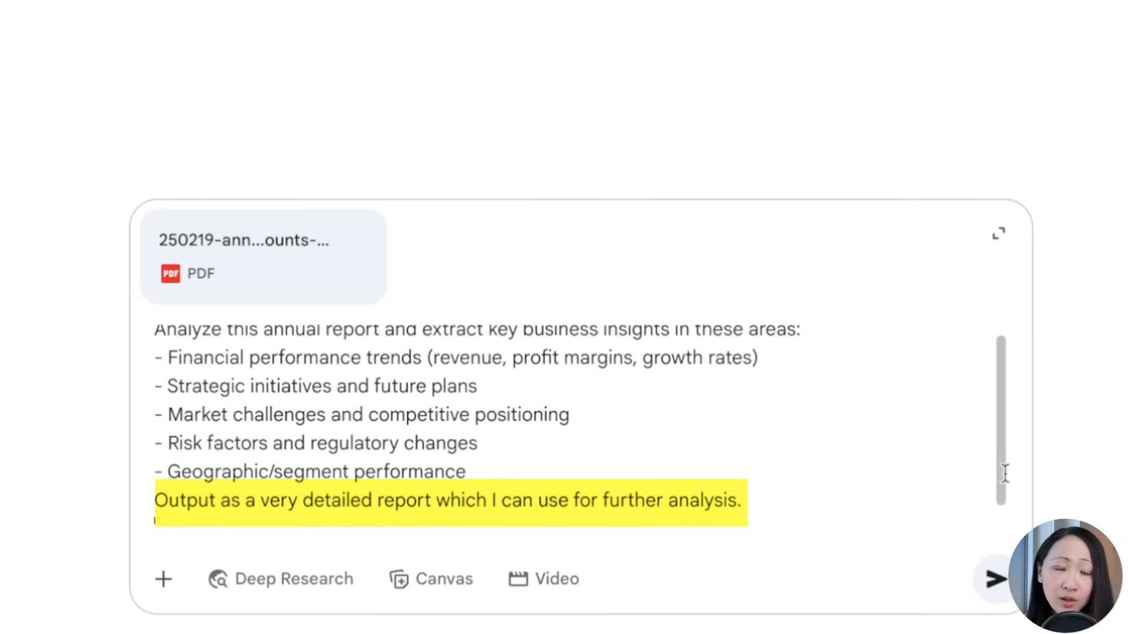
- Submit the HSBC annual report analysis request and read through Gemini's detailed response
{"action": "left_click", "coordinate": [994, 578]}
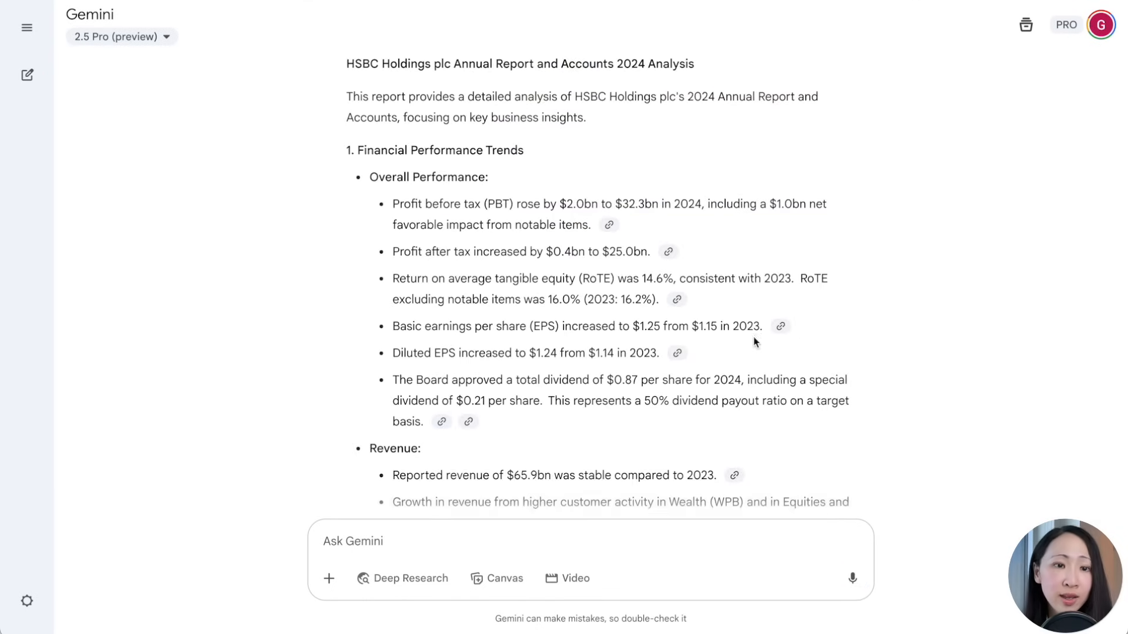
{"action": "scroll", "scroll_direction": "down", "scroll_amount": 3}
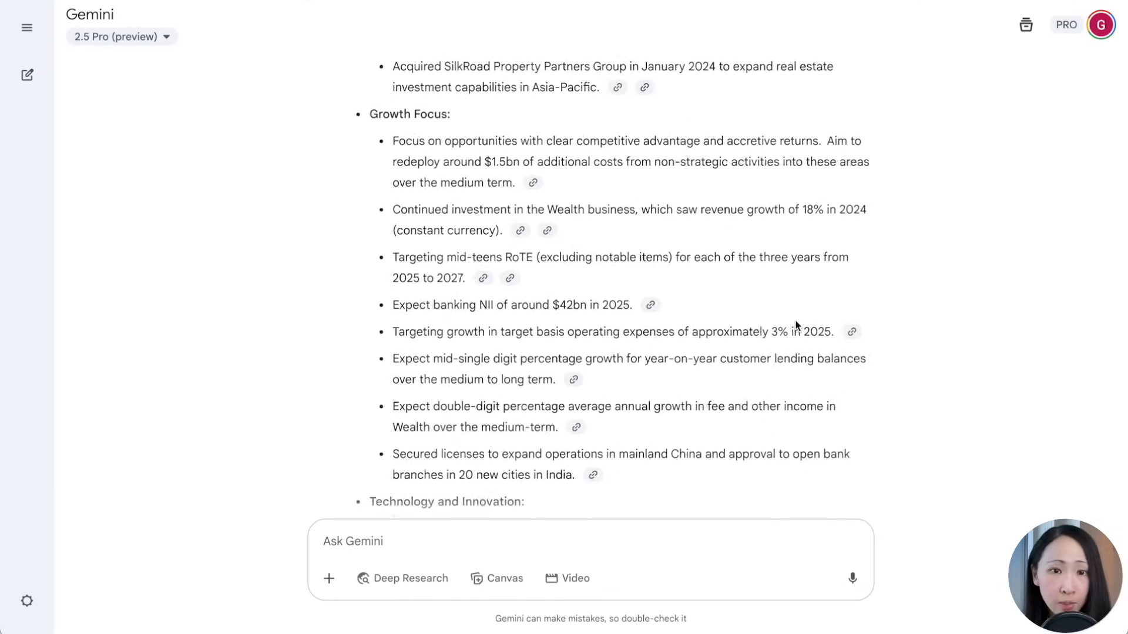
{"action": "scroll", "scroll_direction": "down", "scroll_amount": 3}
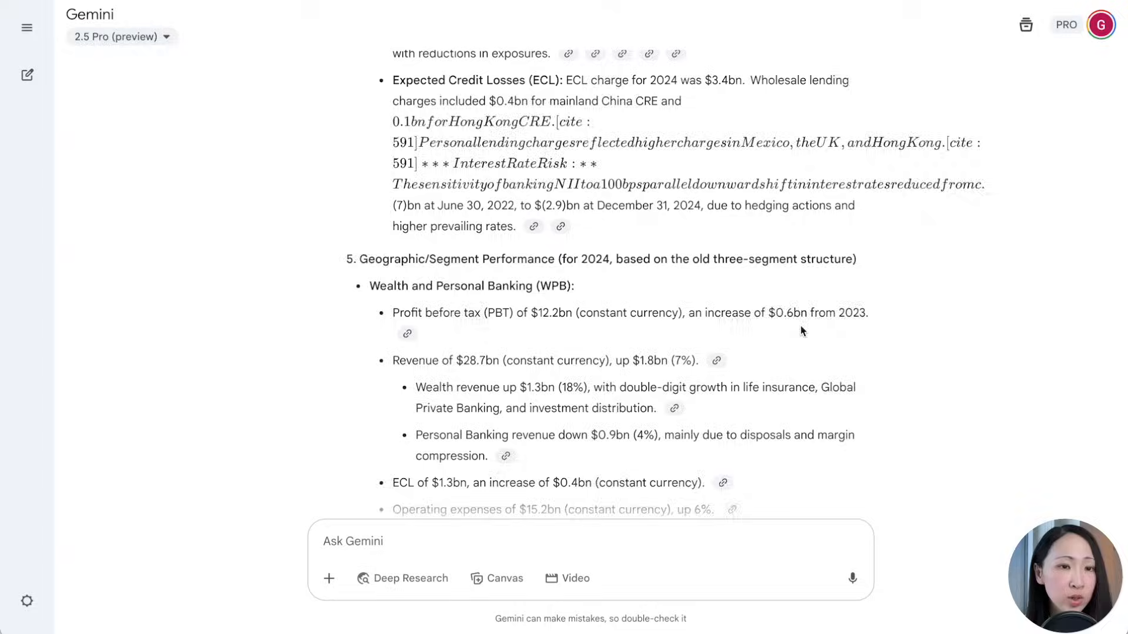
{"action": "scroll", "scroll_direction": "down", "scroll_amount": 3}
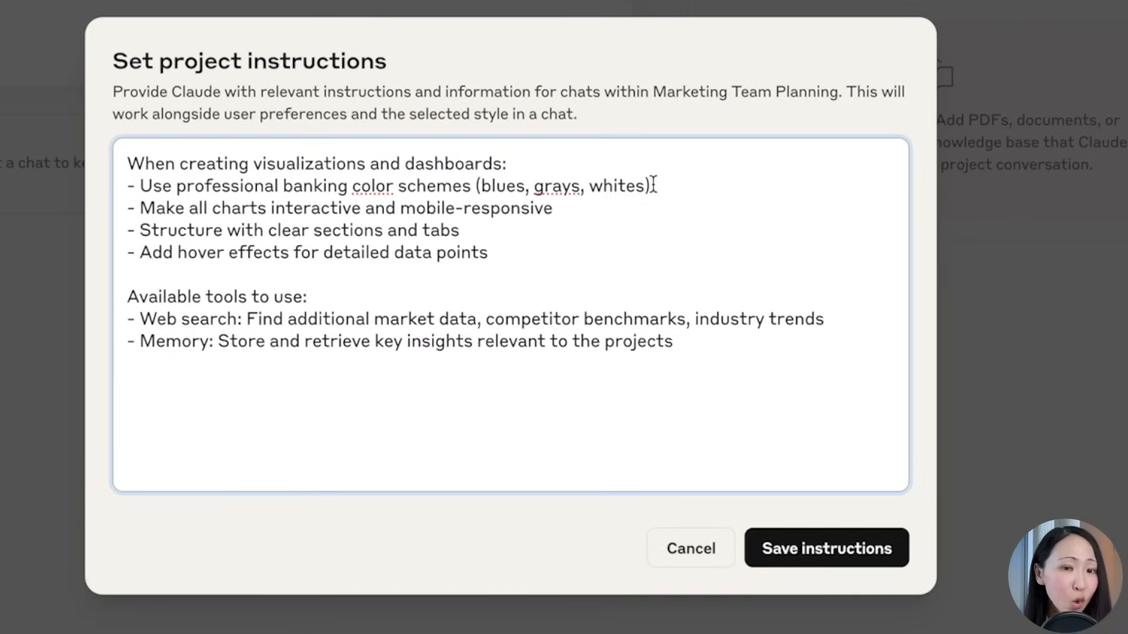
{"action": "mouse_move", "coordinate": [363, 399]}
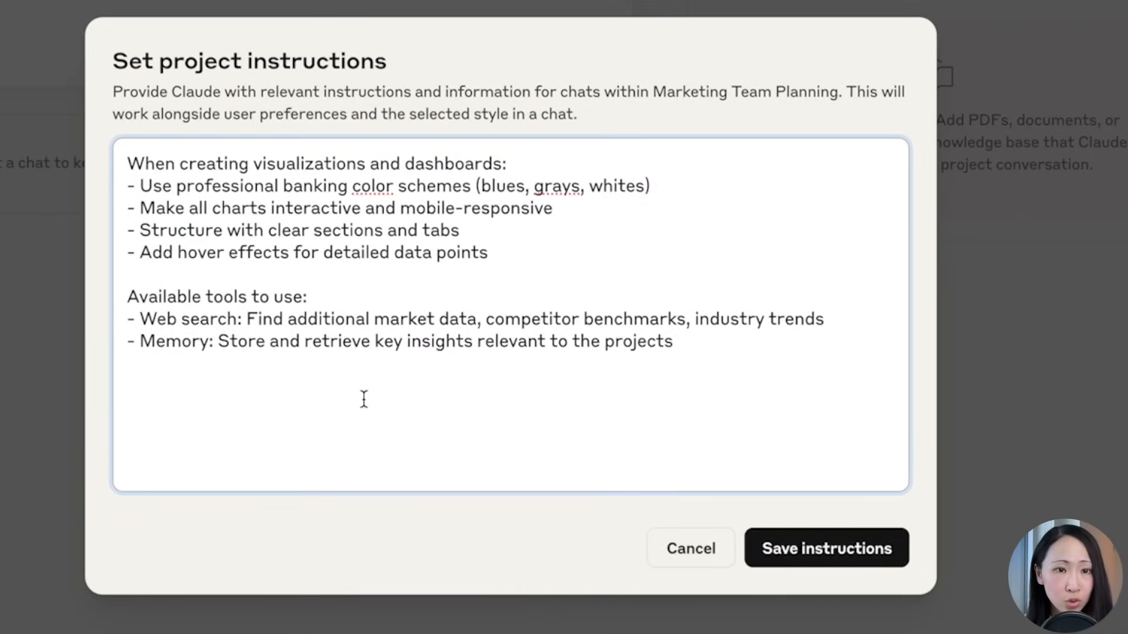
{"action": "mouse_move", "coordinate": [442, 355]}
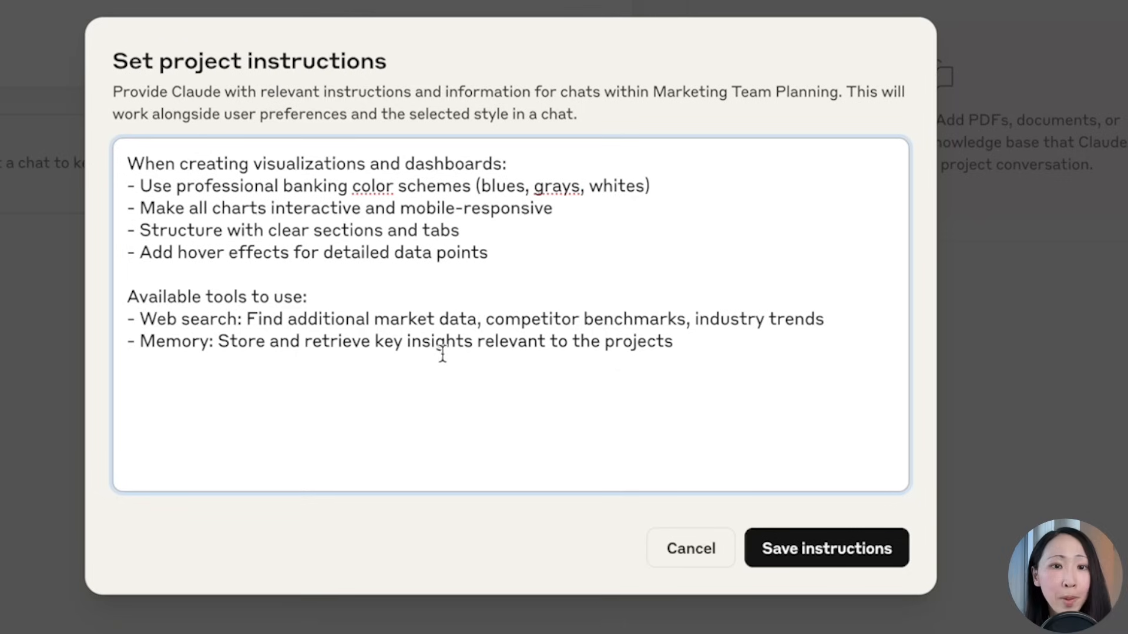
- Save the Marketing Team Planning project instructions for banking-styled dashboards
{"action": "left_click", "coordinate": [824, 548]}
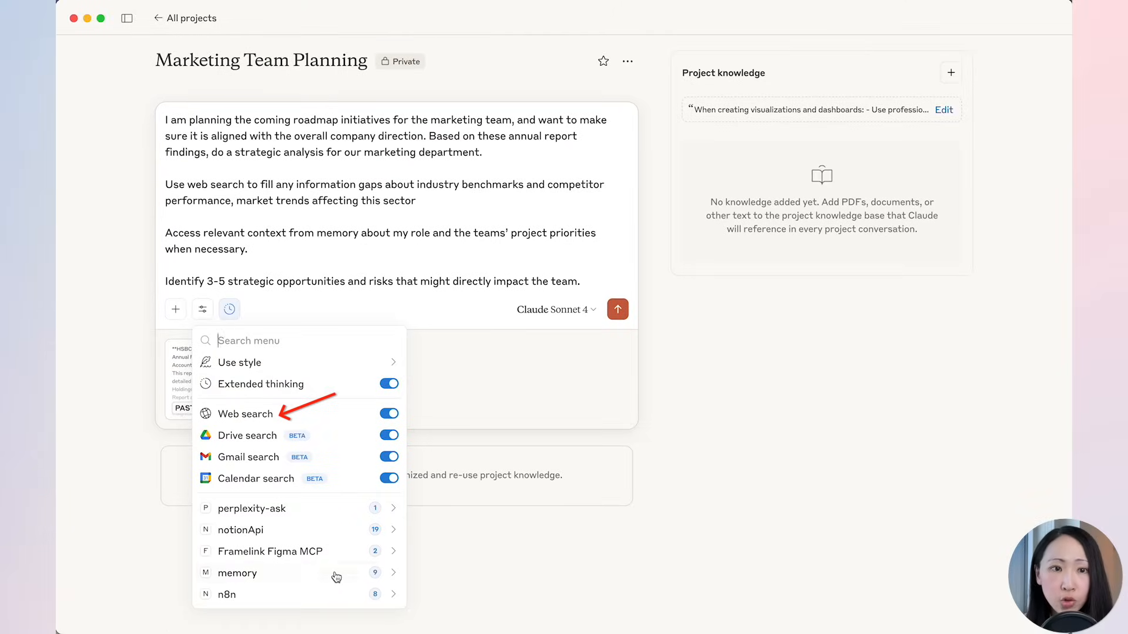
{"action": "mouse_move", "coordinate": [714, 463]}
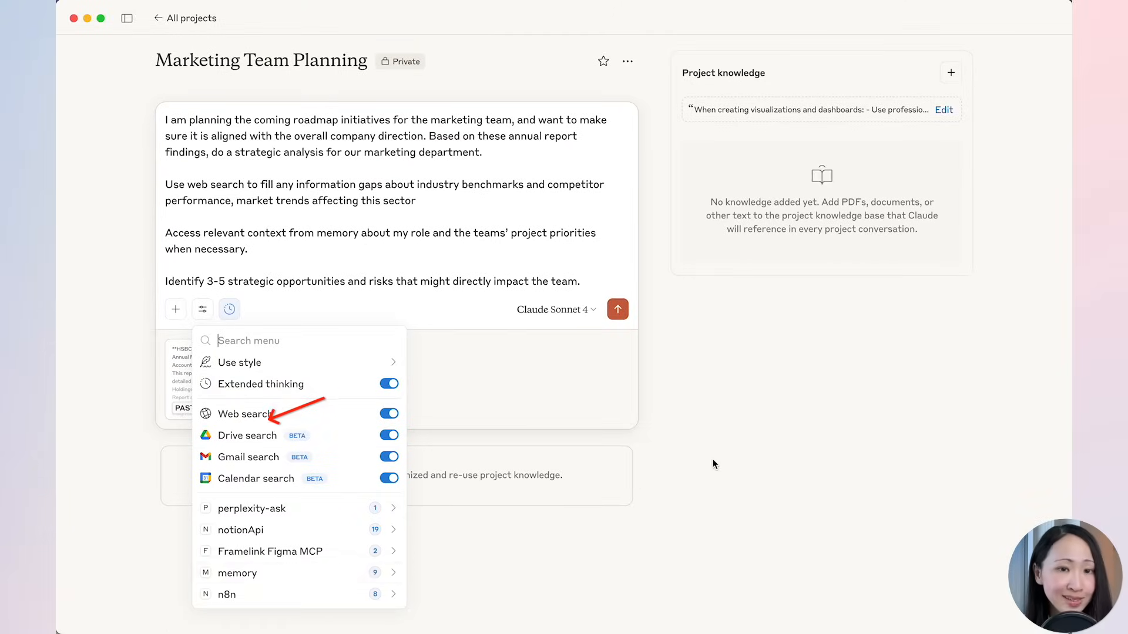
- Send the strategic analysis request and read the HSBC marketing analysis with opportunities, risks and benchmarks
{"action": "left_click", "coordinate": [616, 309]}
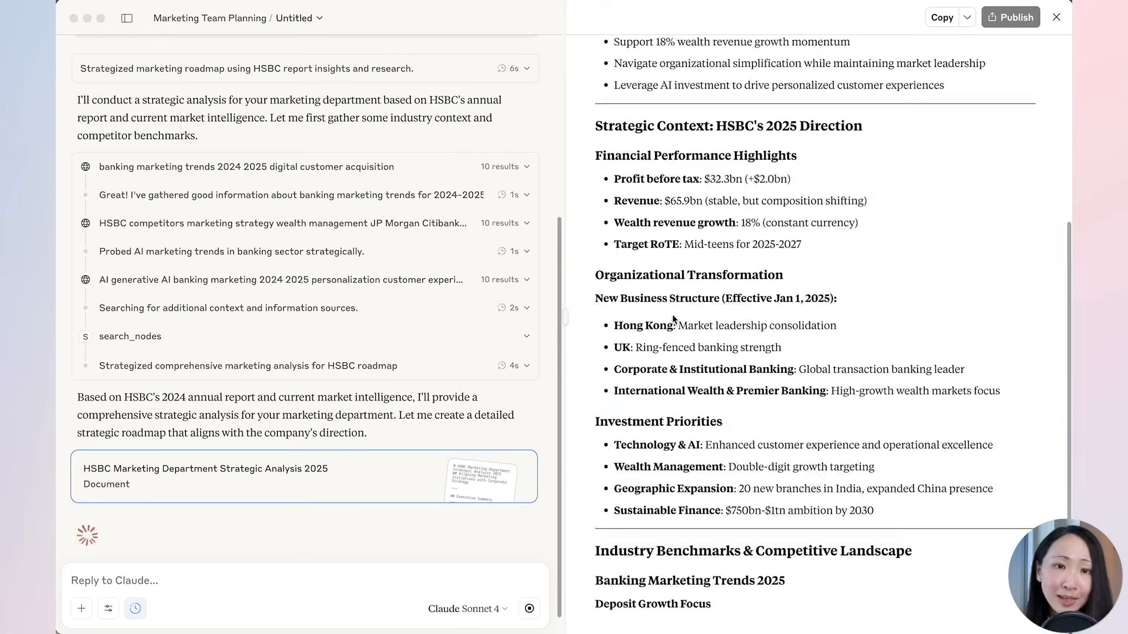
{"action": "scroll", "scroll_direction": "down", "scroll_amount": 3}
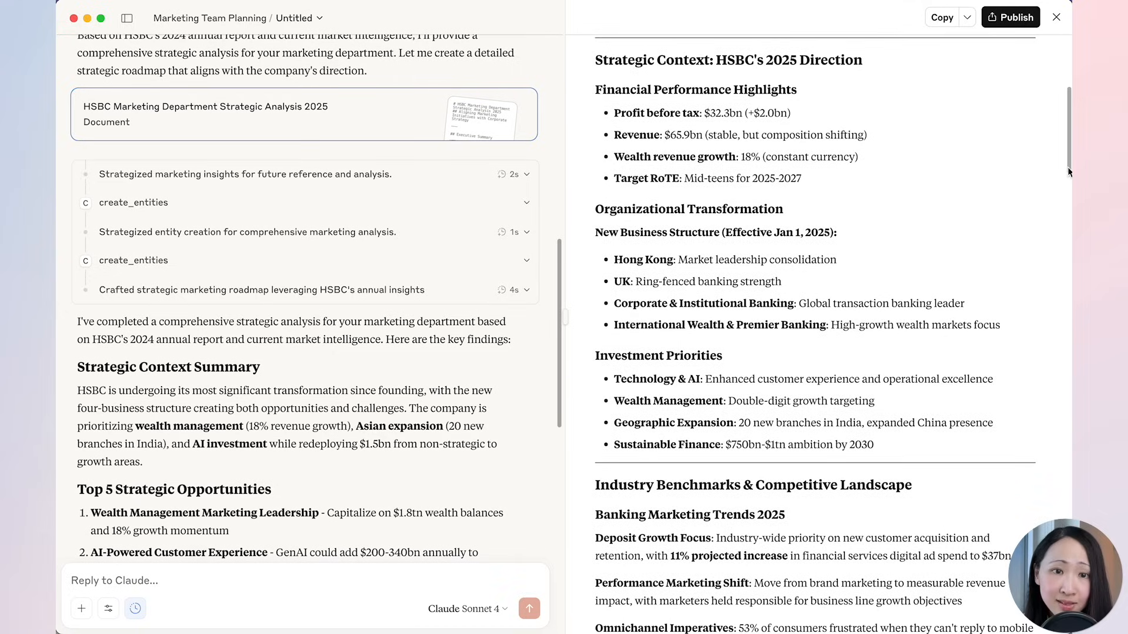
{"action": "scroll", "scroll_direction": "down", "scroll_amount": 3}
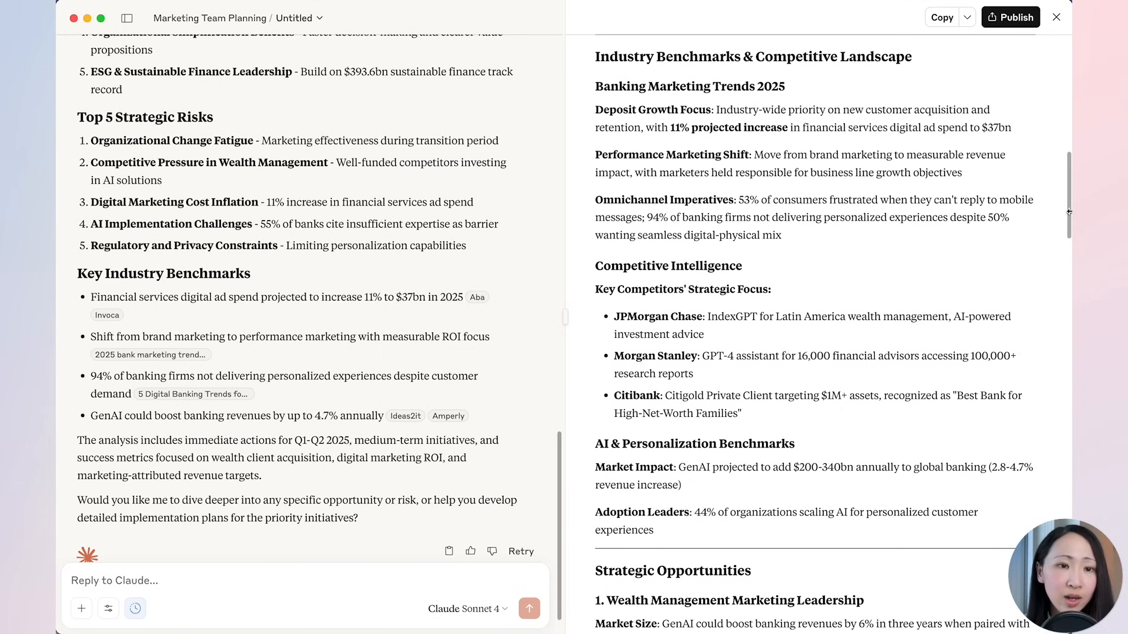
{"action": "scroll", "scroll_direction": "down", "scroll_amount": 3}
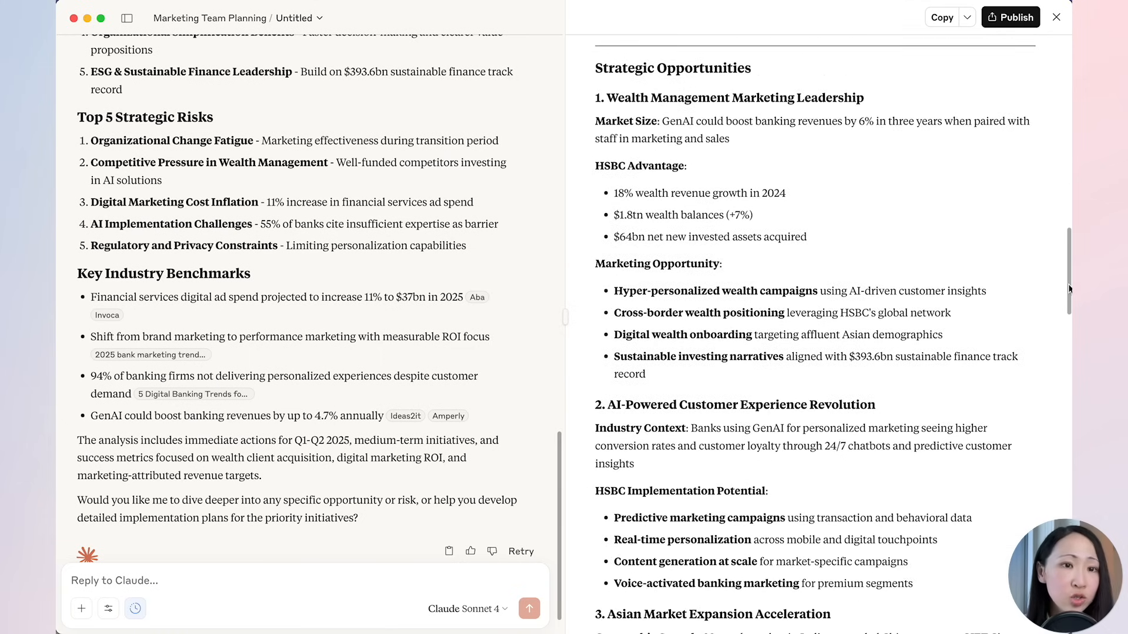
{"action": "scroll", "scroll_direction": "down", "scroll_amount": 3}
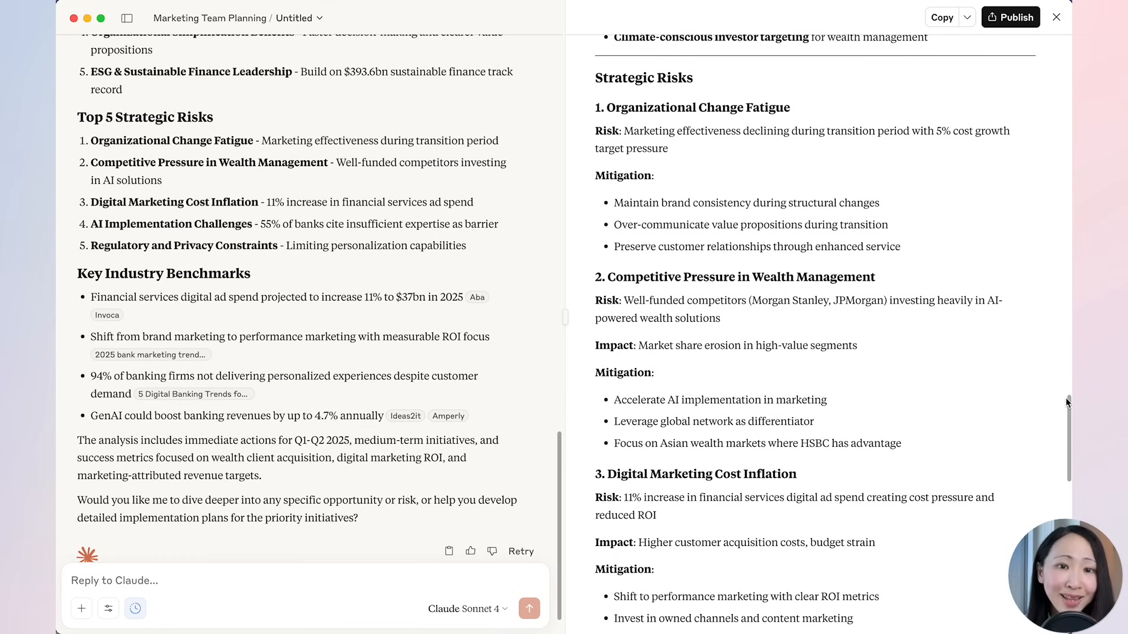
{"action": "scroll", "scroll_direction": "down", "scroll_amount": 3}
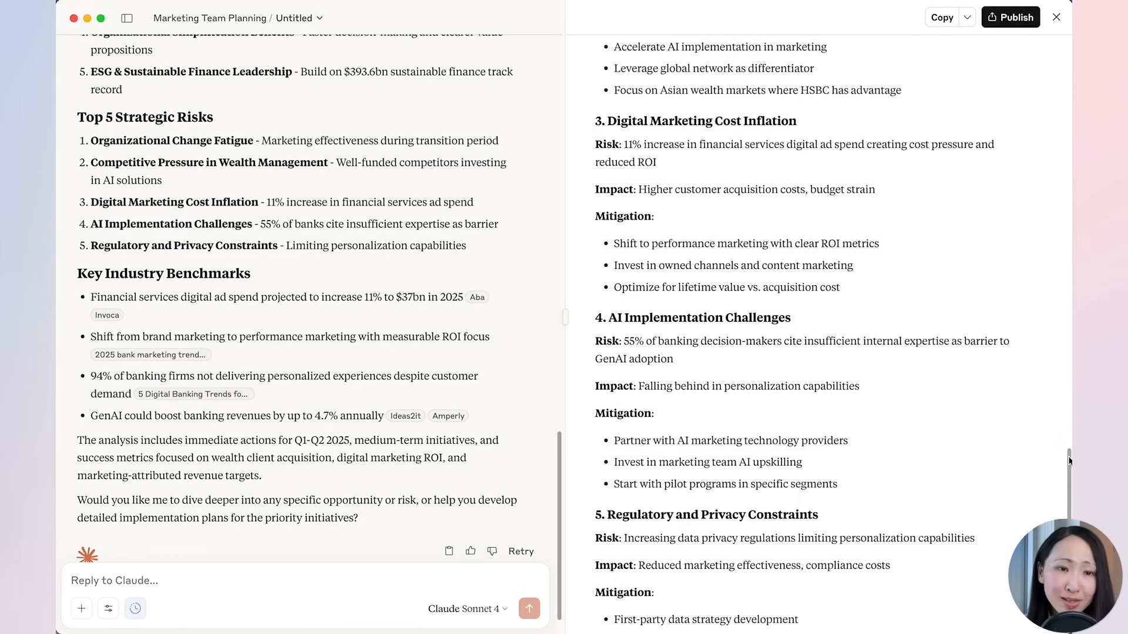
{"action": "scroll", "scroll_direction": "down", "scroll_amount": 3}
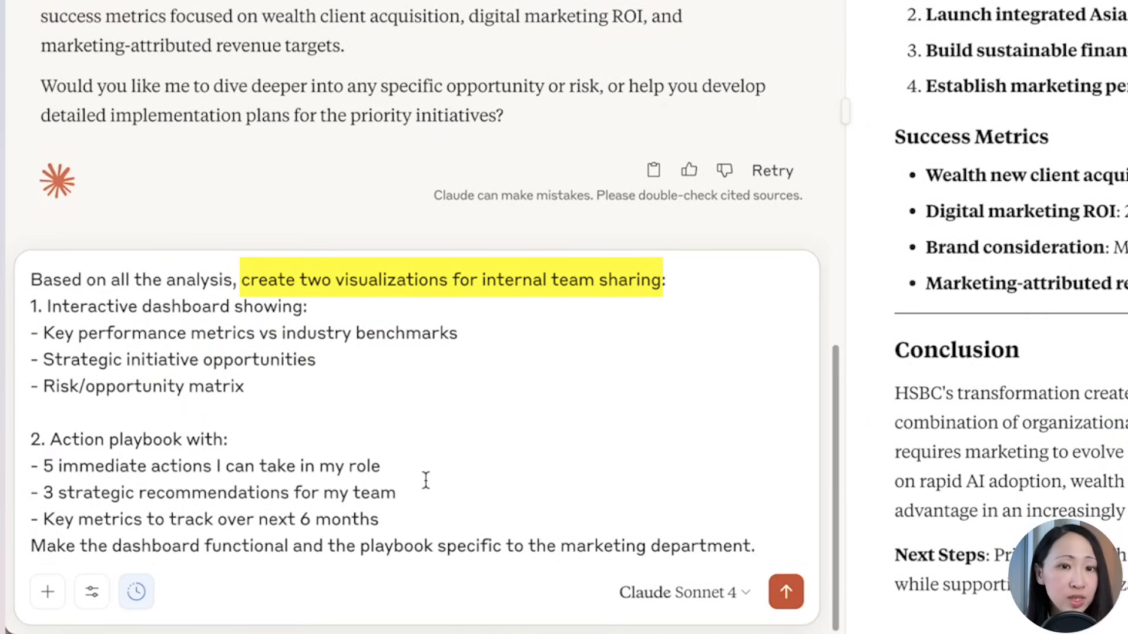
- Send the dashboard and playbook request, then view Strategic Initiatives and the Risk/Opportunity Matrix
{"action": "left_click", "coordinate": [785, 592]}
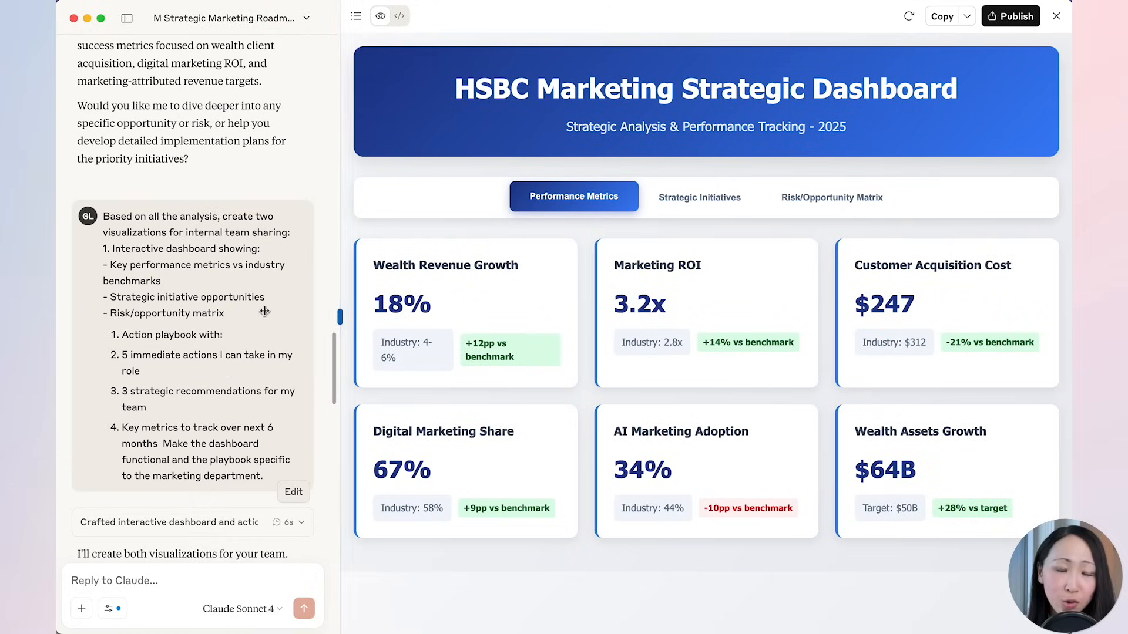
{"action": "mouse_move", "coordinate": [906, 152]}
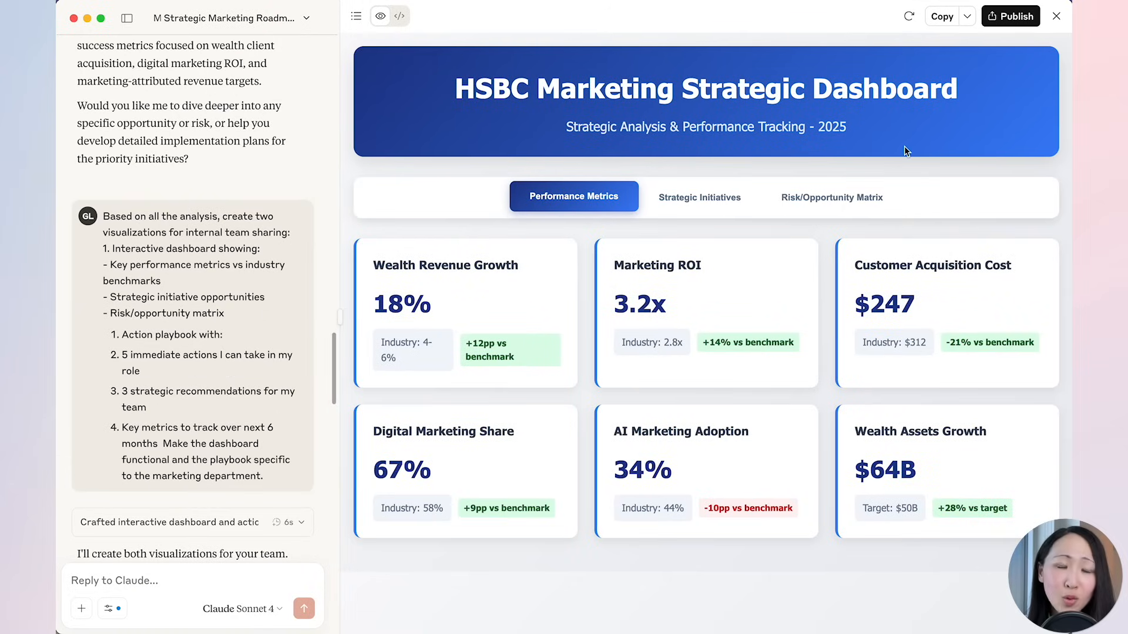
{"action": "mouse_move", "coordinate": [504, 352]}
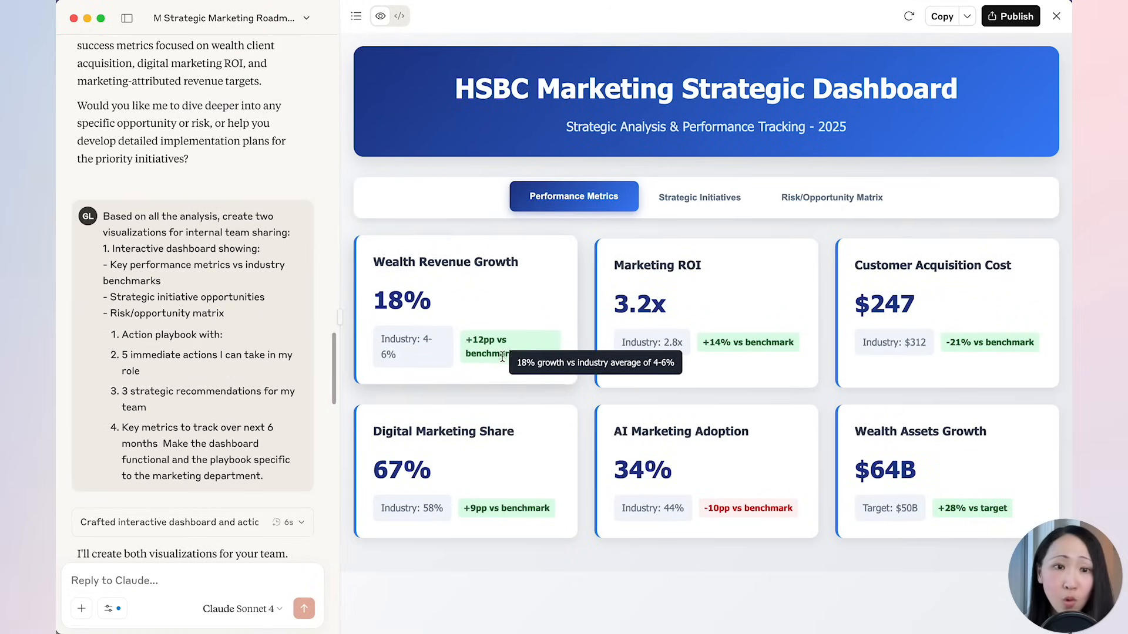
{"action": "mouse_move", "coordinate": [313, 578]}
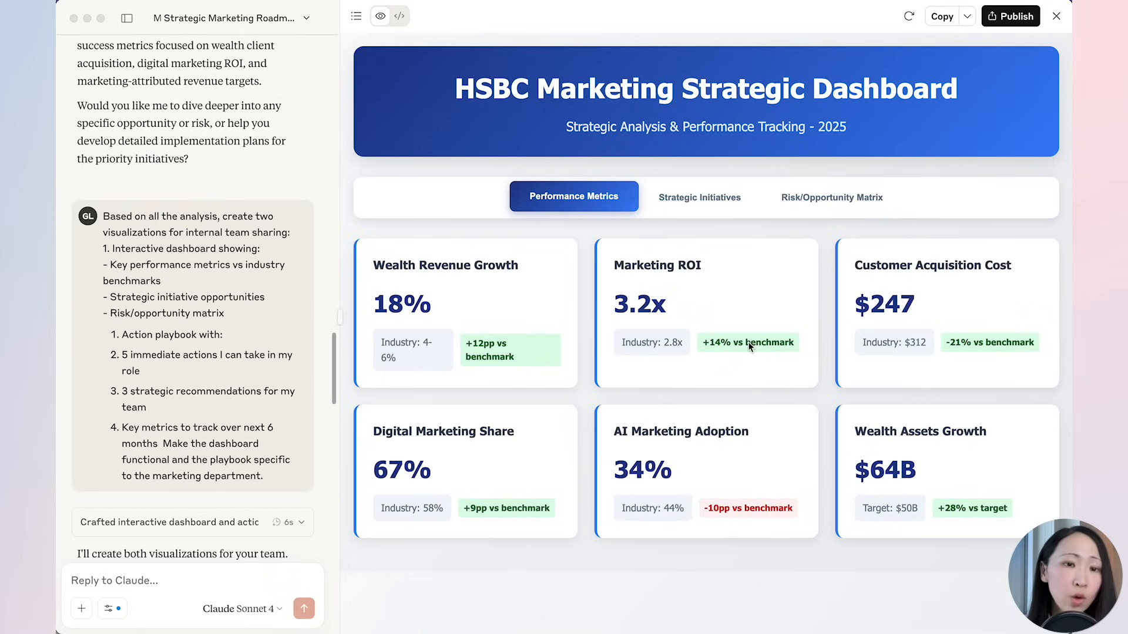
{"action": "mouse_move", "coordinate": [588, 548]}
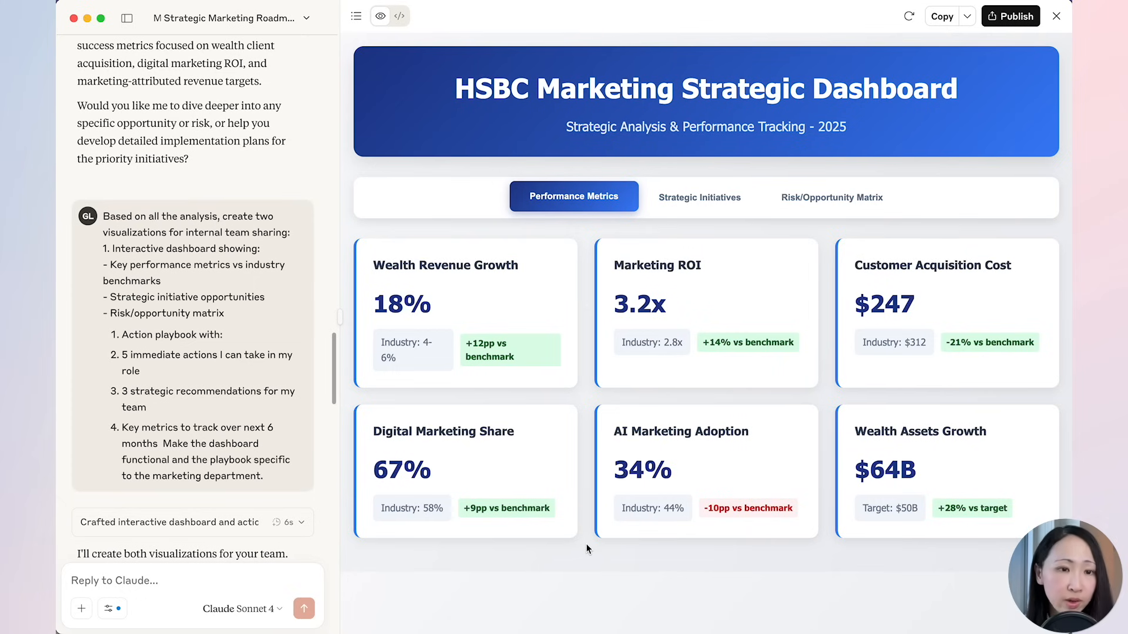
{"action": "mouse_move", "coordinate": [698, 196]}
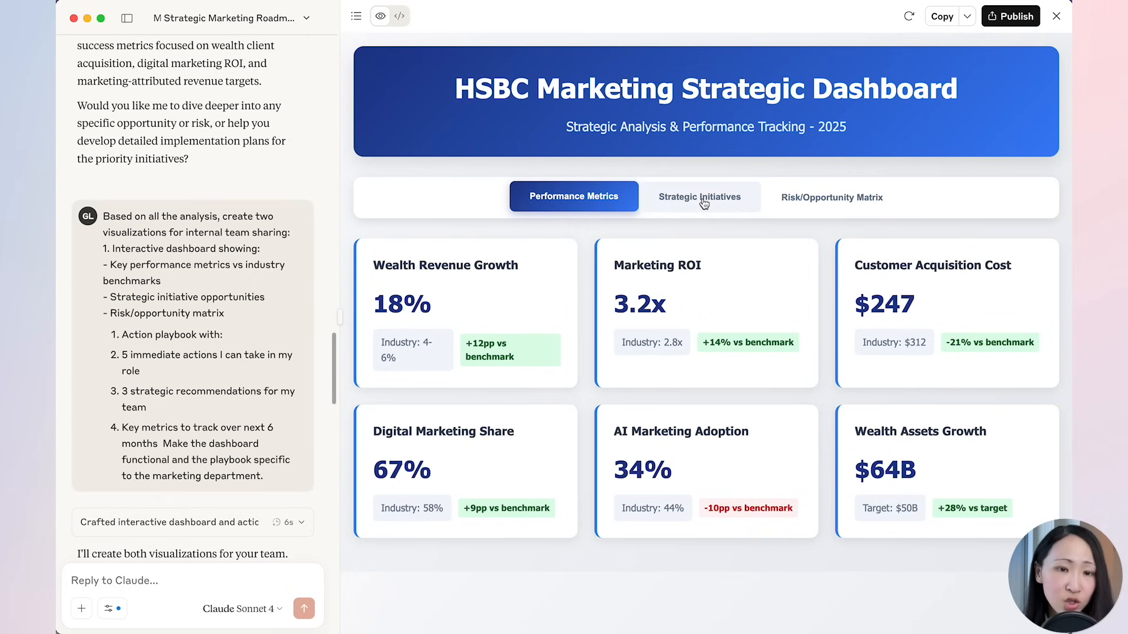
{"action": "left_click", "coordinate": [698, 196]}
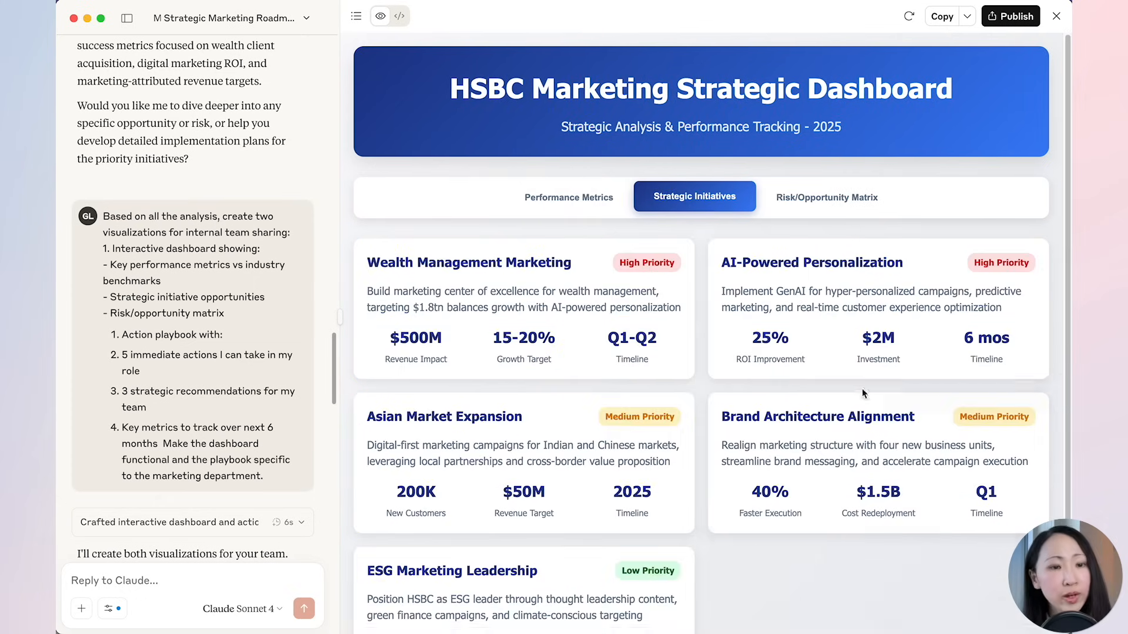
{"action": "scroll", "scroll_direction": "down", "scroll_amount": 3}
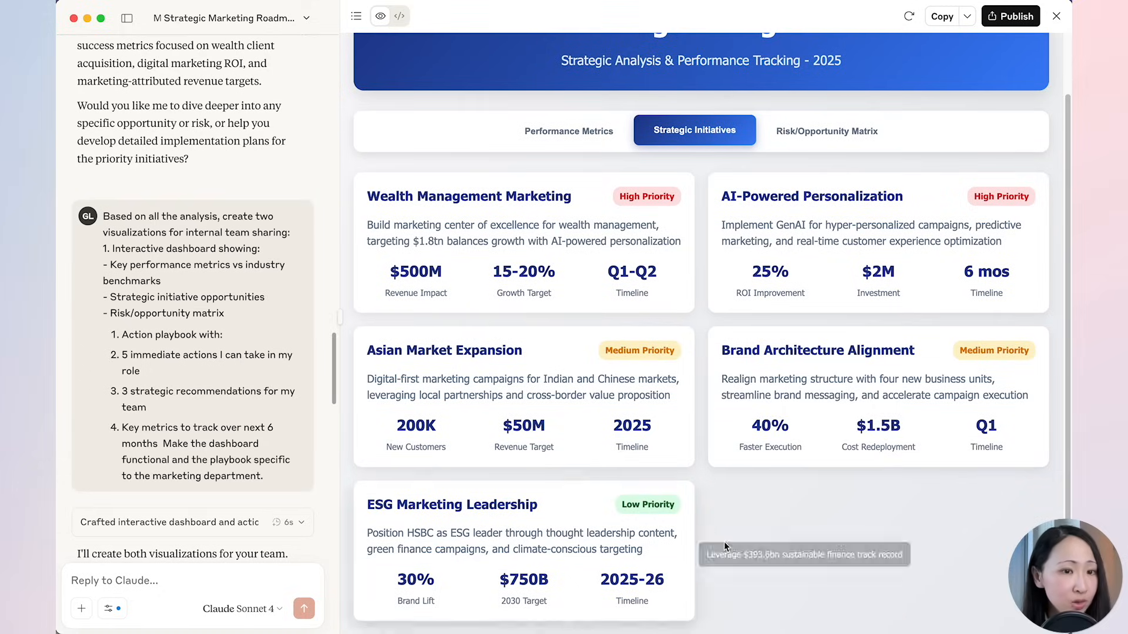
{"action": "left_click", "coordinate": [826, 130]}
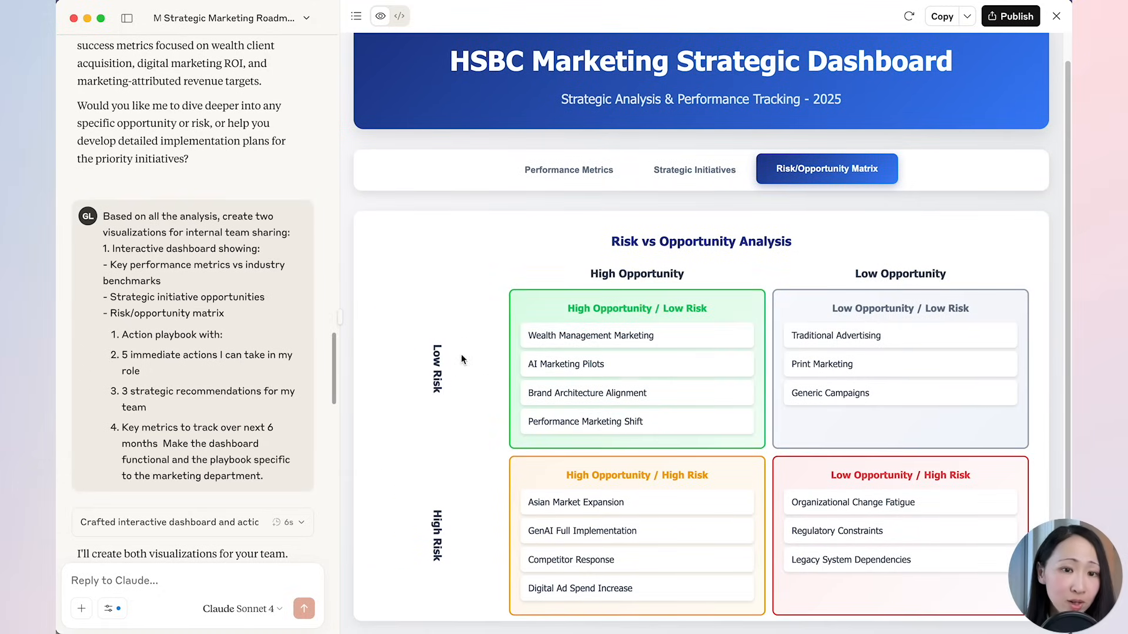
{"action": "mouse_move", "coordinate": [870, 351]}
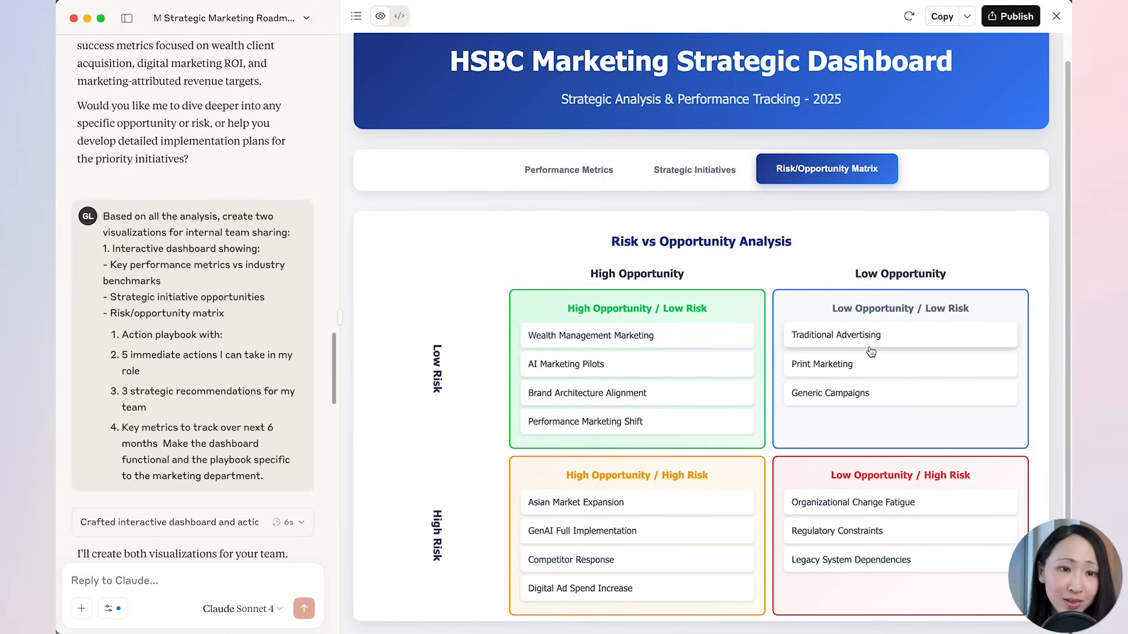
{"action": "mouse_move", "coordinate": [725, 431]}
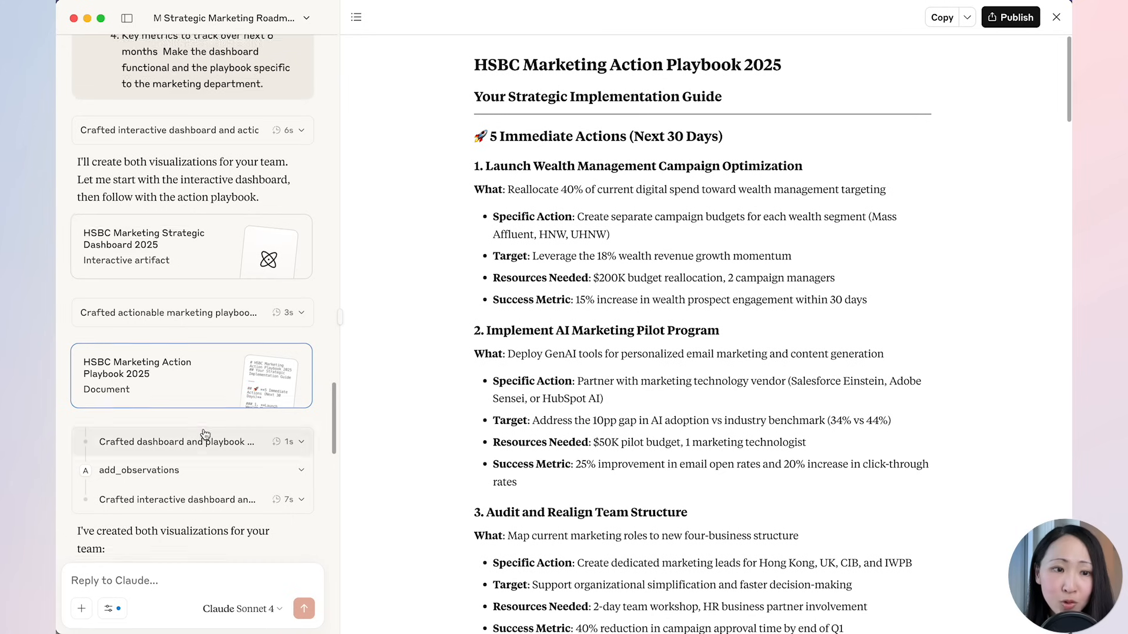
- Scroll through the HSBC Marketing Action Playbook 2025's immediate actions and team recommendations
{"action": "scroll", "scroll_direction": "down", "scroll_amount": 3}
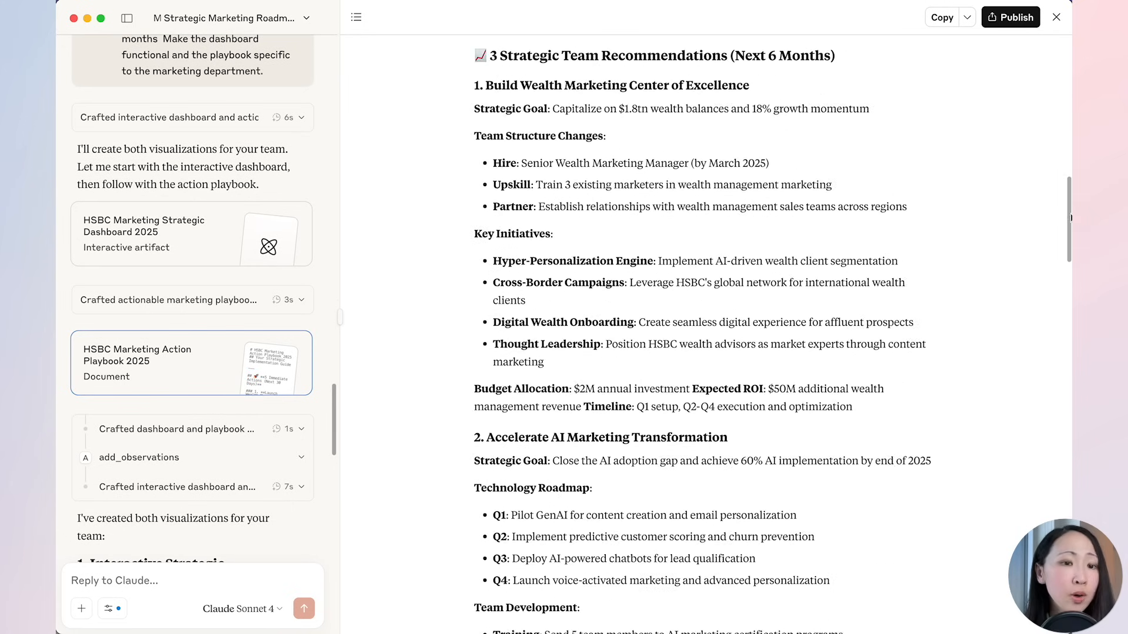
{"action": "scroll", "scroll_direction": "down", "scroll_amount": 3}
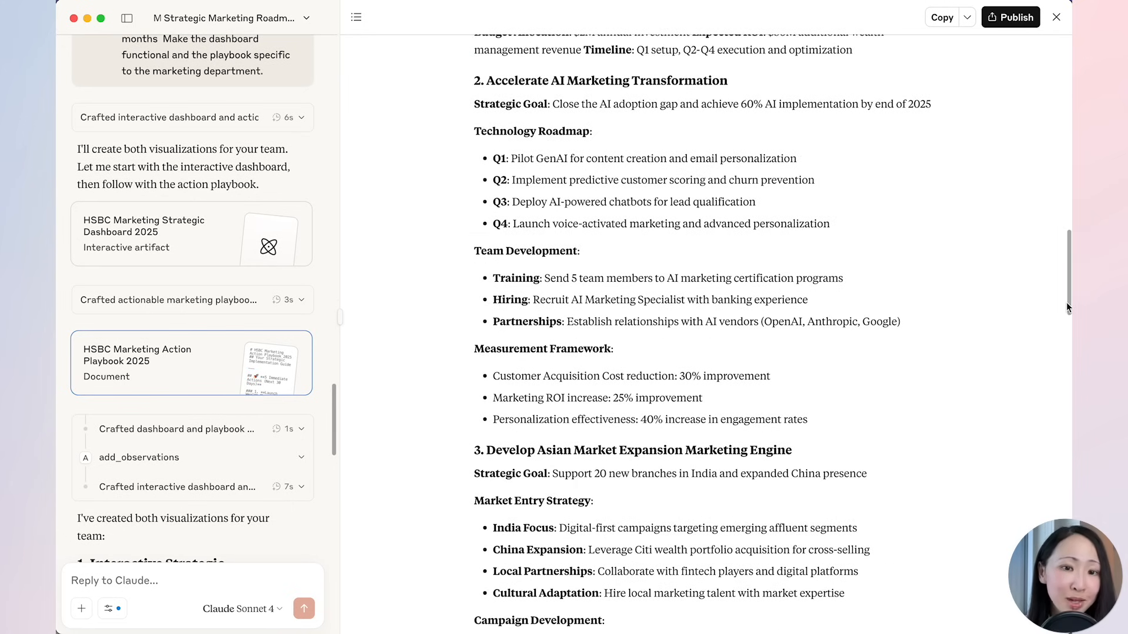
{"action": "scroll", "scroll_direction": "down", "scroll_amount": 3}
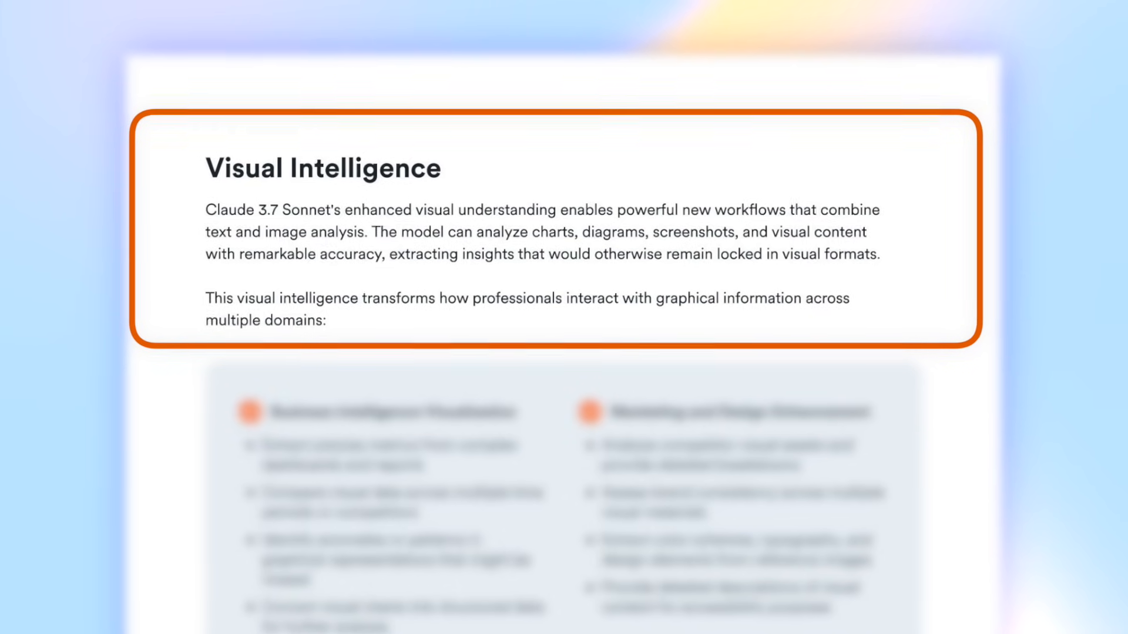
- Scroll through the Visual Intelligence and Morning Briefing Setup slides
{"action": "scroll", "scroll_direction": "down", "scroll_amount": 3}
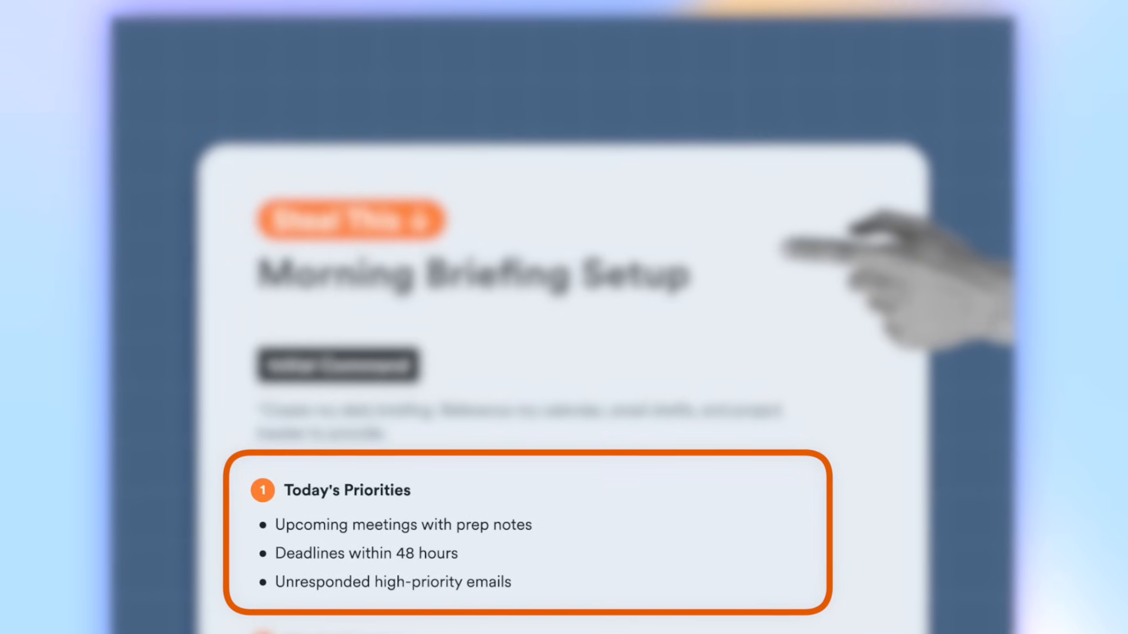
{"action": "scroll", "scroll_direction": "down", "scroll_amount": 3}
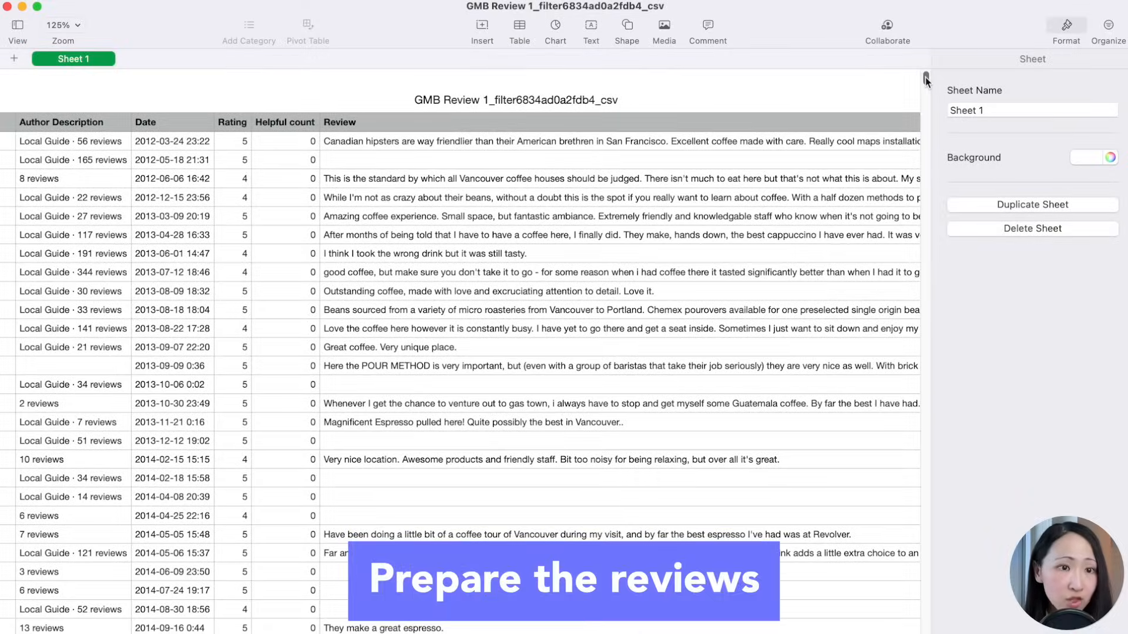
- Scroll down through the coffee-shop review rows (authors, dates, ratings, text) in the GMB Review sheet
{"action": "scroll", "scroll_direction": "down", "scroll_amount": 3}
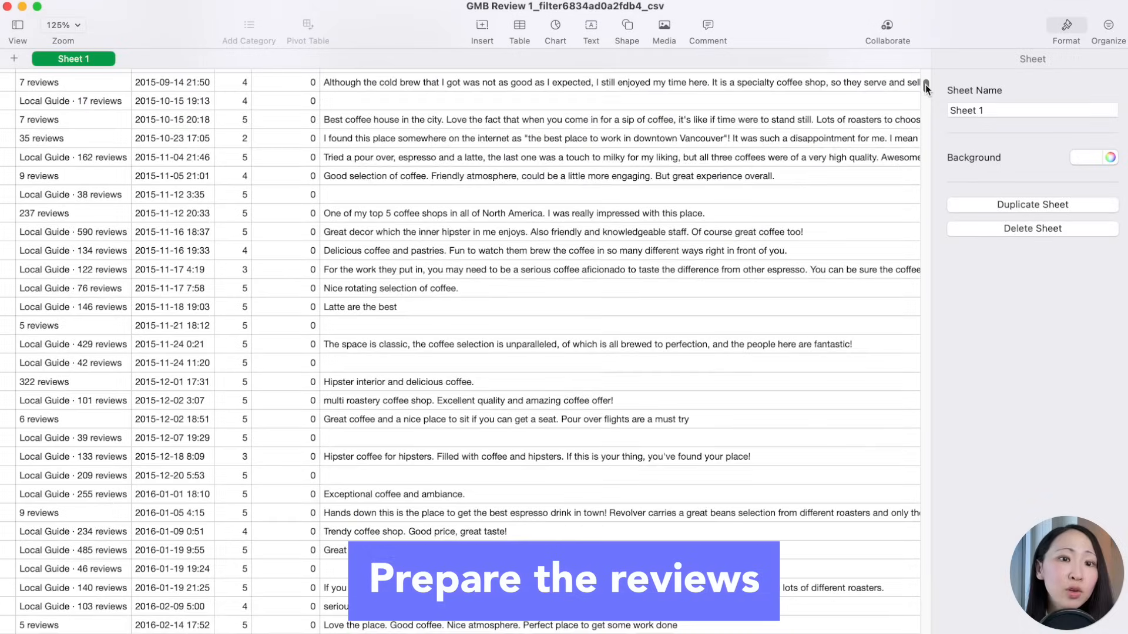
{"action": "scroll", "scroll_direction": "down", "scroll_amount": 3}
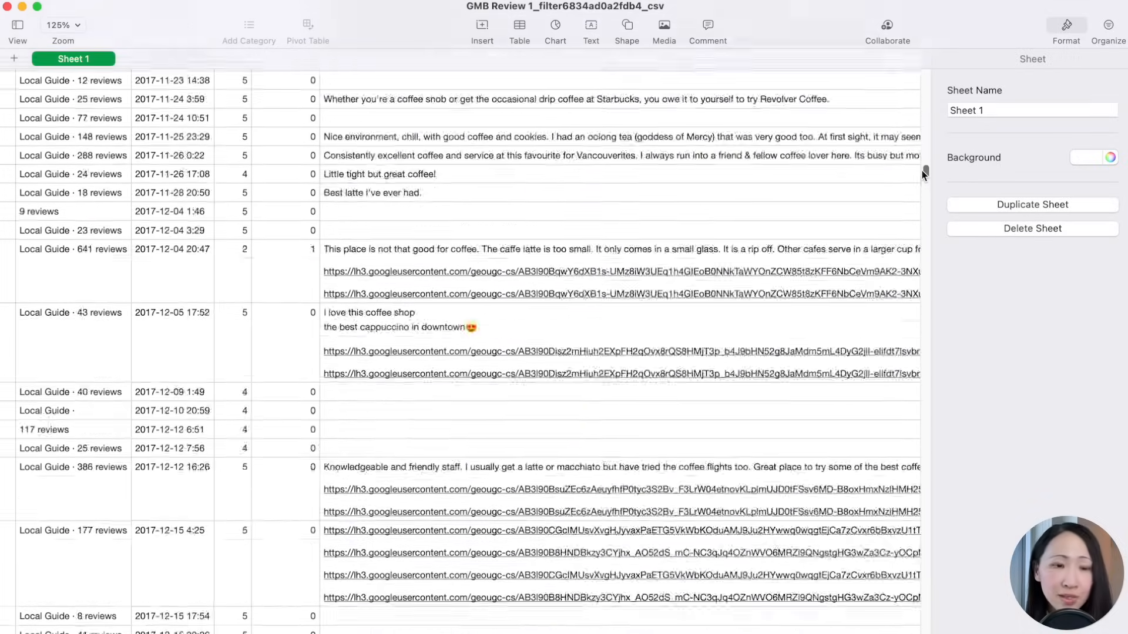
{"action": "scroll", "scroll_direction": "down", "scroll_amount": 3}
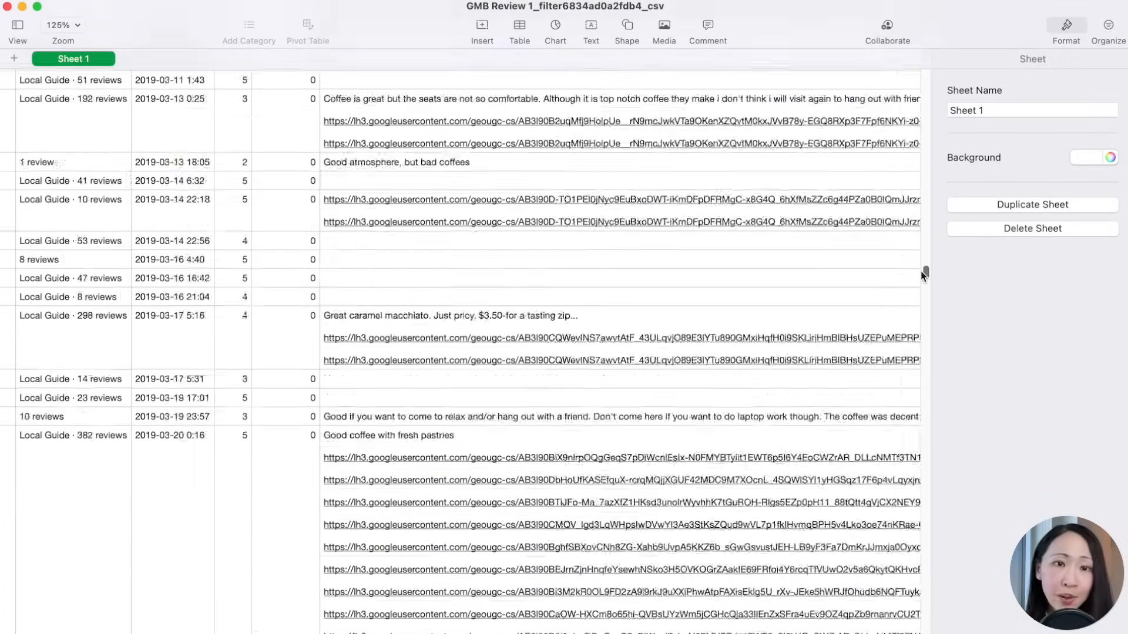
{"action": "scroll", "scroll_direction": "down", "scroll_amount": 3}
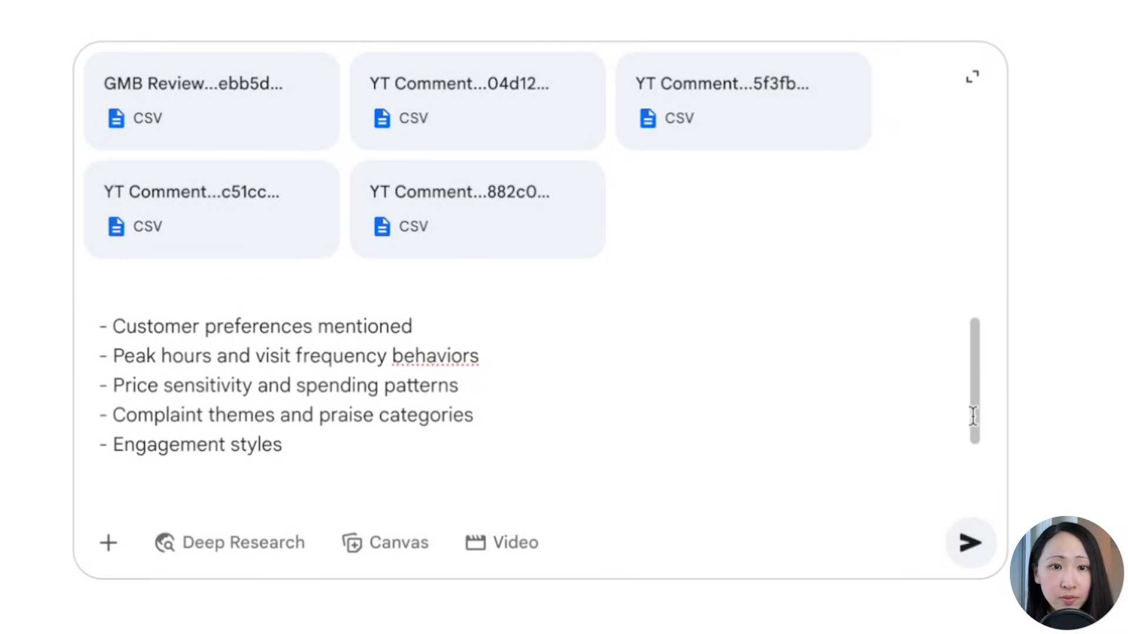
- Ask Gemini for a very detailed report from the review and comment CSVs, then read the Customer Insights Report
{"action": "type", "text": "Output as a very detailed report which I can use for further analysis."}
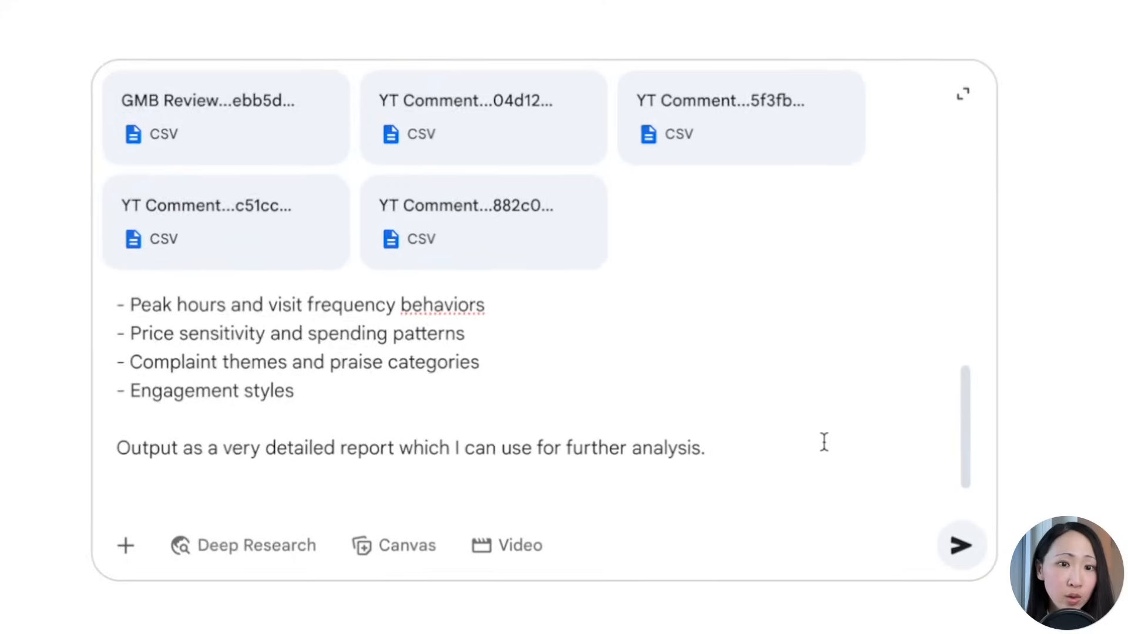
{"action": "left_click", "coordinate": [962, 544]}
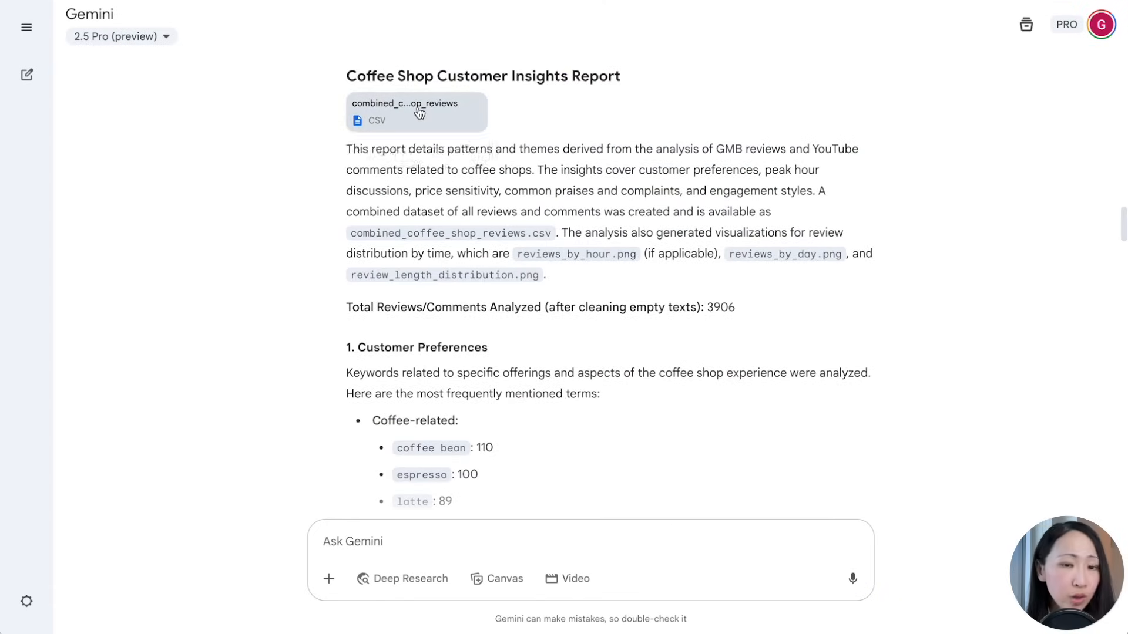
{"action": "scroll", "scroll_direction": "down", "scroll_amount": 3}
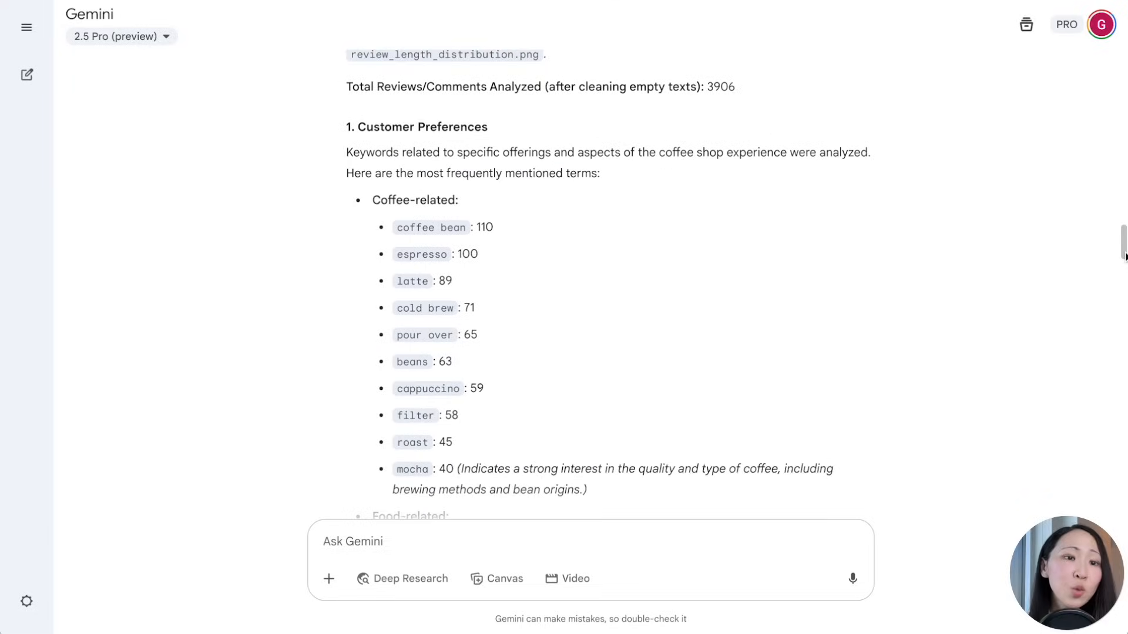
{"action": "scroll", "scroll_direction": "down", "scroll_amount": 3}
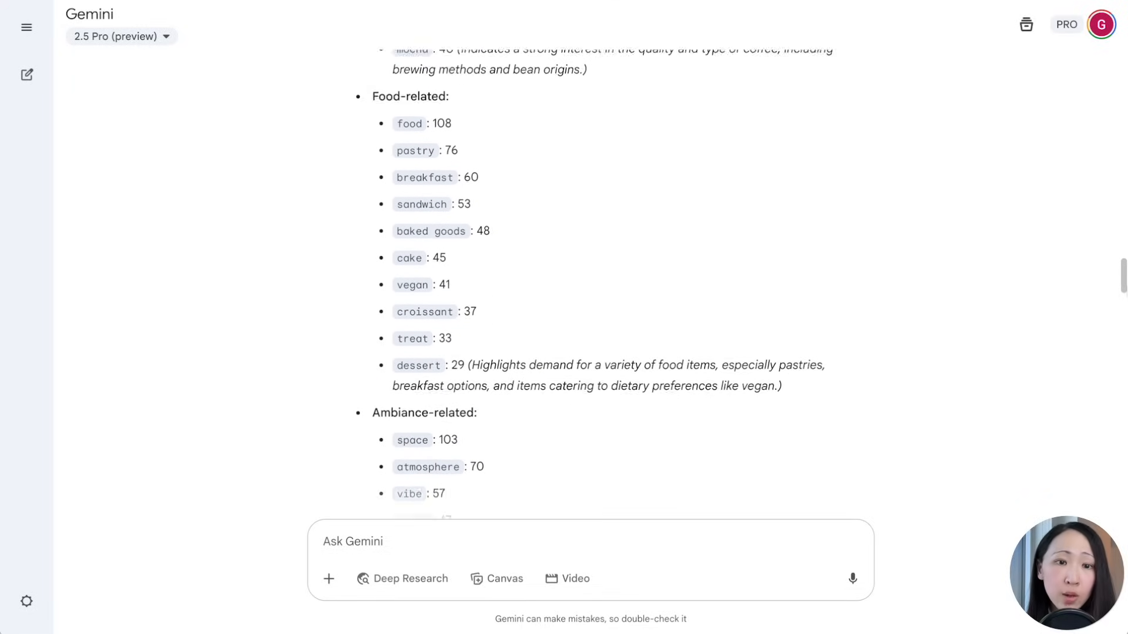
{"action": "scroll", "scroll_direction": "down", "scroll_amount": 3}
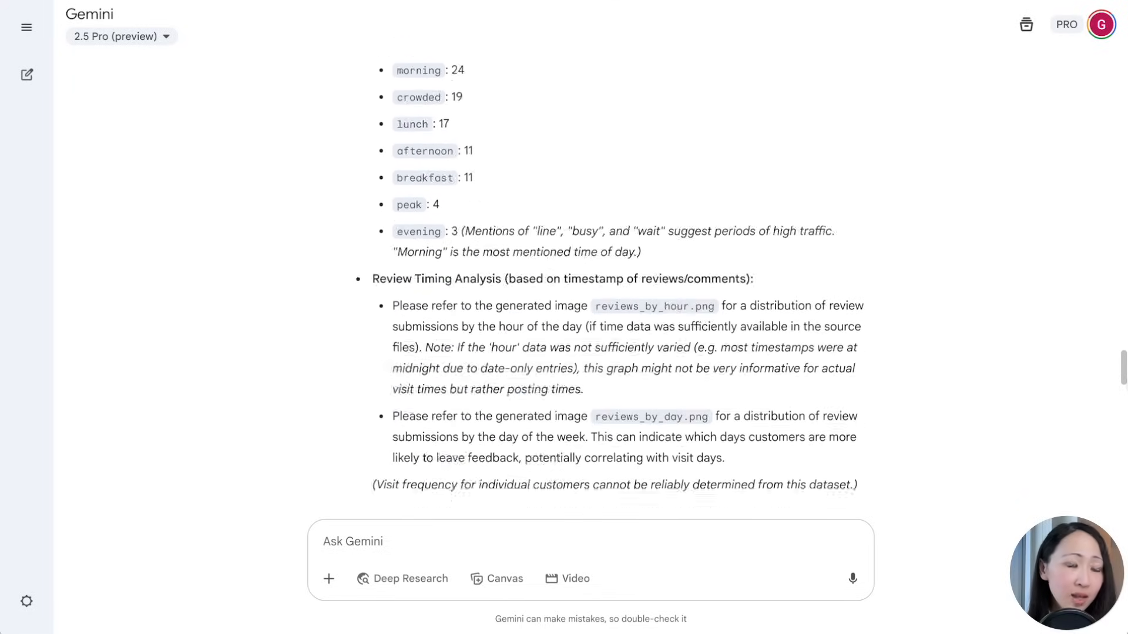
{"action": "scroll", "scroll_direction": "down", "scroll_amount": 3}
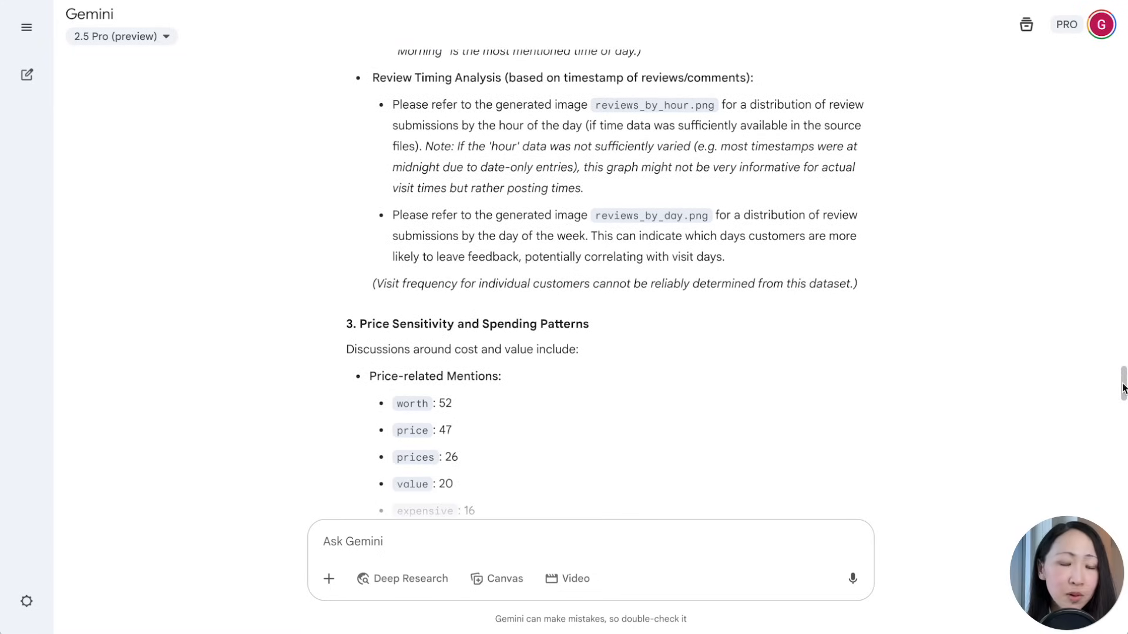
{"action": "scroll", "scroll_direction": "down", "scroll_amount": 3}
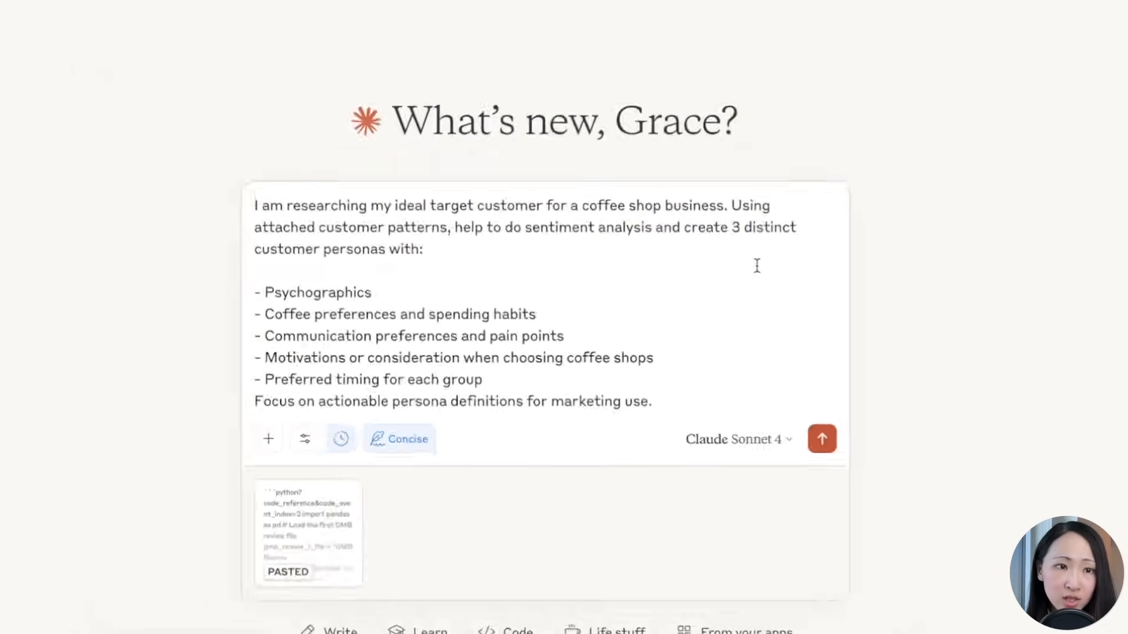
{"action": "left_click", "coordinate": [821, 438]}
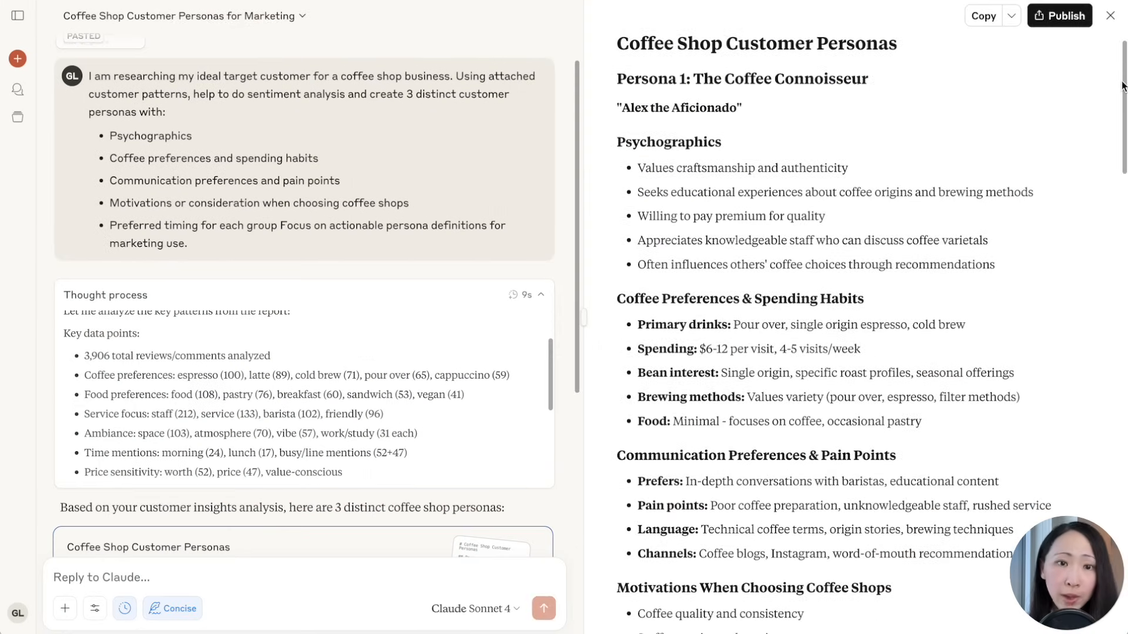
{"action": "scroll", "scroll_direction": "down", "scroll_amount": 3}
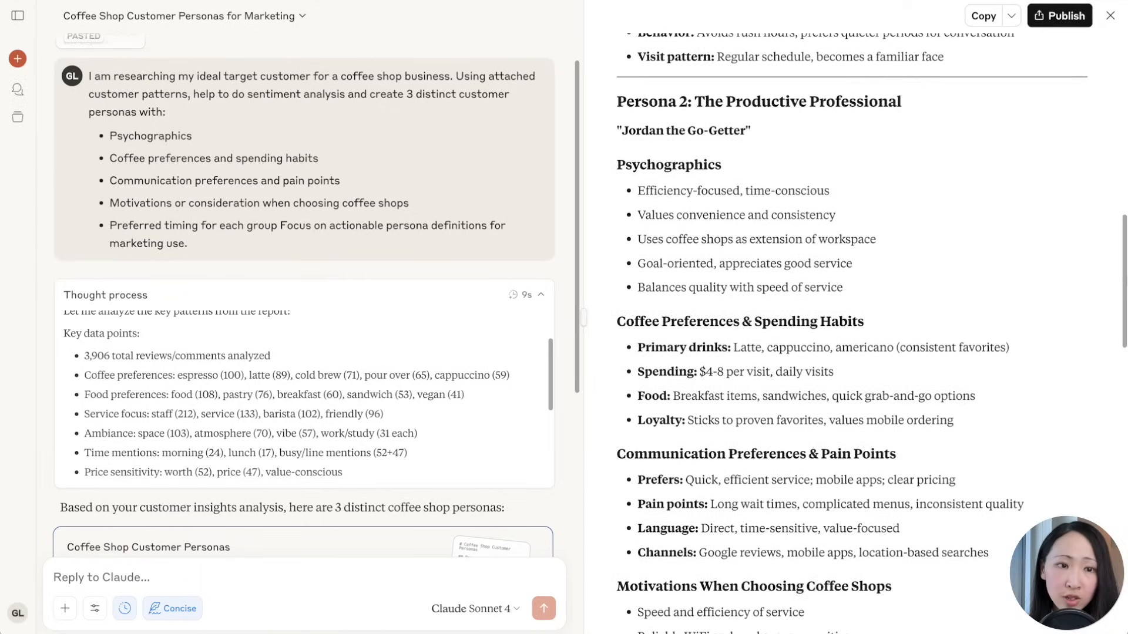
{"action": "scroll", "scroll_direction": "down", "scroll_amount": 3}
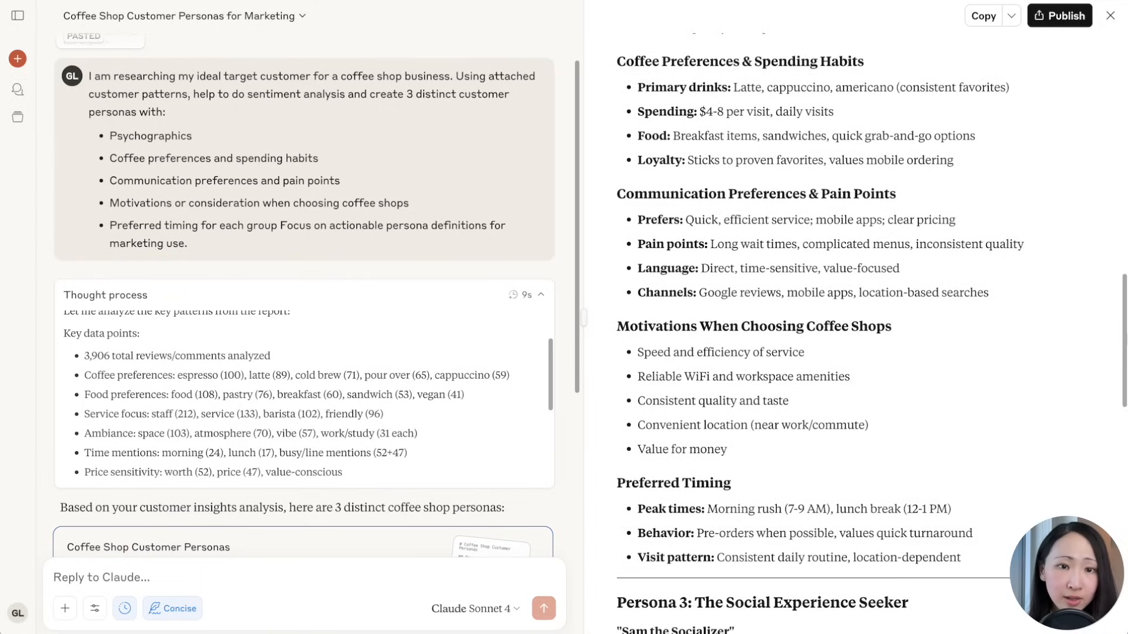
{"action": "scroll", "scroll_direction": "down", "scroll_amount": 3}
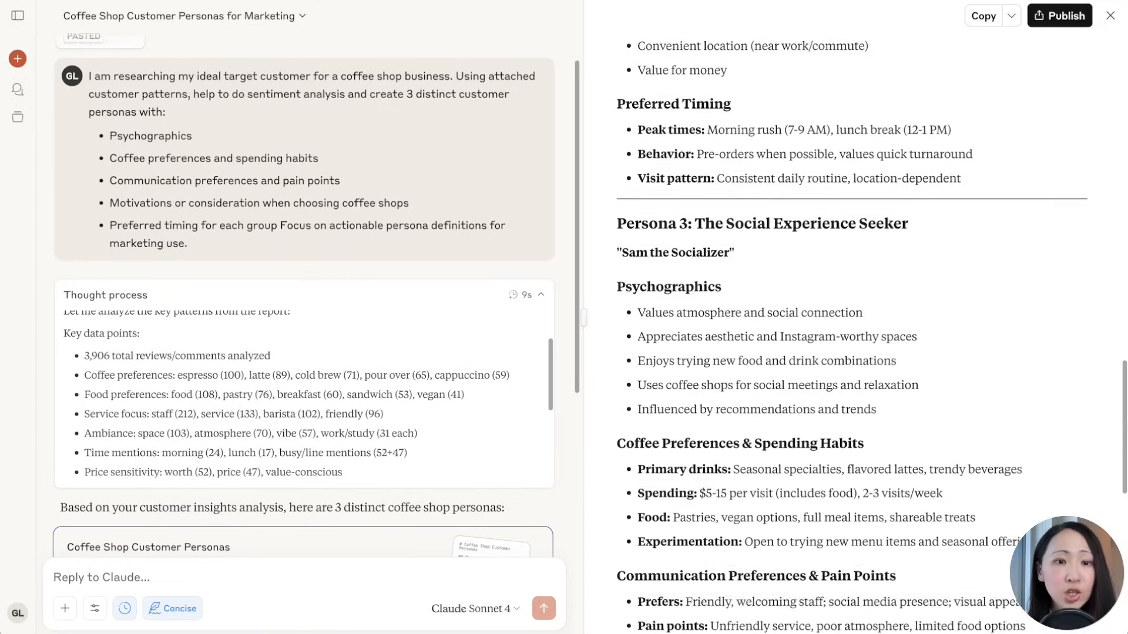
{"action": "scroll", "scroll_direction": "down", "scroll_amount": 3}
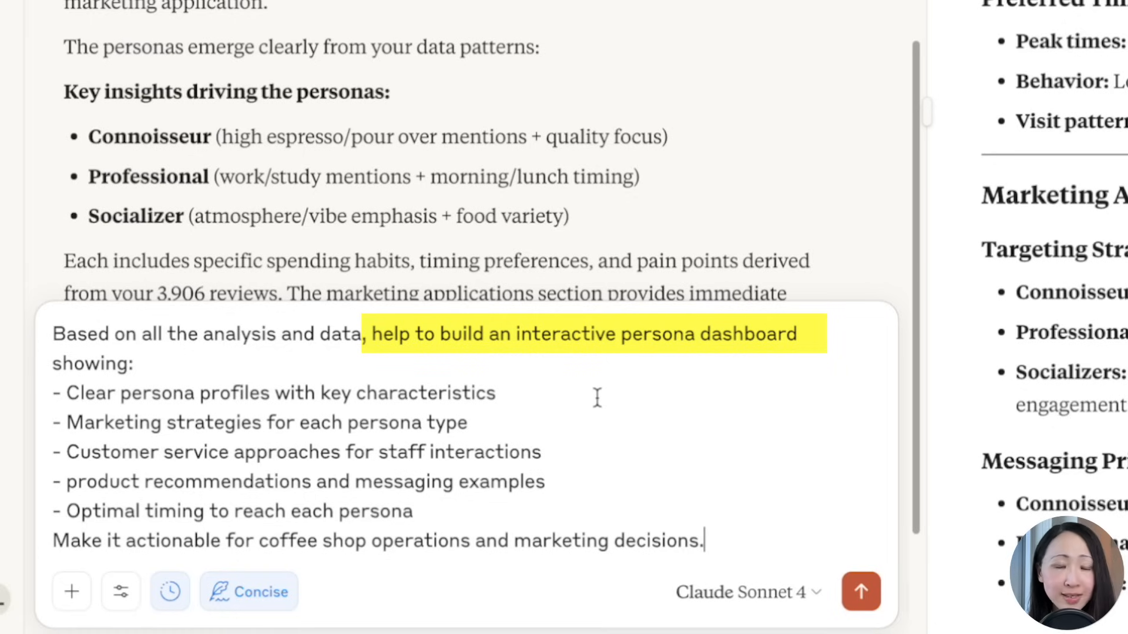
- Submit the interactive persona dashboard request and review the Connoisseur, Professional and Socializer profiles
{"action": "left_click", "coordinate": [860, 591]}
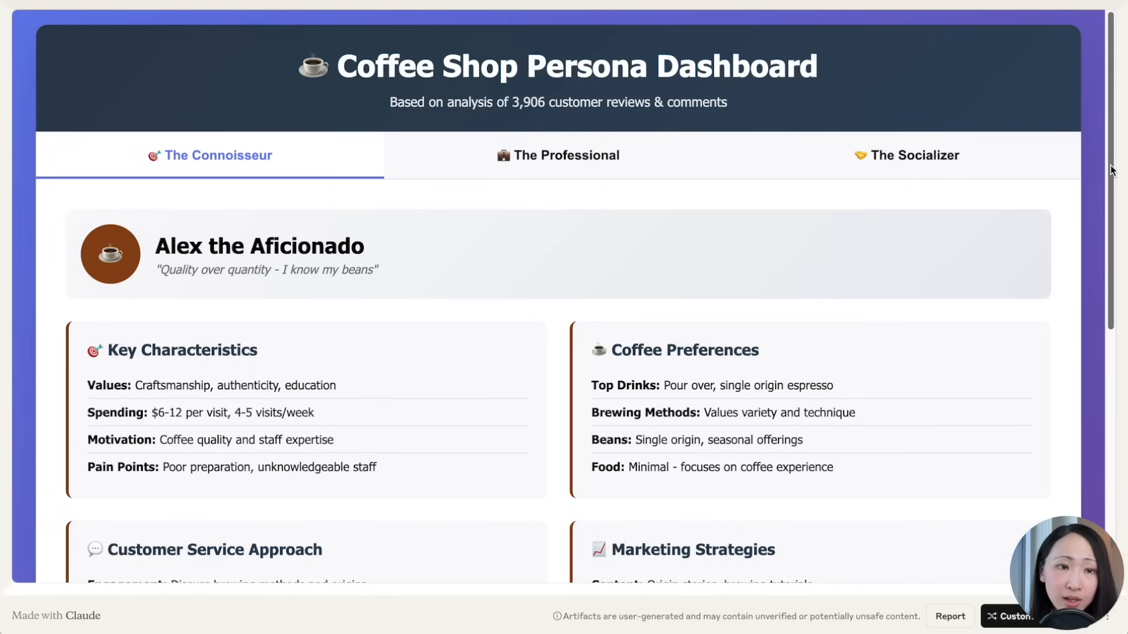
{"action": "scroll", "scroll_direction": "down", "scroll_amount": 3}
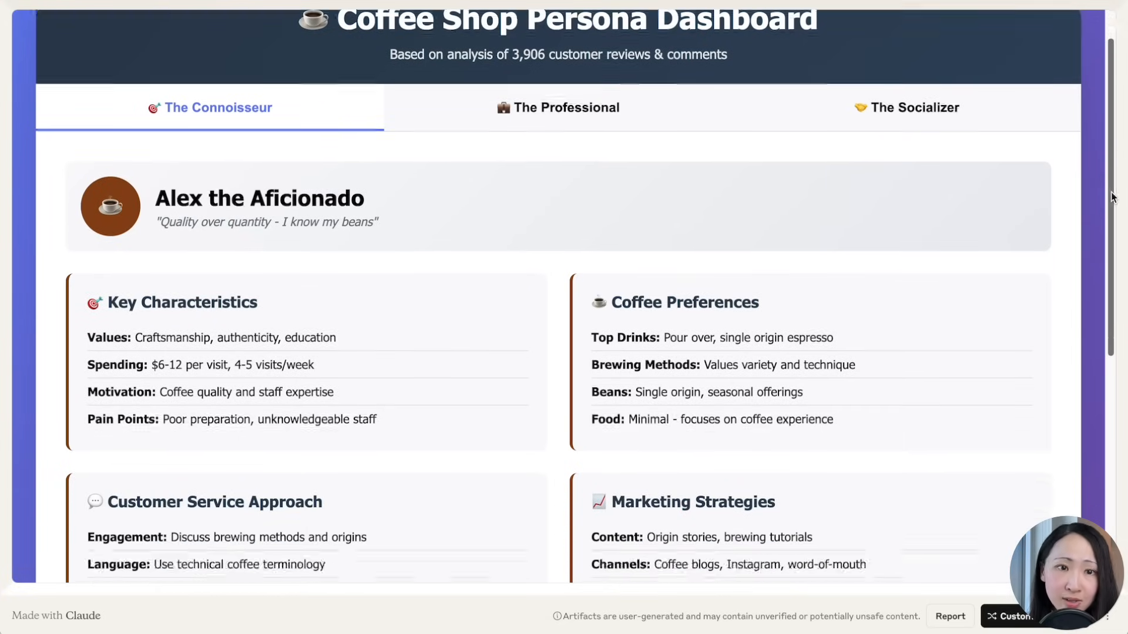
{"action": "scroll", "scroll_direction": "down", "scroll_amount": 3}
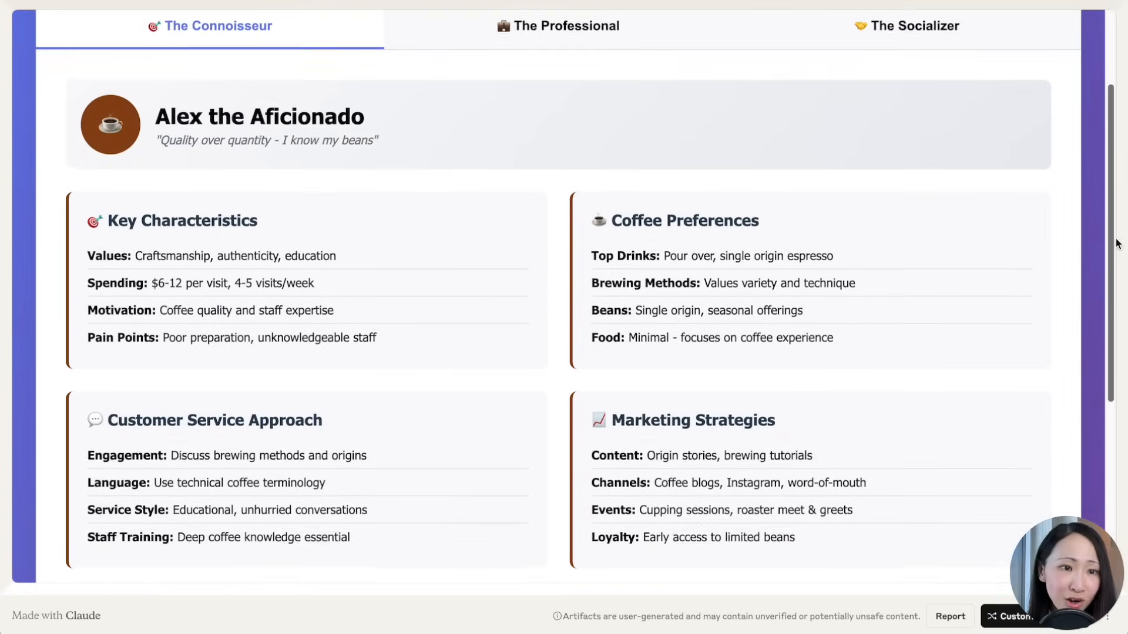
{"action": "scroll", "scroll_direction": "down", "scroll_amount": 3}
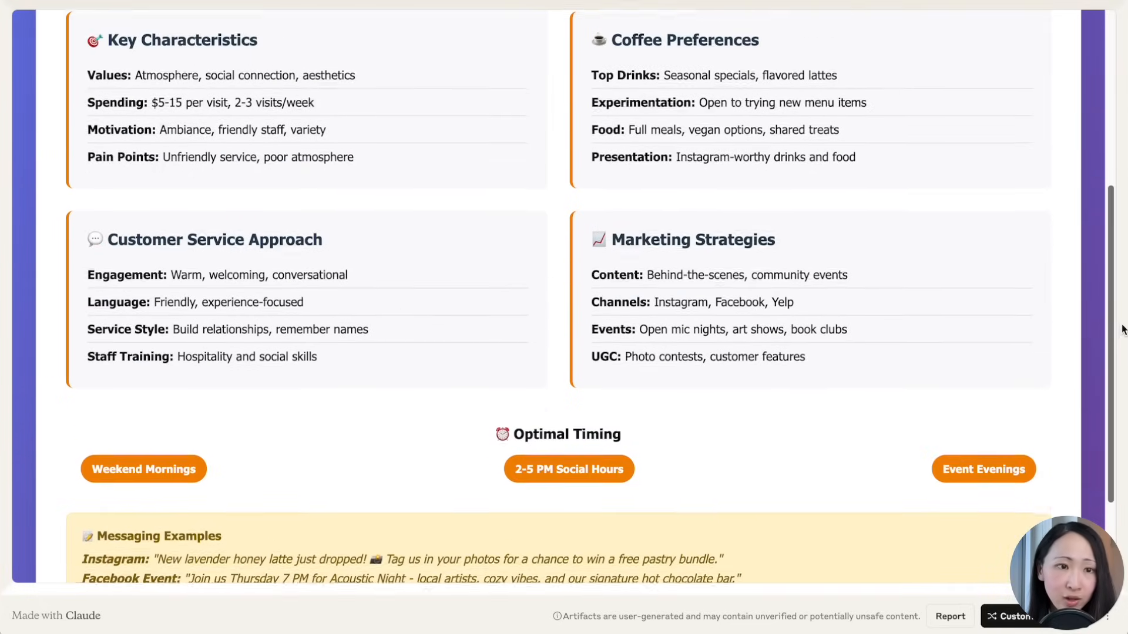
{"action": "scroll", "scroll_direction": "down", "scroll_amount": 3}
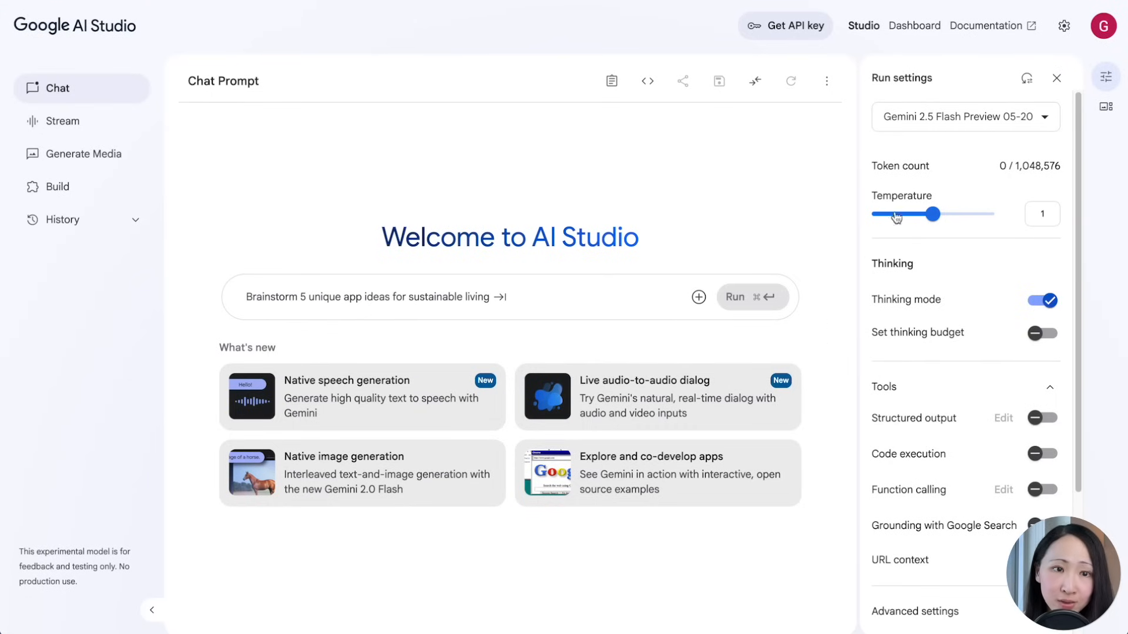
- Keep Gemini 2.5 Flash Preview 05-20 as the model and attach the YouTube video to the prompt
{"action": "left_click", "coordinate": [963, 117]}
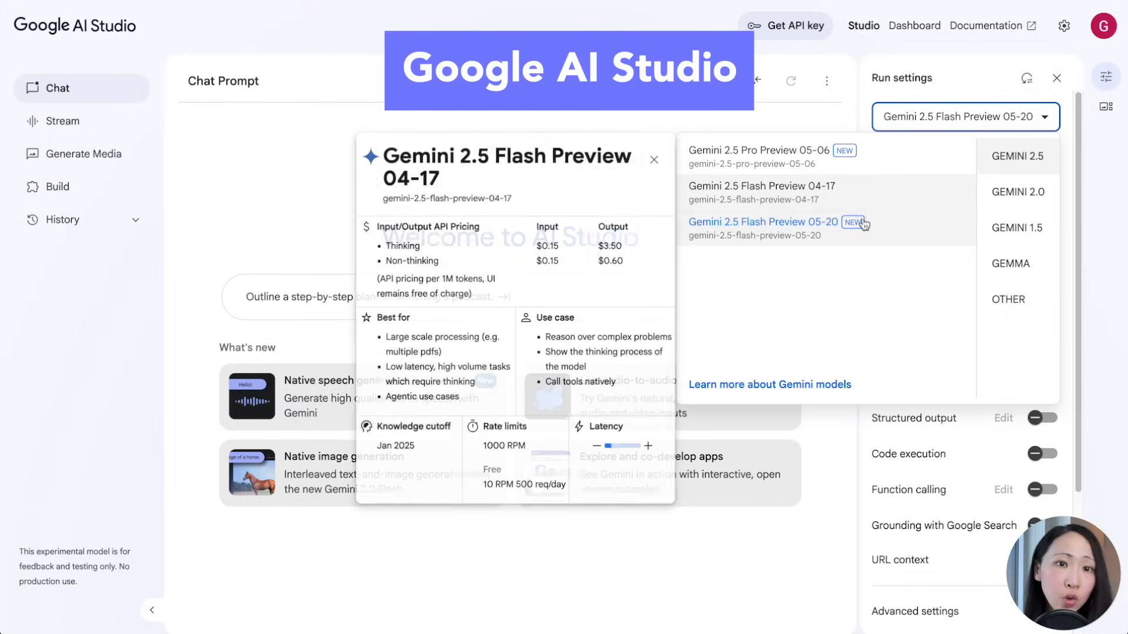
{"action": "left_click", "coordinate": [764, 222]}
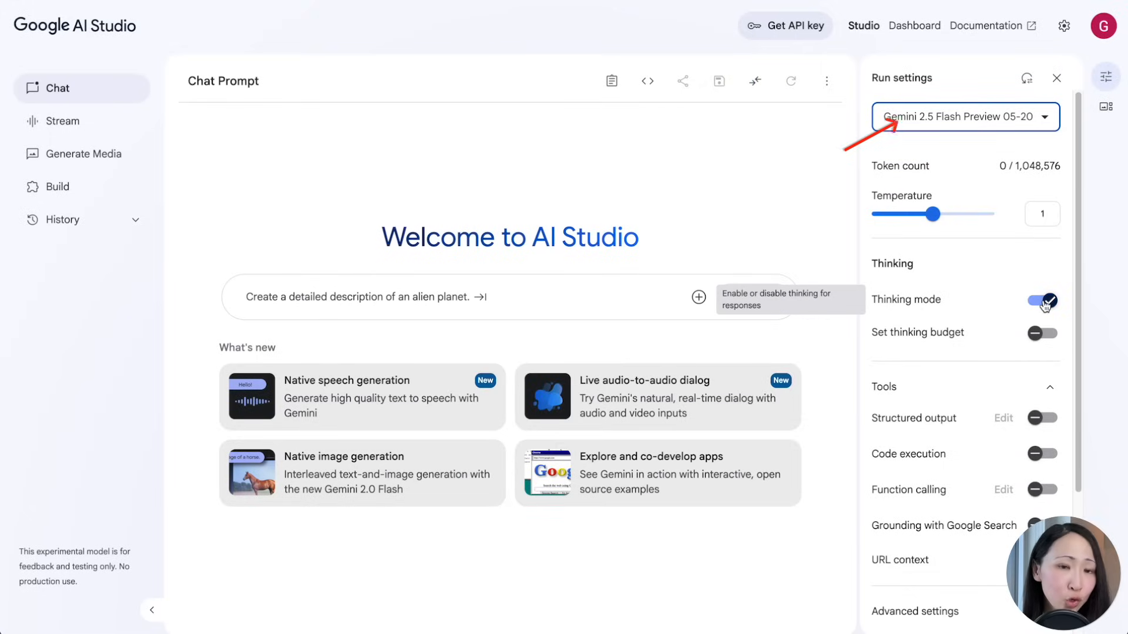
{"action": "left_click", "coordinate": [696, 297]}
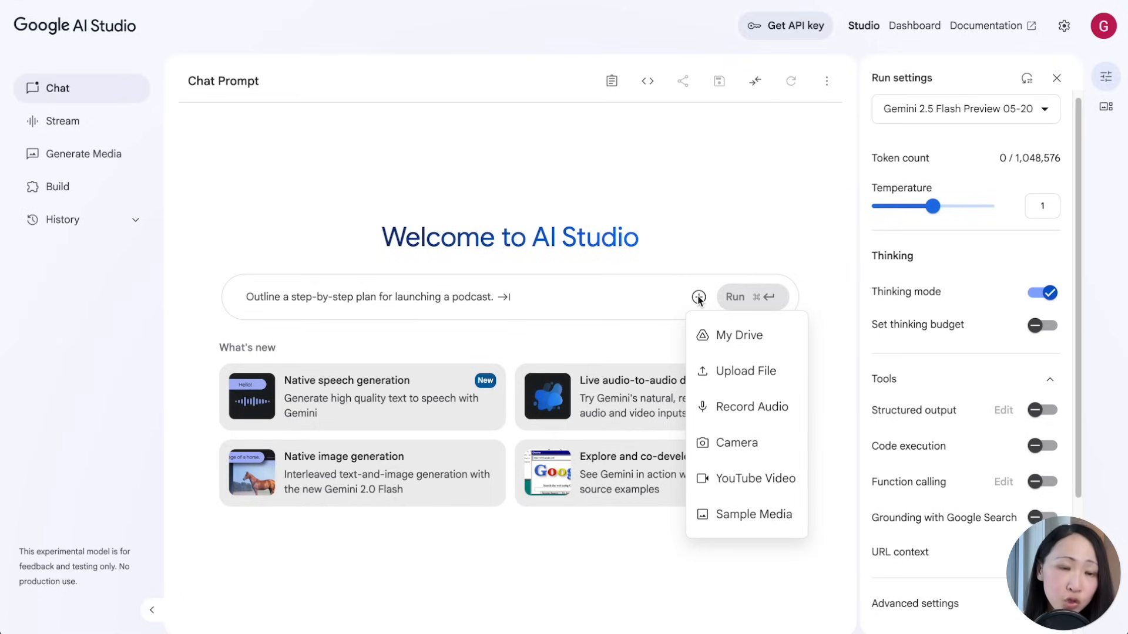
{"action": "left_click", "coordinate": [755, 478]}
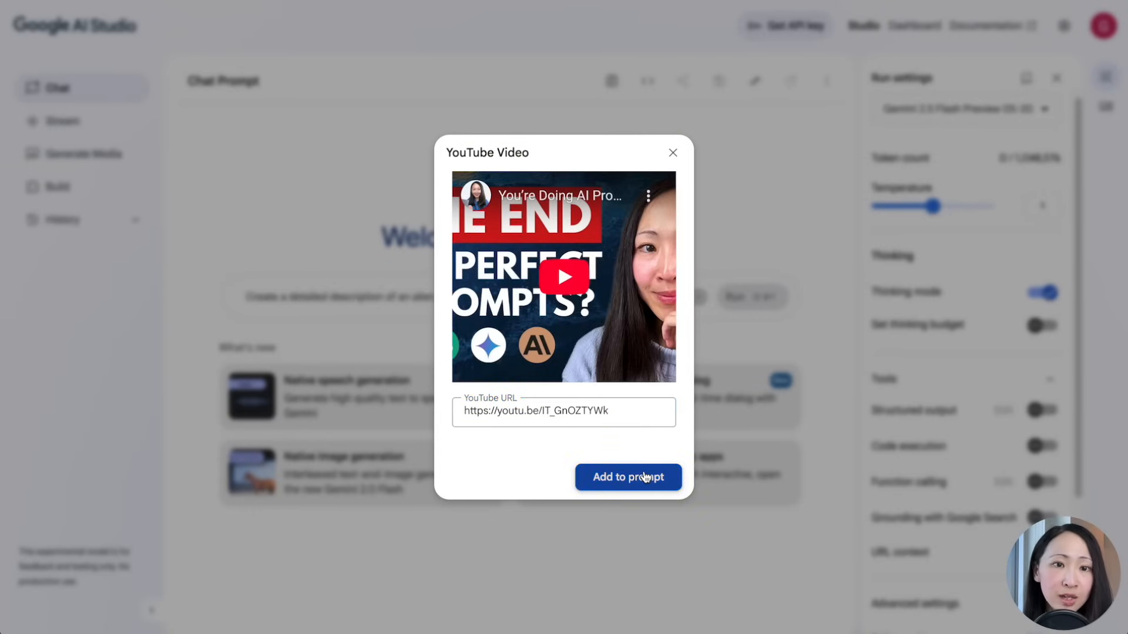
{"action": "left_click", "coordinate": [627, 477]}
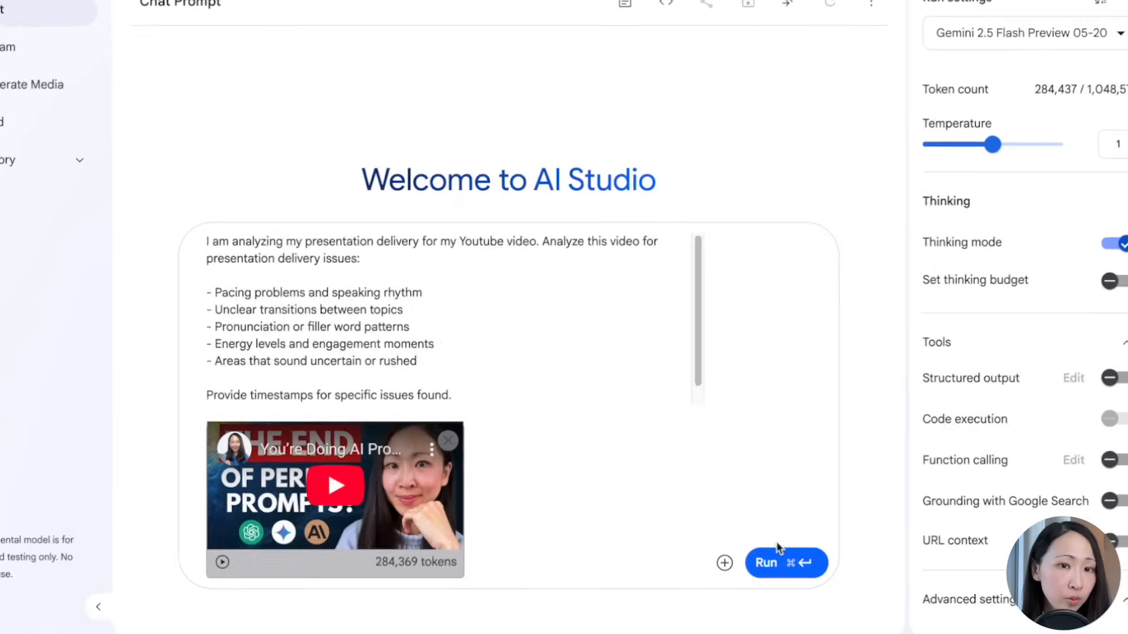
- Run the delivery analysis and read the timestamped pacing, transition, pronunciation and energy issues
{"action": "left_click", "coordinate": [764, 563]}
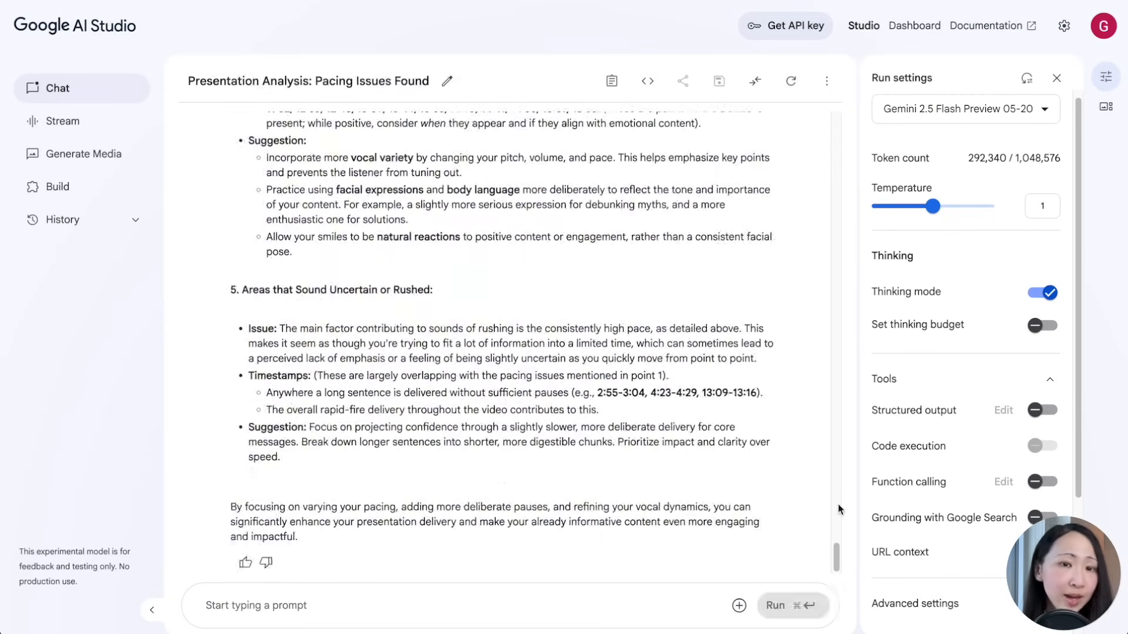
{"action": "scroll", "scroll_direction": "up", "scroll_amount": 3}
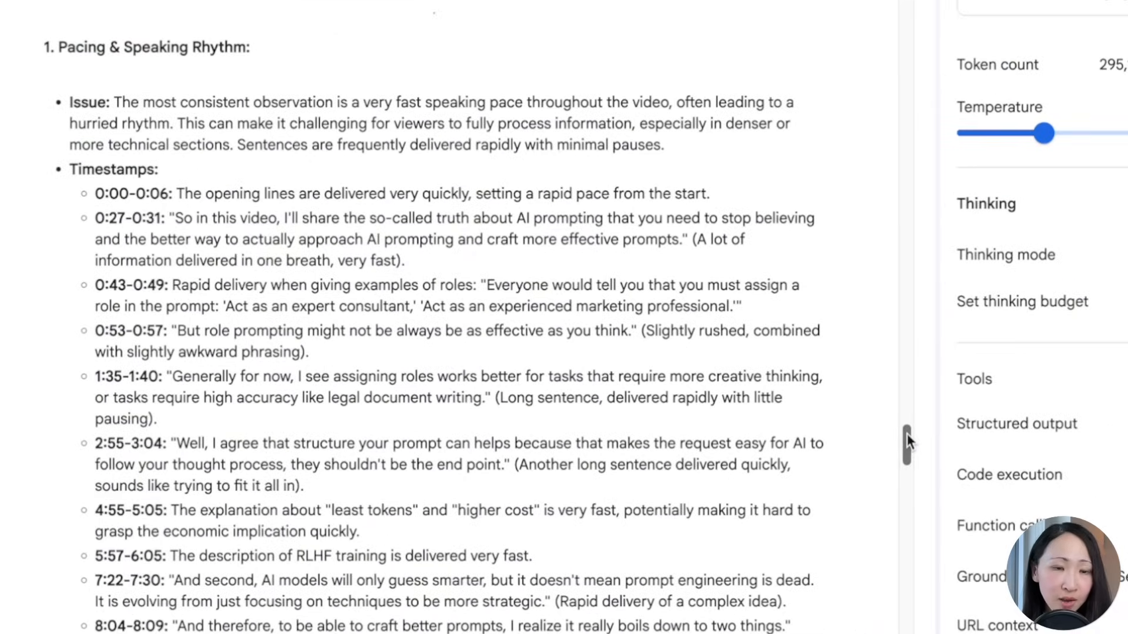
{"action": "scroll", "scroll_direction": "down", "scroll_amount": 3}
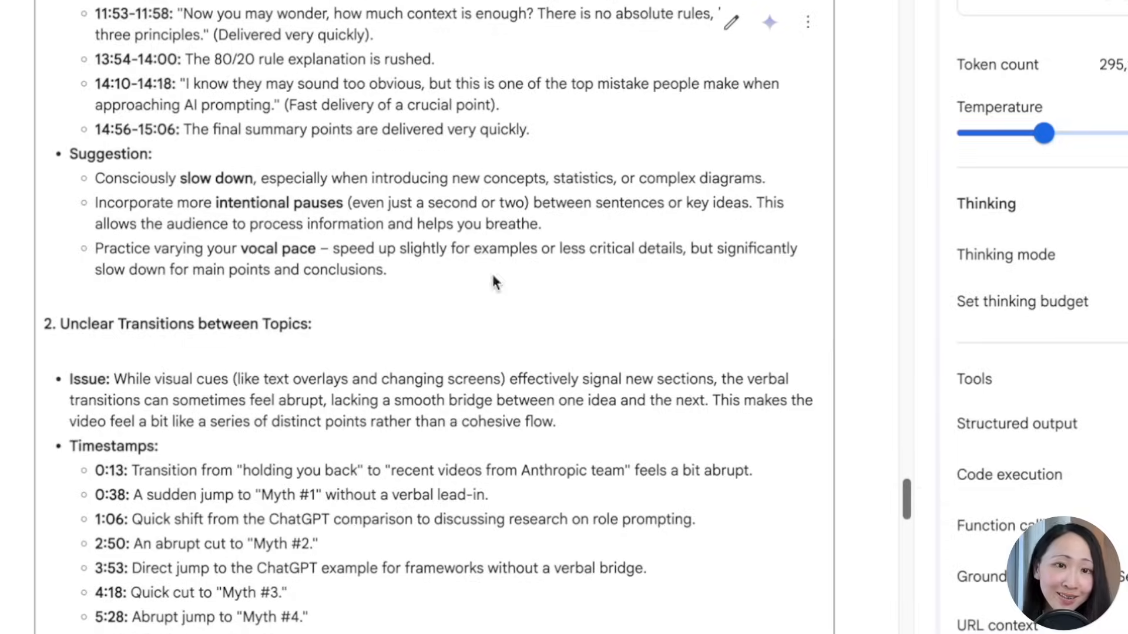
{"action": "scroll", "scroll_direction": "down", "scroll_amount": 3}
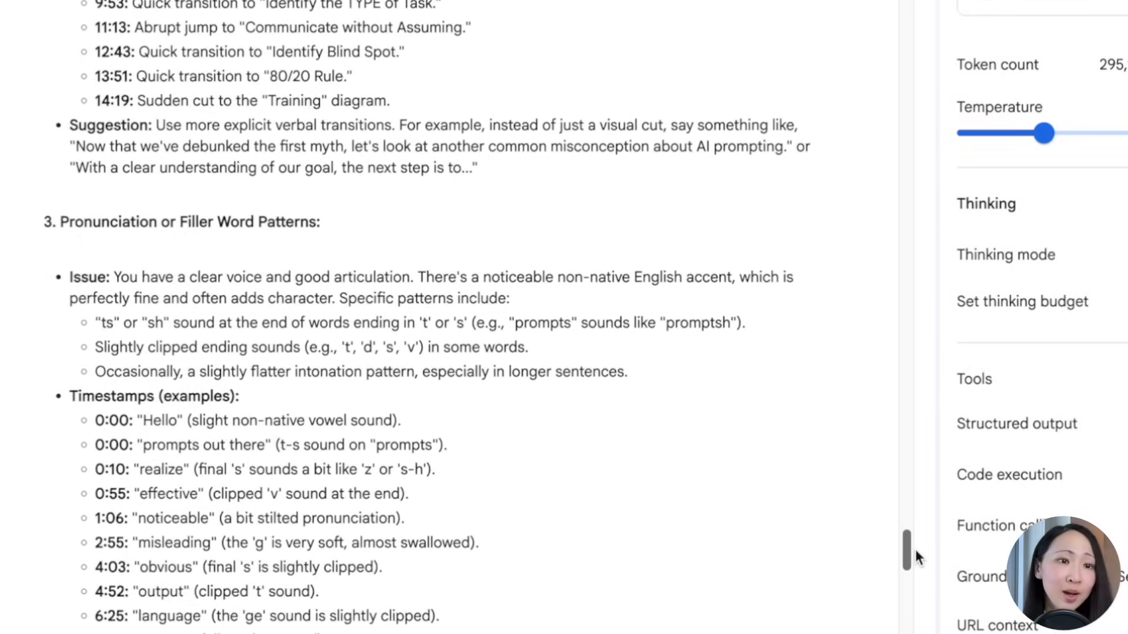
{"action": "scroll", "scroll_direction": "down", "scroll_amount": 3}
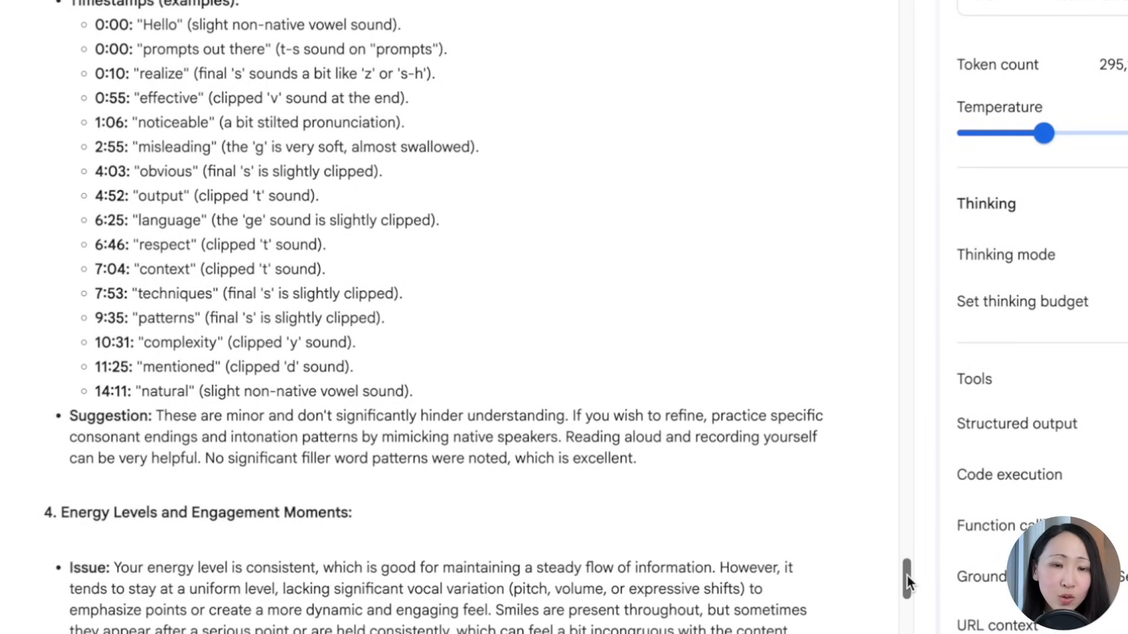
{"action": "scroll", "scroll_direction": "down", "scroll_amount": 3}
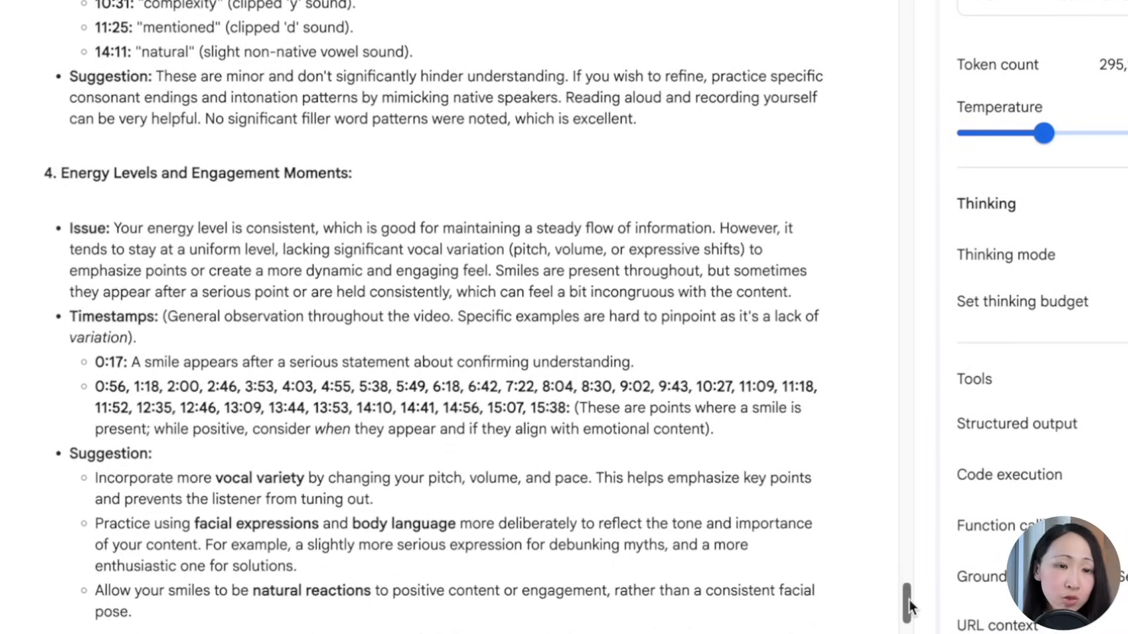
{"action": "scroll", "scroll_direction": "down", "scroll_amount": 3}
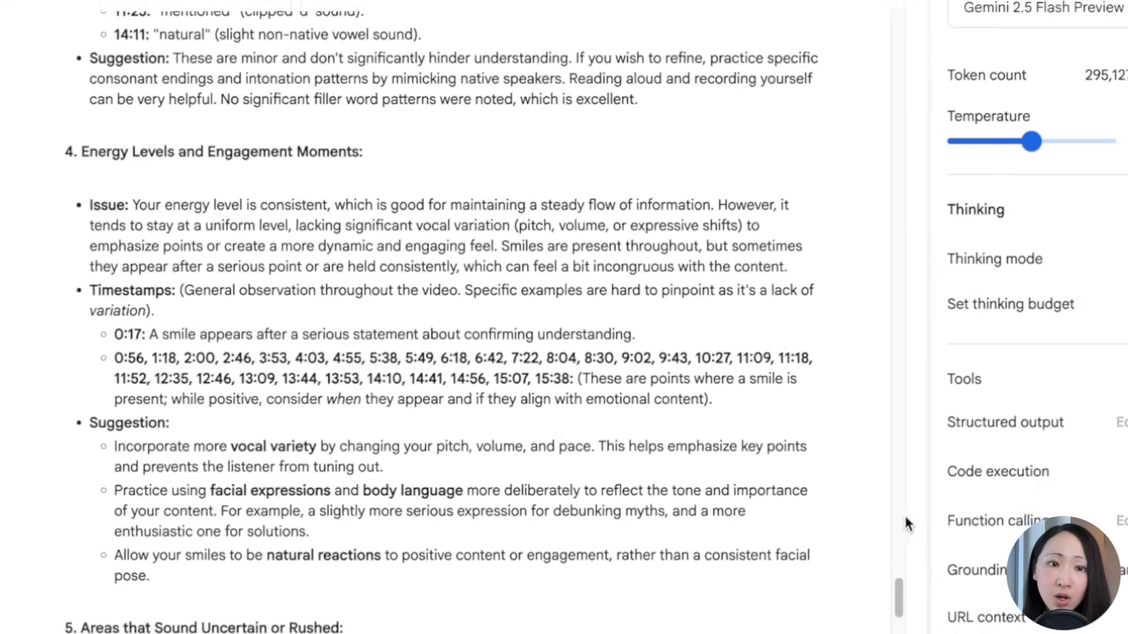
{"action": "scroll", "scroll_direction": "down", "scroll_amount": 3}
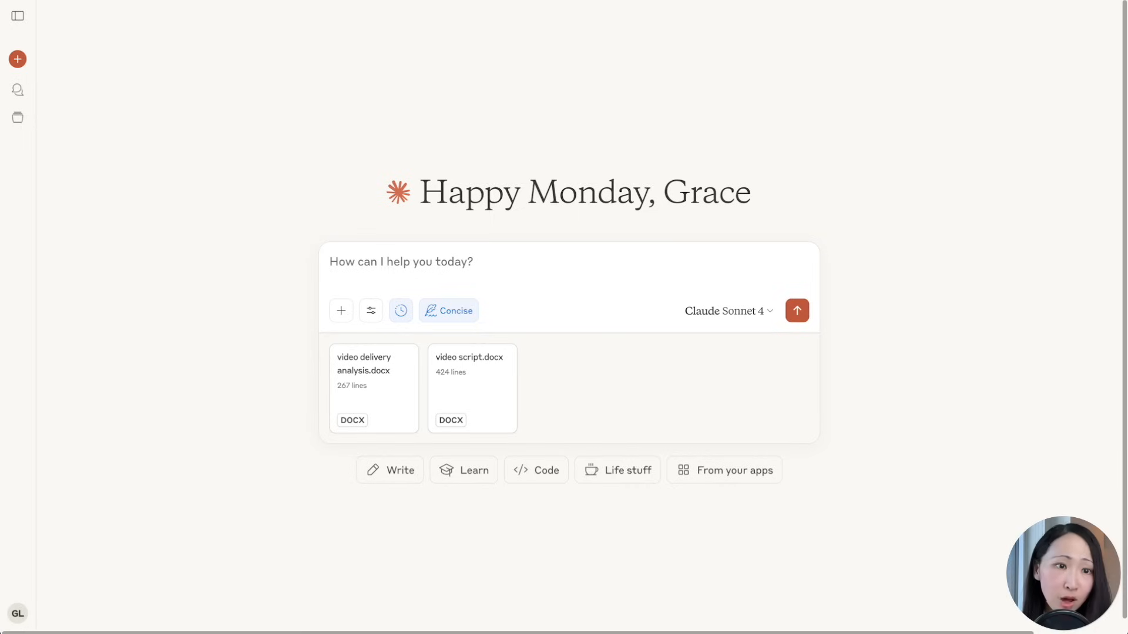
{"action": "mouse_move", "coordinate": [783, 121]}
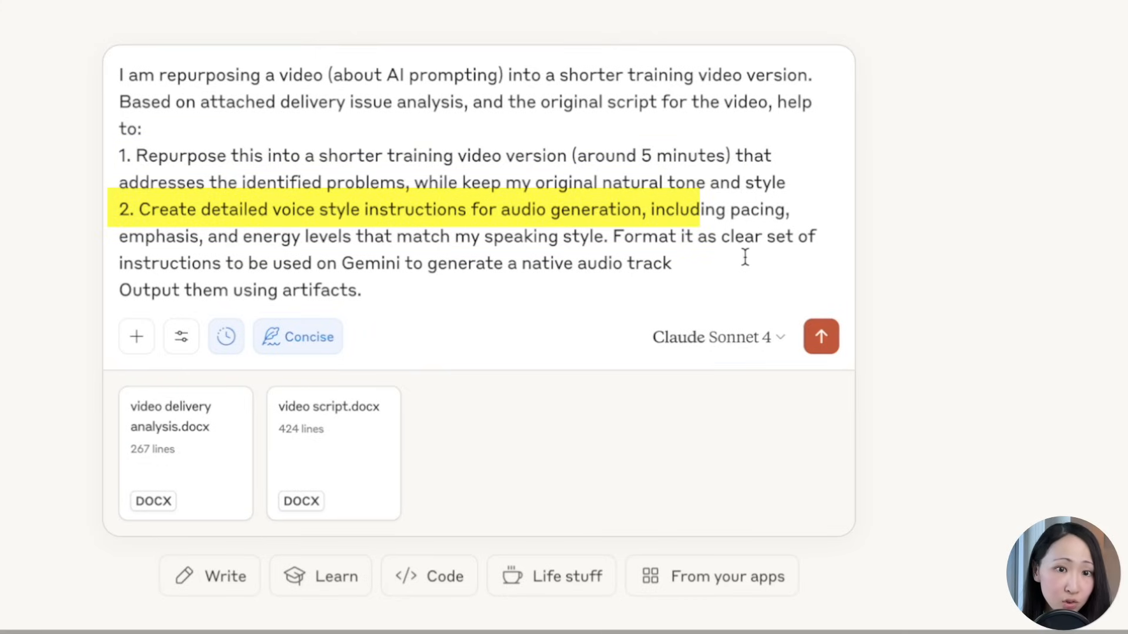
- Send the video repurposing request with both documents and read the training script and Voice Style Instructions
{"action": "left_click", "coordinate": [821, 336]}
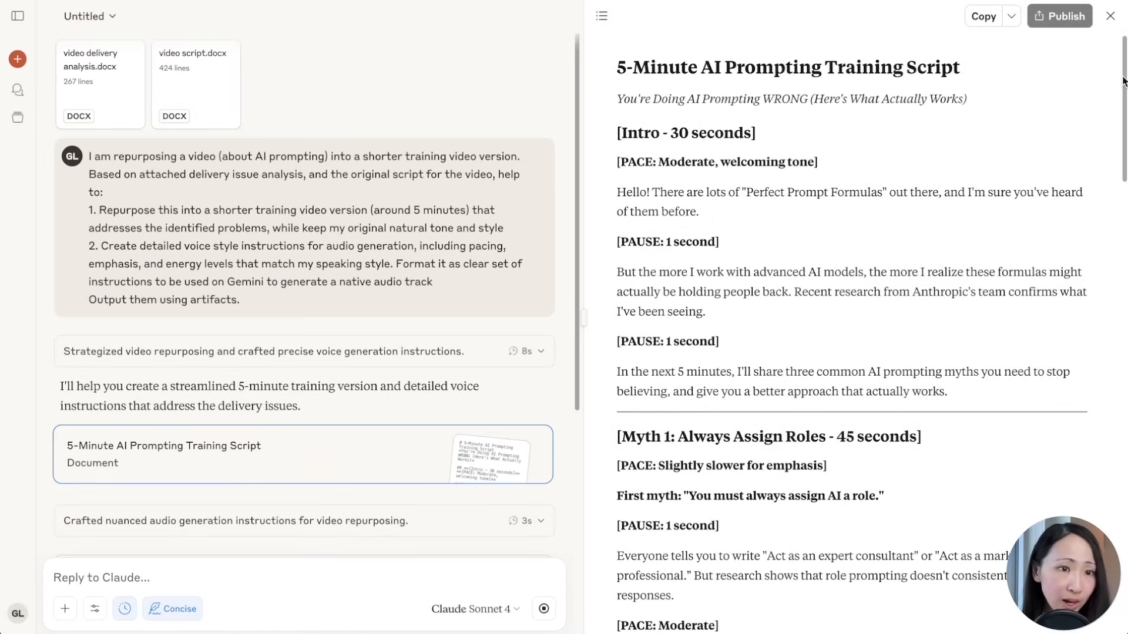
{"action": "scroll", "scroll_direction": "down", "scroll_amount": 3}
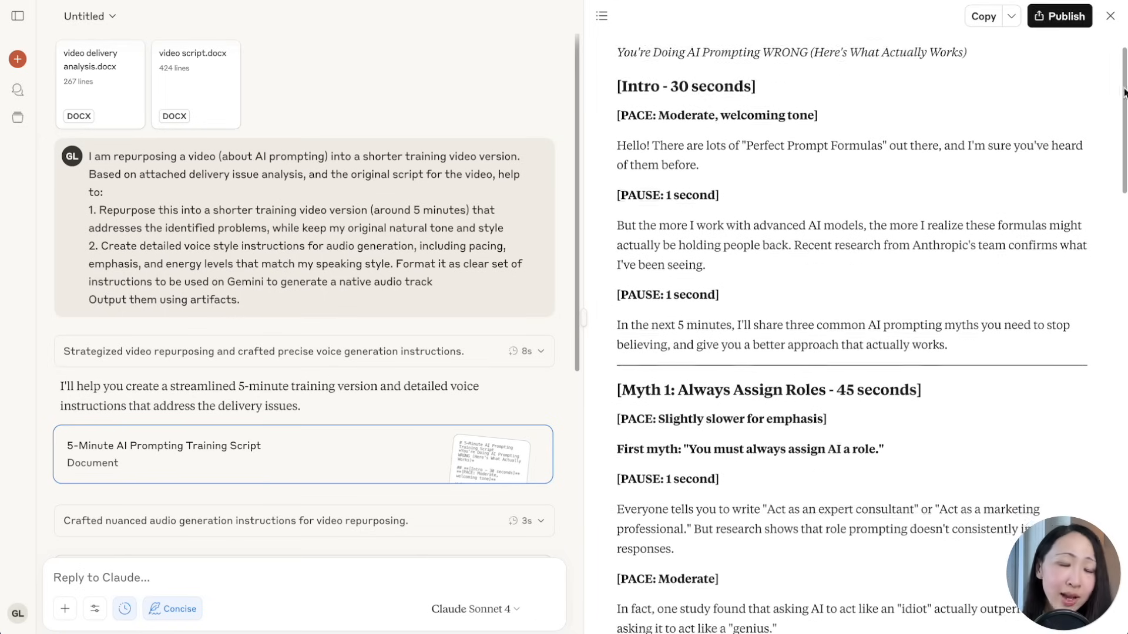
{"action": "scroll", "scroll_direction": "down", "scroll_amount": 3}
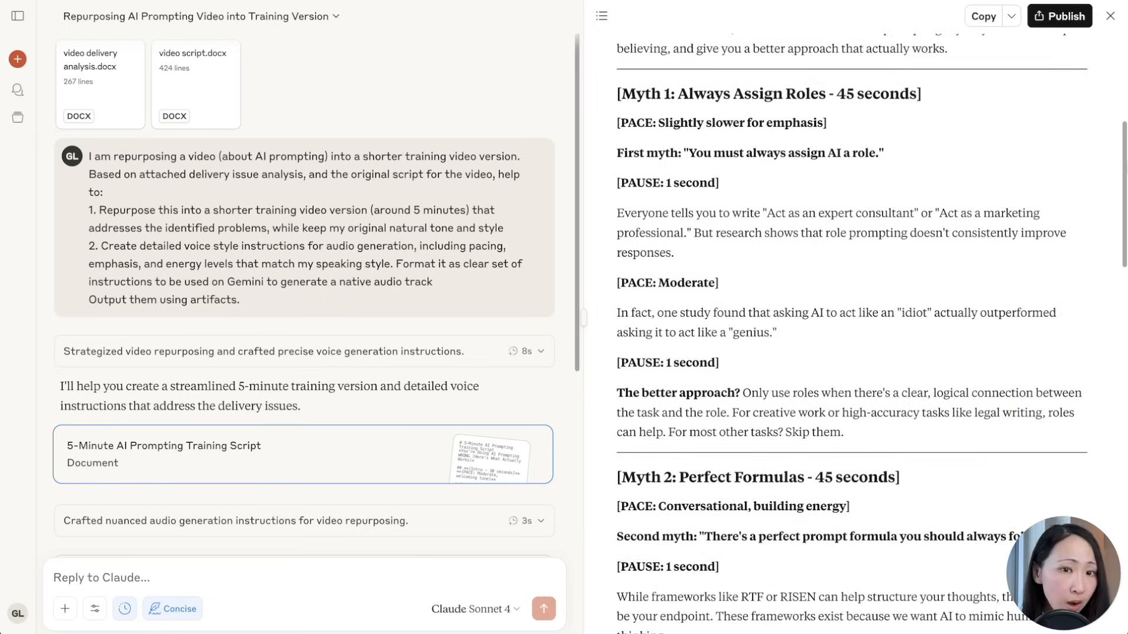
{"action": "scroll", "scroll_direction": "down", "scroll_amount": 3}
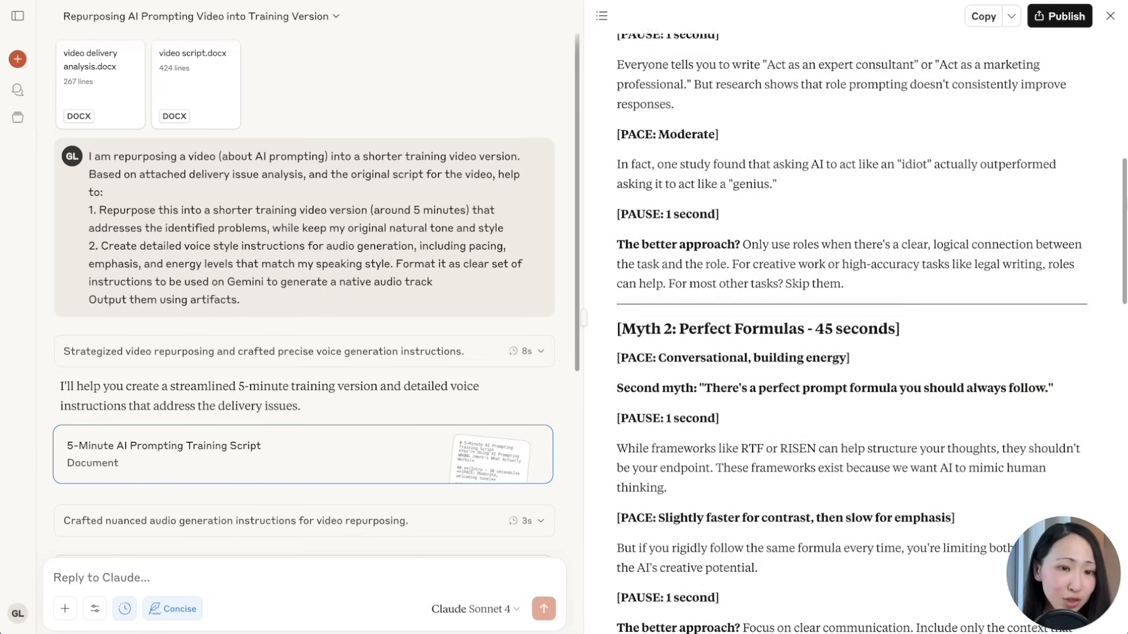
{"action": "scroll", "scroll_direction": "down", "scroll_amount": 3}
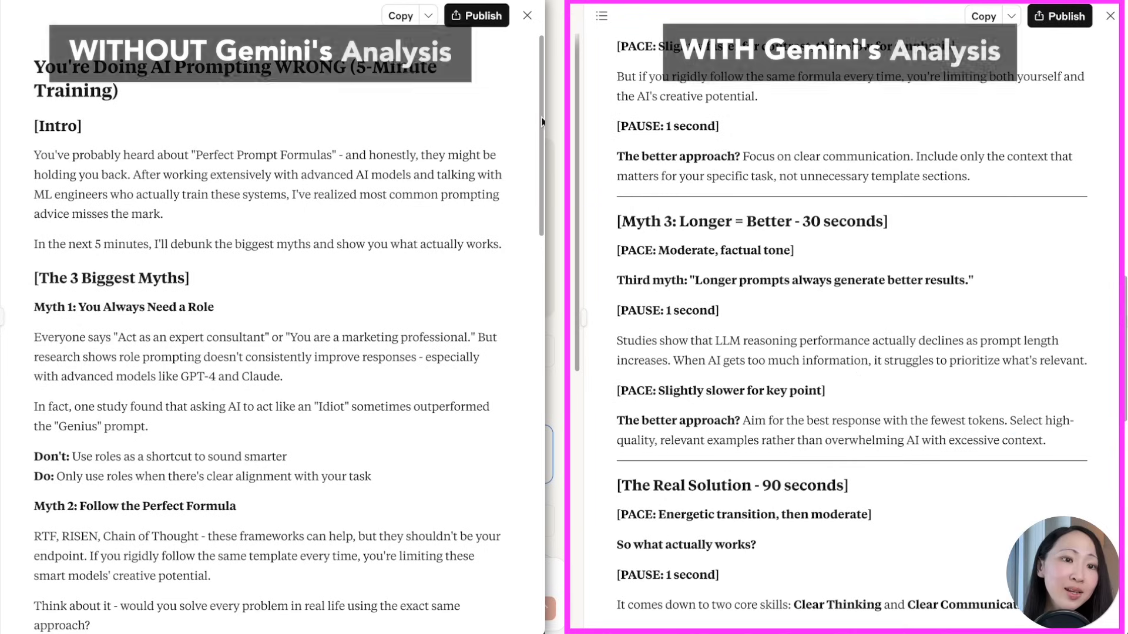
{"action": "scroll", "scroll_direction": "down", "scroll_amount": 3}
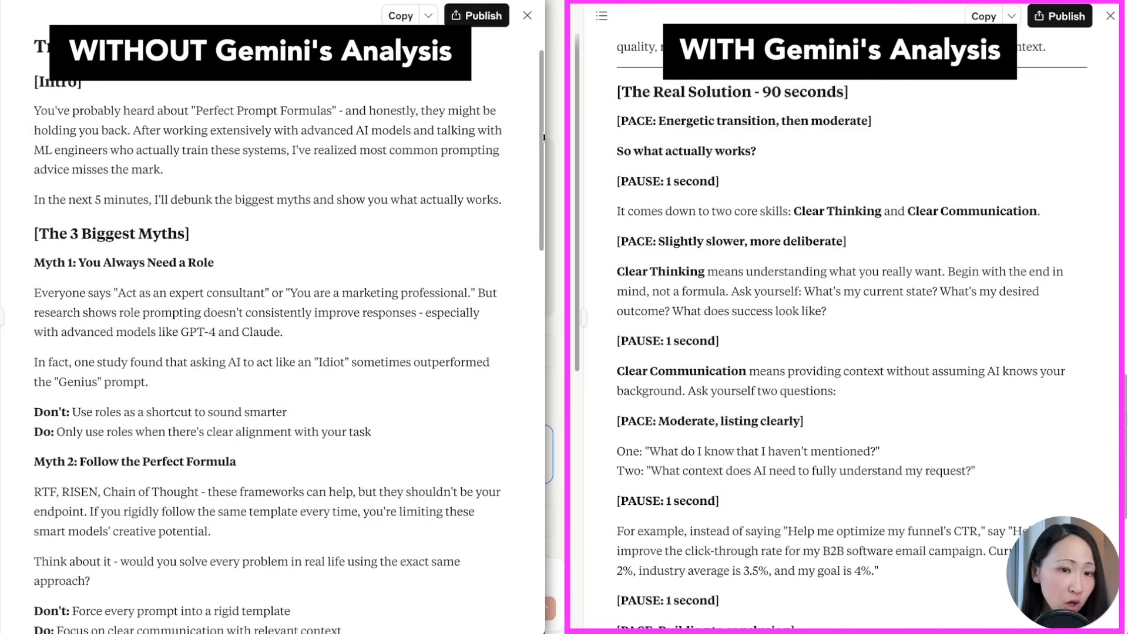
{"action": "scroll", "scroll_direction": "down", "scroll_amount": 3}
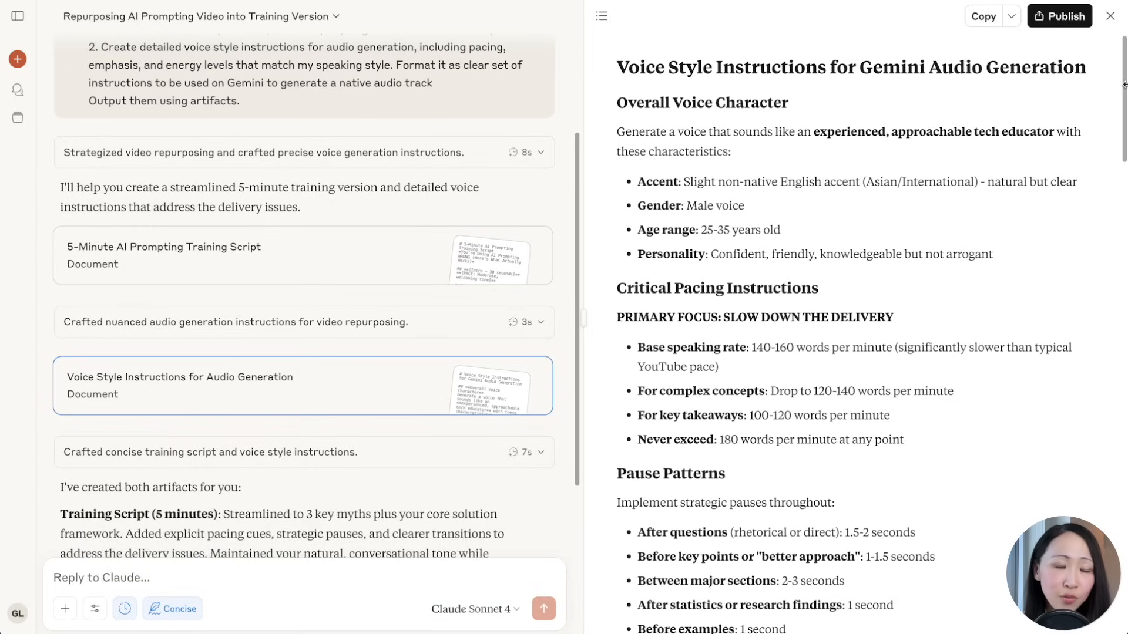
{"action": "scroll", "scroll_direction": "down", "scroll_amount": 3}
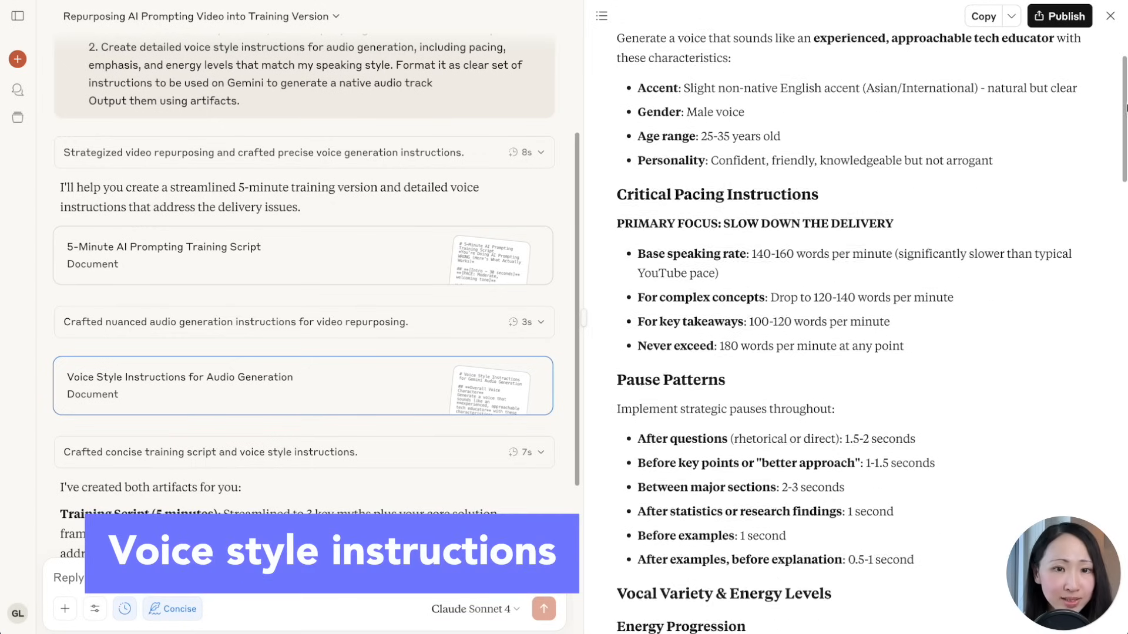
{"action": "scroll", "scroll_direction": "down", "scroll_amount": 3}
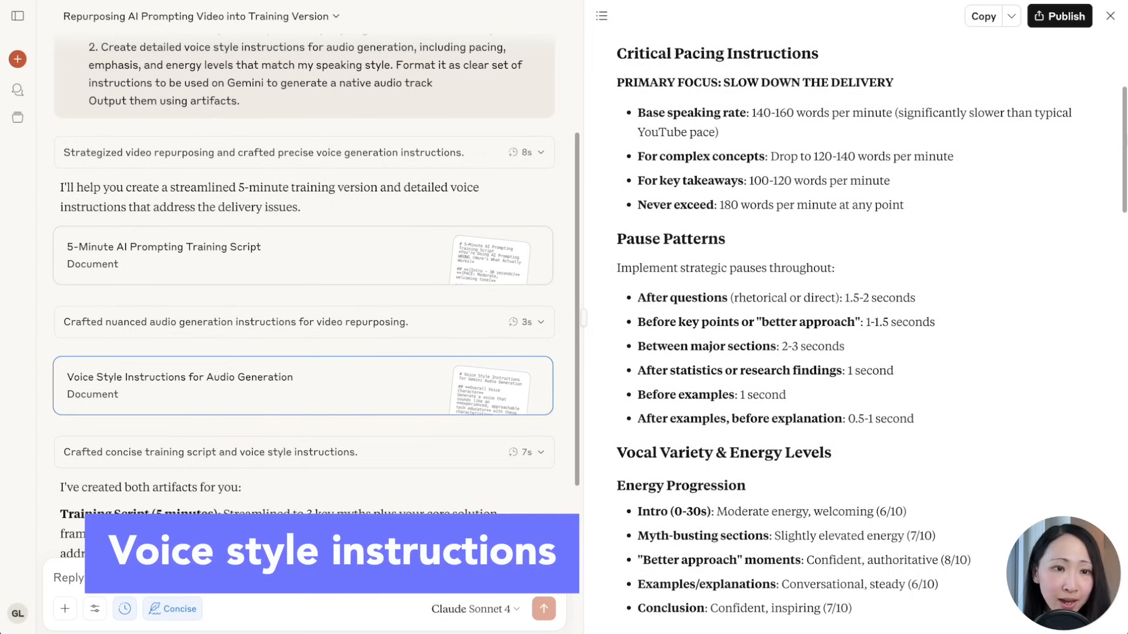
{"action": "scroll", "scroll_direction": "down", "scroll_amount": 3}
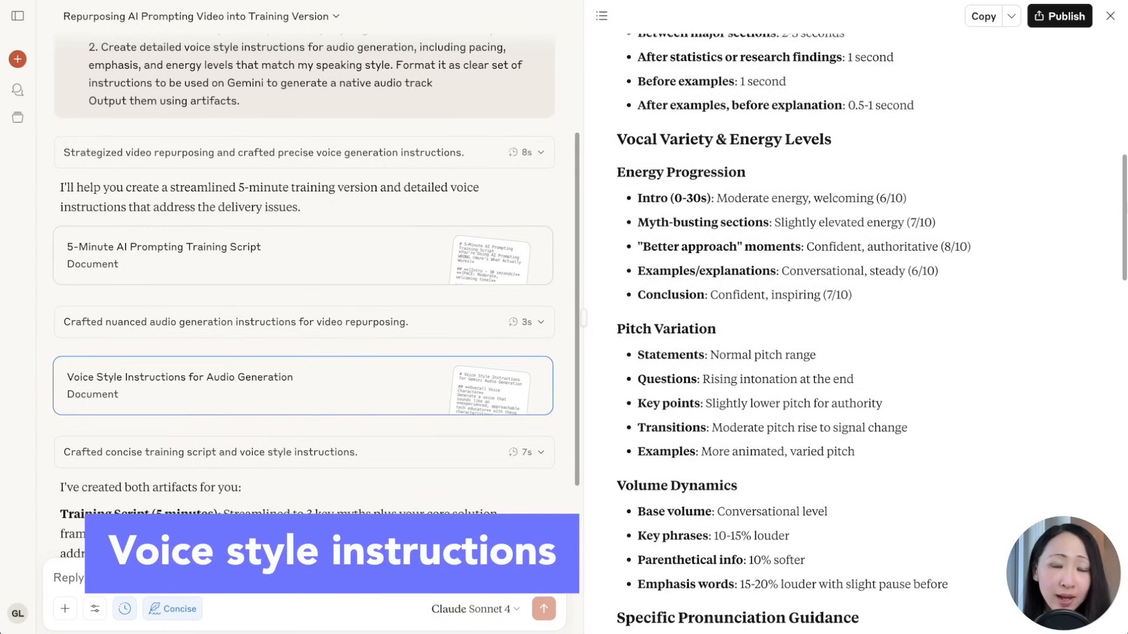
{"action": "scroll", "scroll_direction": "down", "scroll_amount": 3}
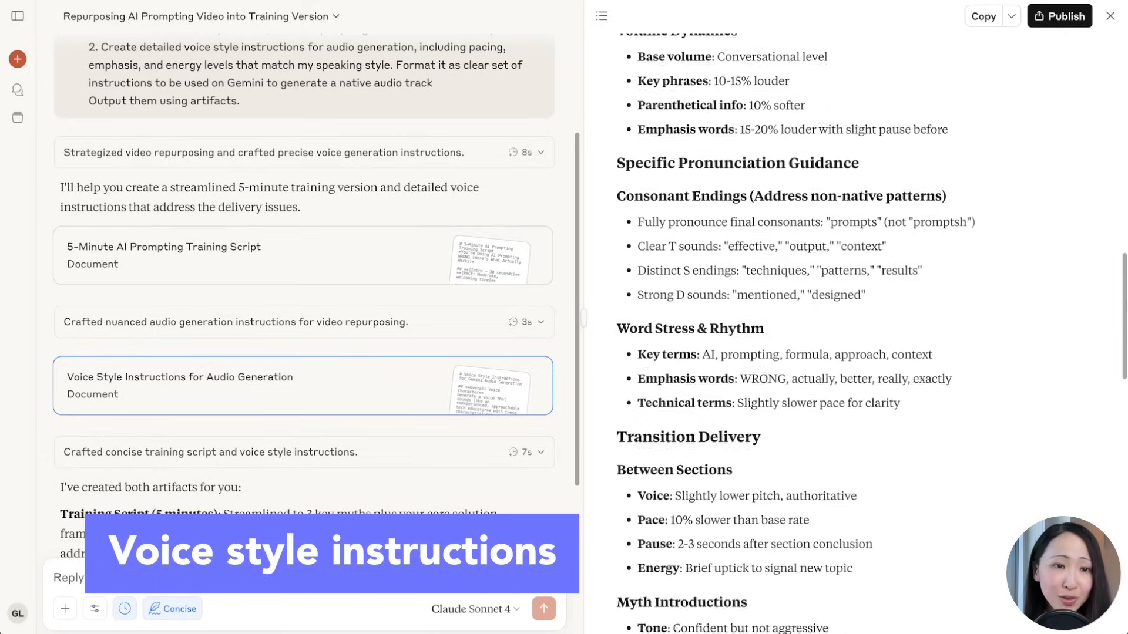
{"action": "scroll", "scroll_direction": "down", "scroll_amount": 3}
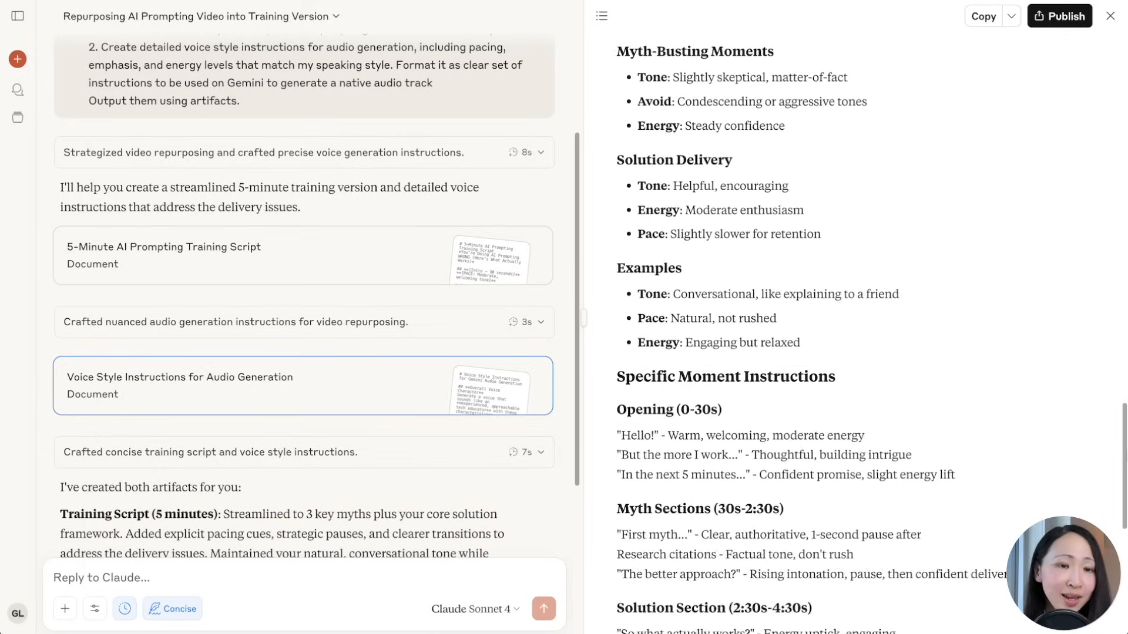
{"action": "scroll", "scroll_direction": "down", "scroll_amount": 3}
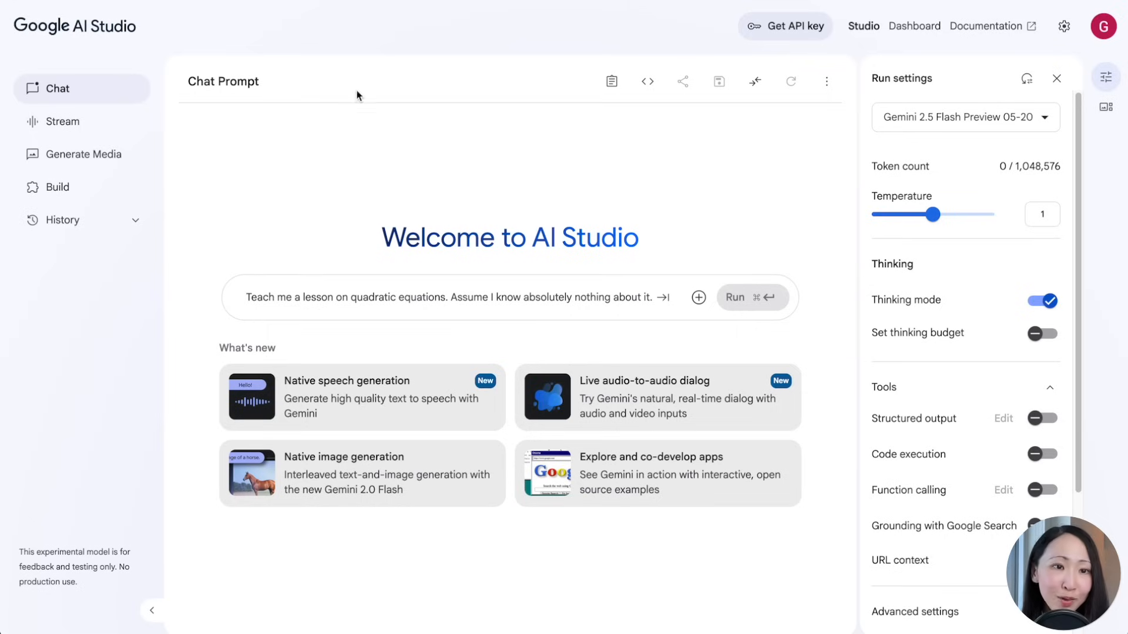
{"action": "mouse_move", "coordinate": [790, 184]}
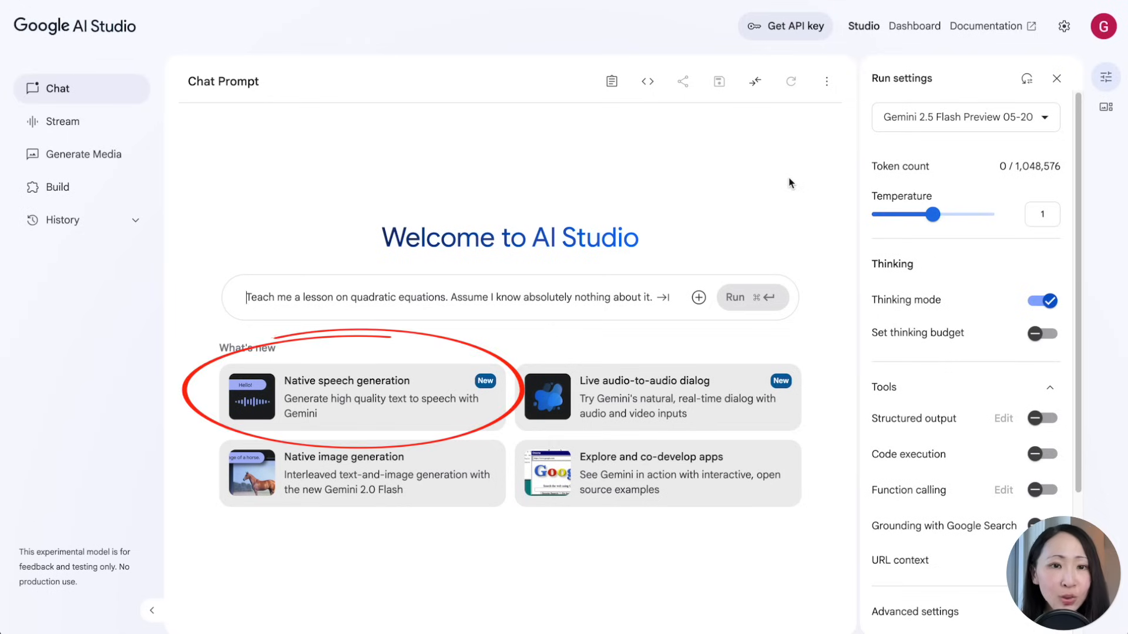
- Generate single-speaker speech with the Kore voice from the pasted script and play the 4:08 track
{"action": "left_click", "coordinate": [362, 397]}
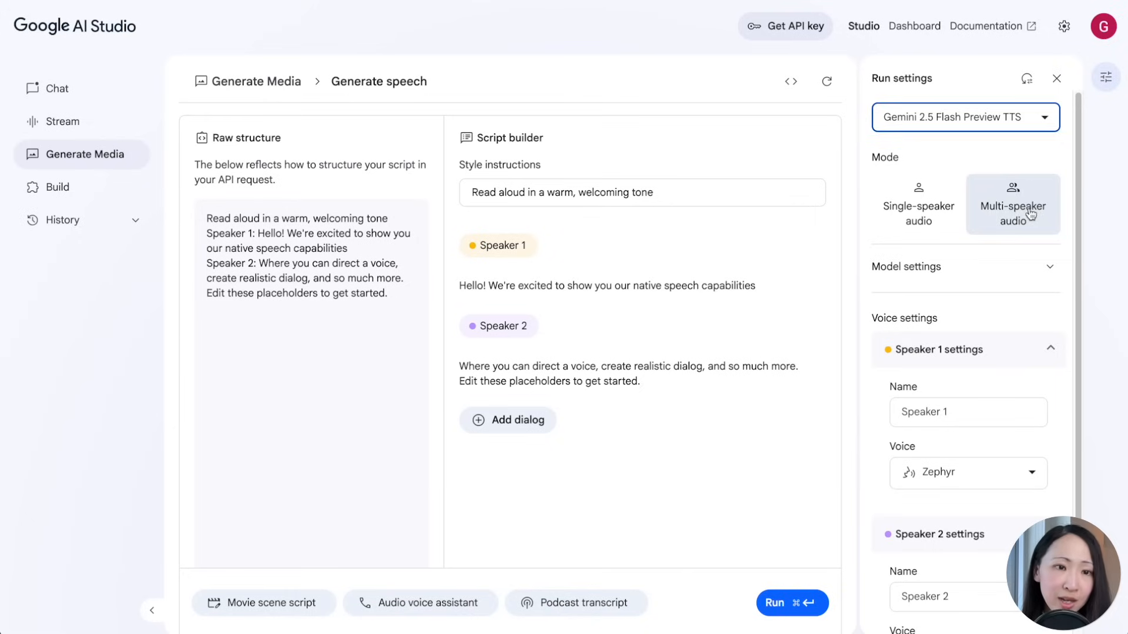
{"action": "mouse_move", "coordinate": [623, 443]}
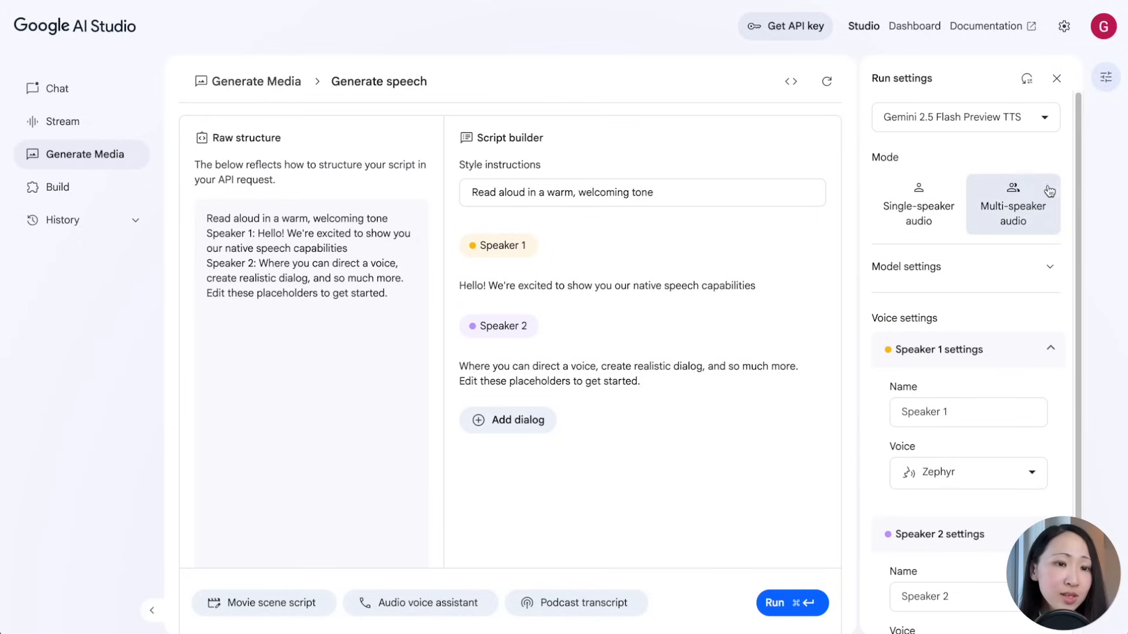
{"action": "left_click", "coordinate": [918, 204]}
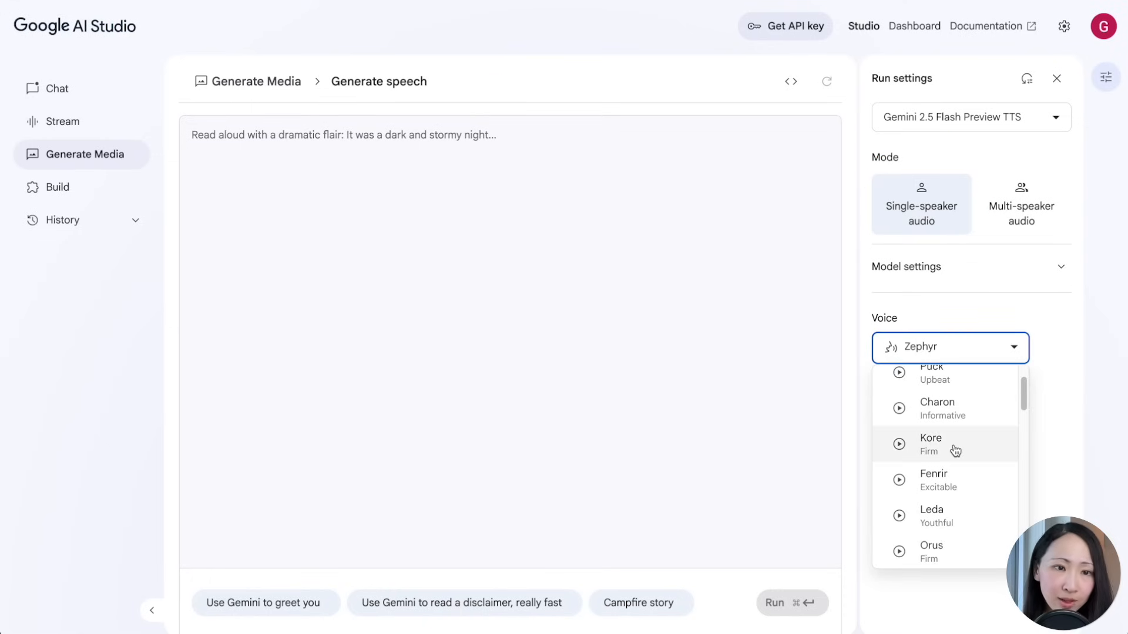
{"action": "left_click", "coordinate": [930, 444]}
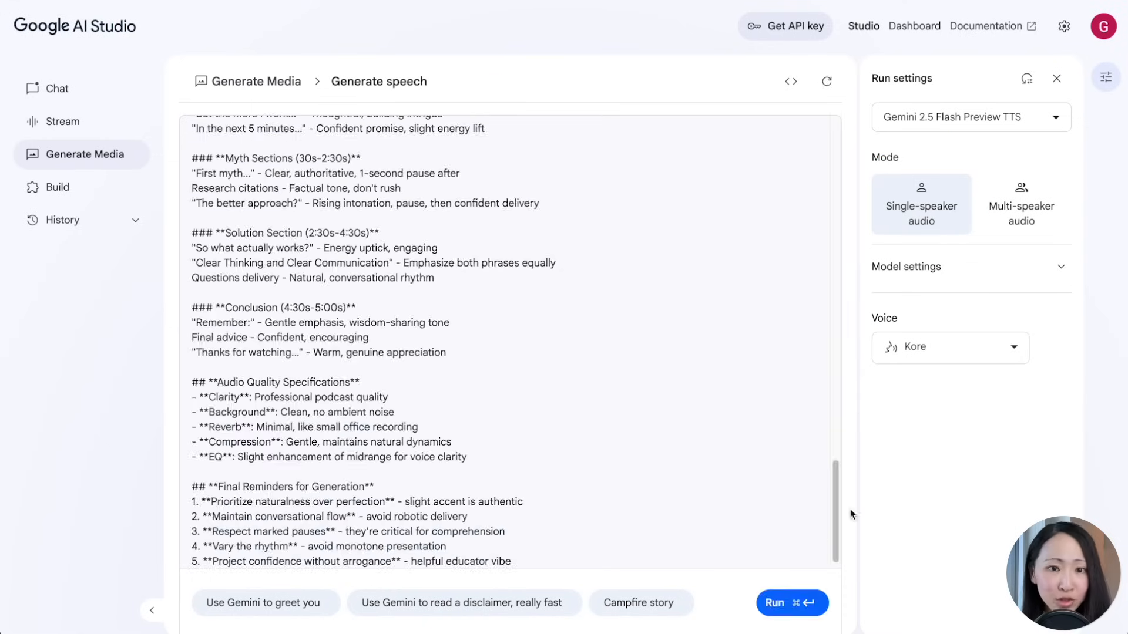
{"action": "scroll", "scroll_direction": "up", "scroll_amount": 3}
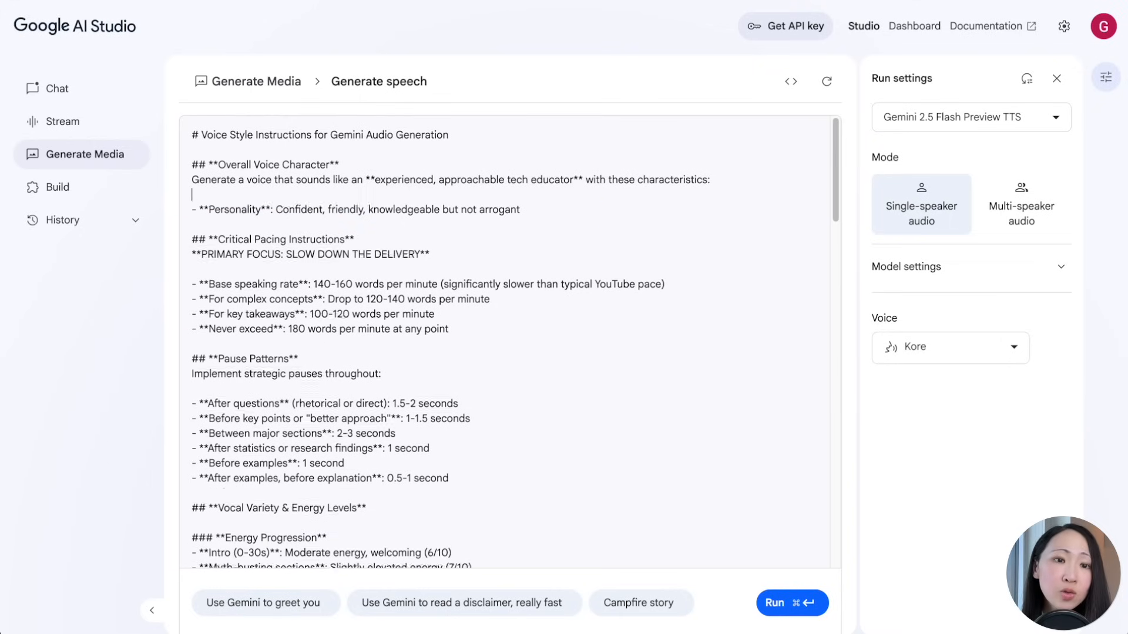
{"action": "left_click", "coordinate": [790, 603]}
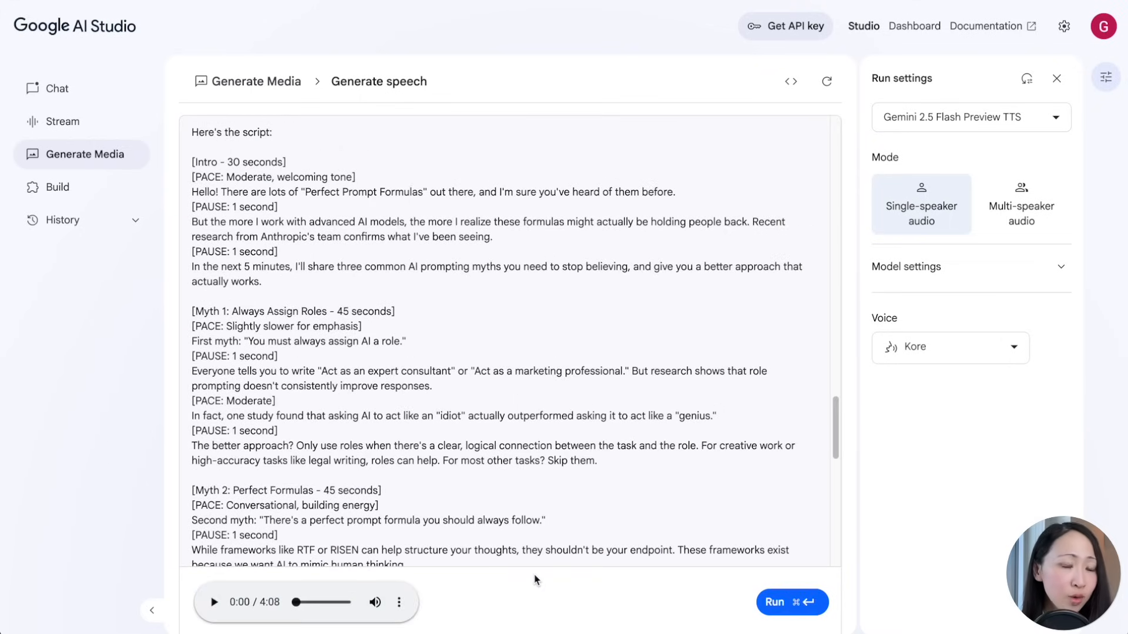
{"action": "left_click", "coordinate": [213, 602]}
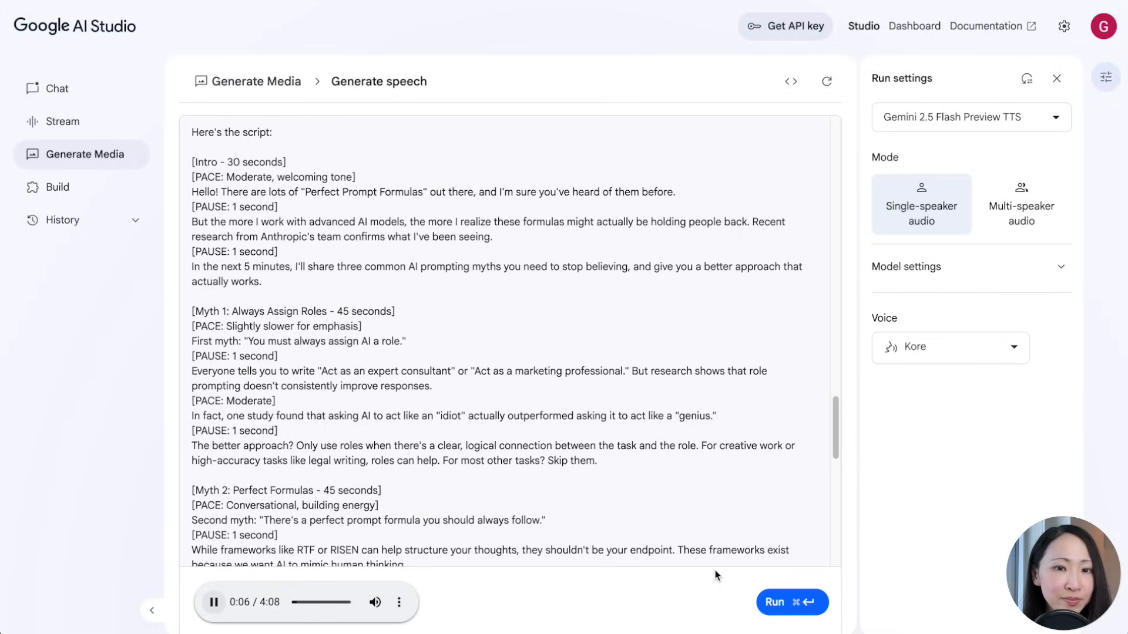
{"action": "mouse_move", "coordinate": [874, 529]}
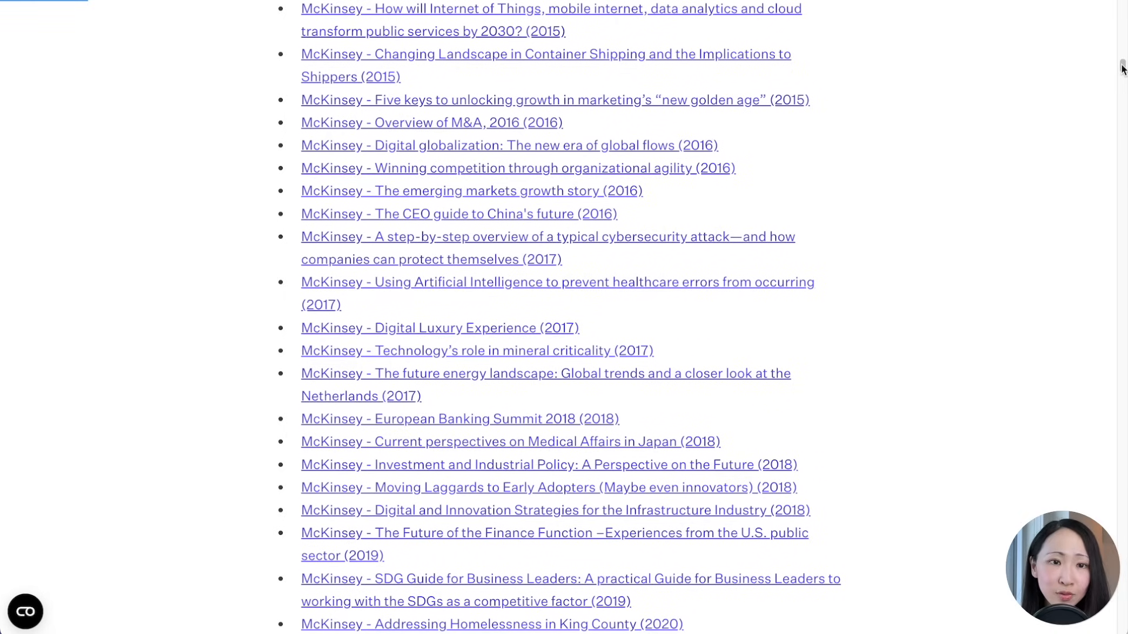
- Open the McKinsey Technology Trends Outlook 2022 PDF and scroll through its AI value charts
{"action": "scroll", "scroll_direction": "down", "scroll_amount": 3}
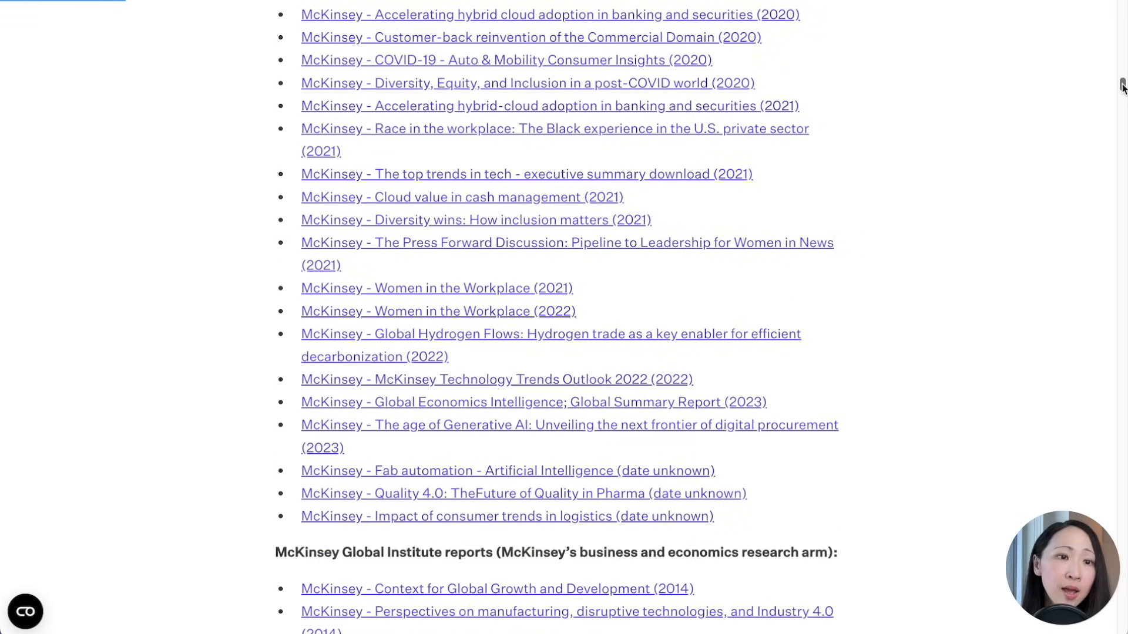
{"action": "left_click", "coordinate": [496, 380]}
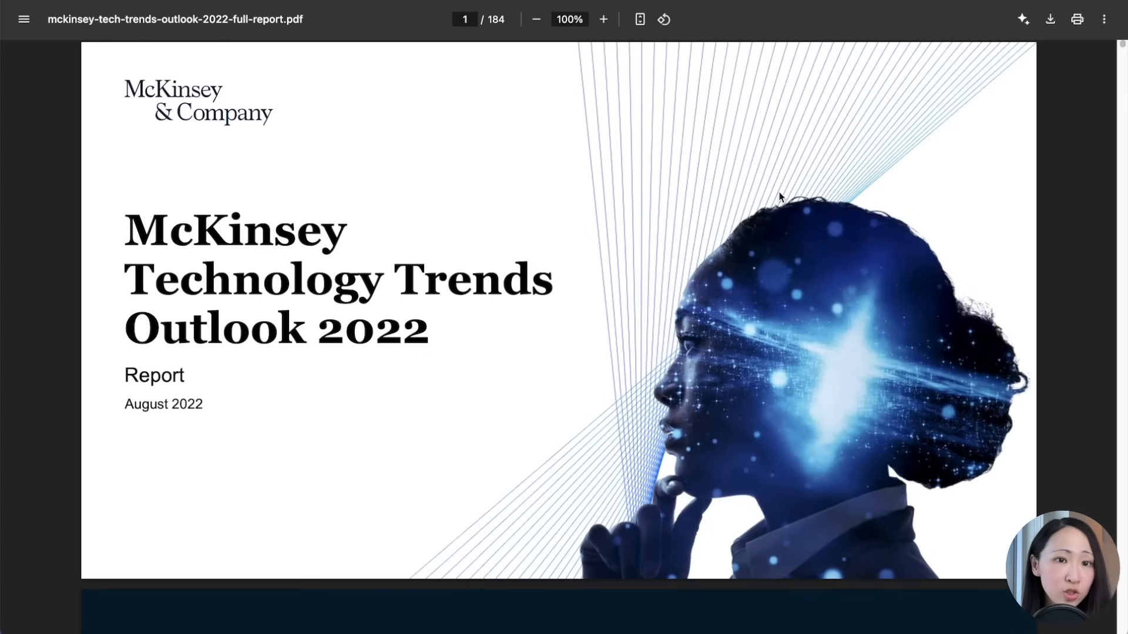
{"action": "scroll", "scroll_direction": "down", "scroll_amount": 3}
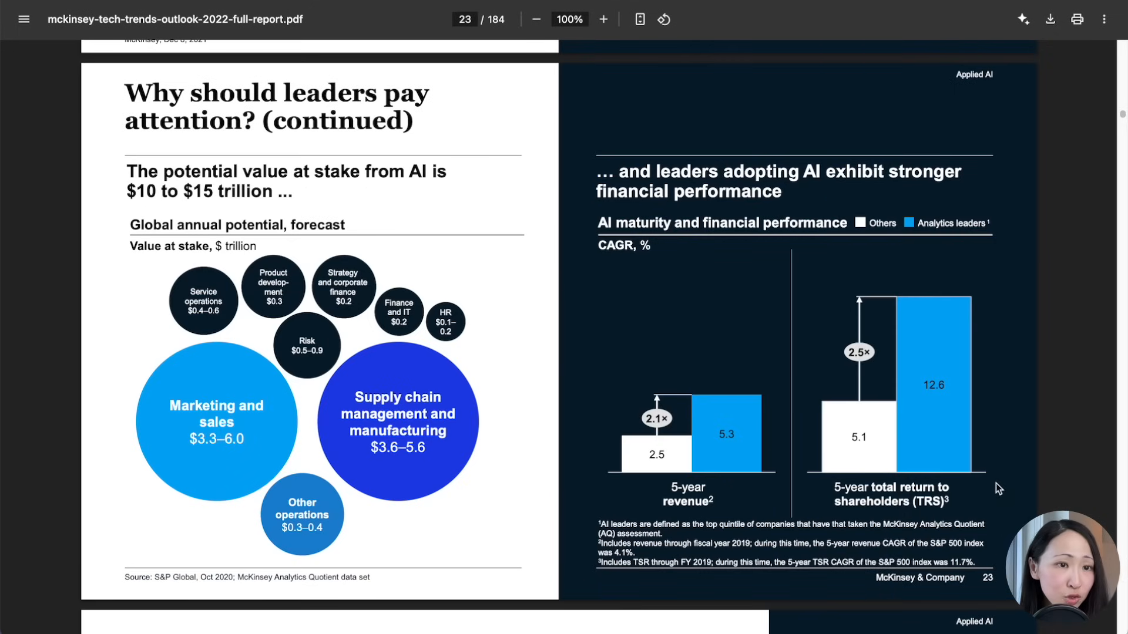
{"action": "scroll", "scroll_direction": "down", "scroll_amount": 3}
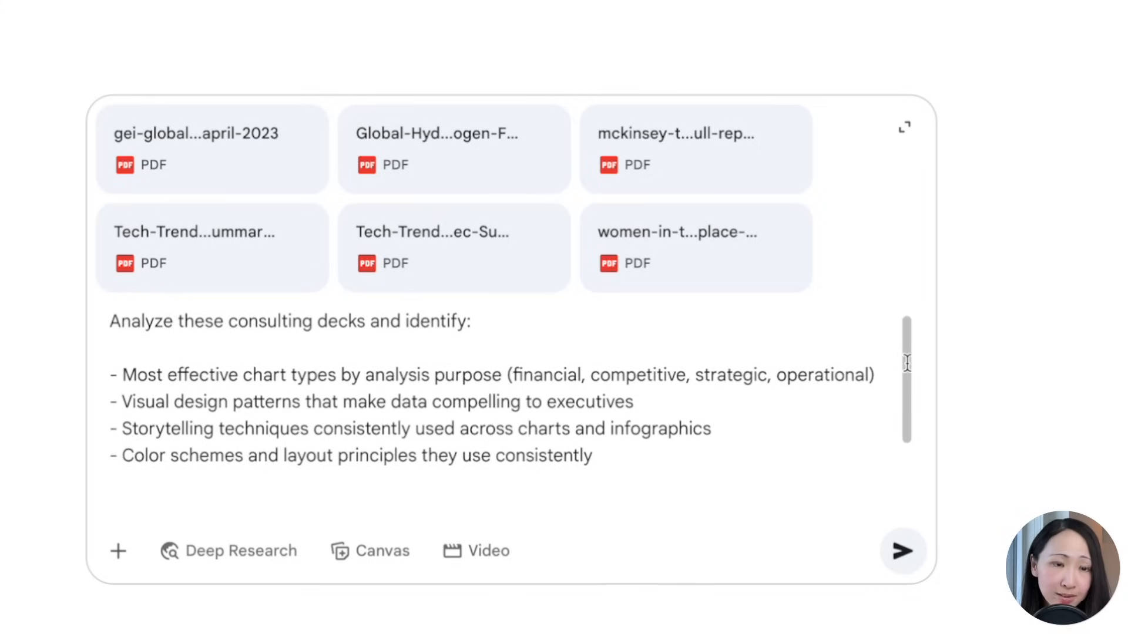
- Submit the six-PDF consulting-deck analysis request and read Gemini's chart-purpose breakdown
{"action": "scroll", "scroll_direction": "down", "scroll_amount": 3}
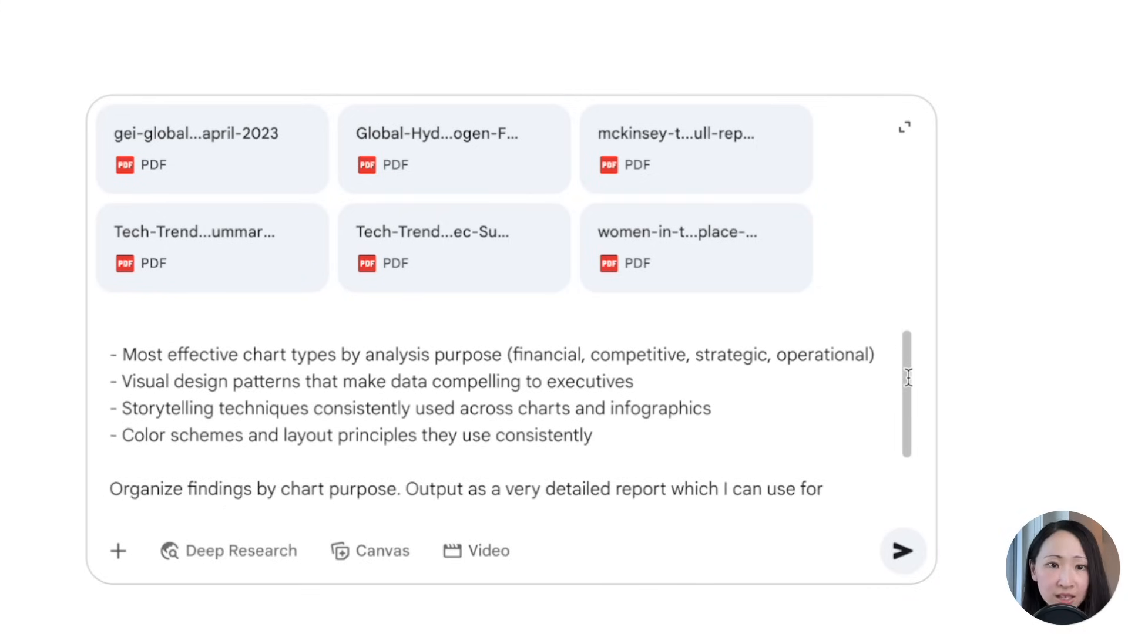
{"action": "type", "text": "further analysis."}
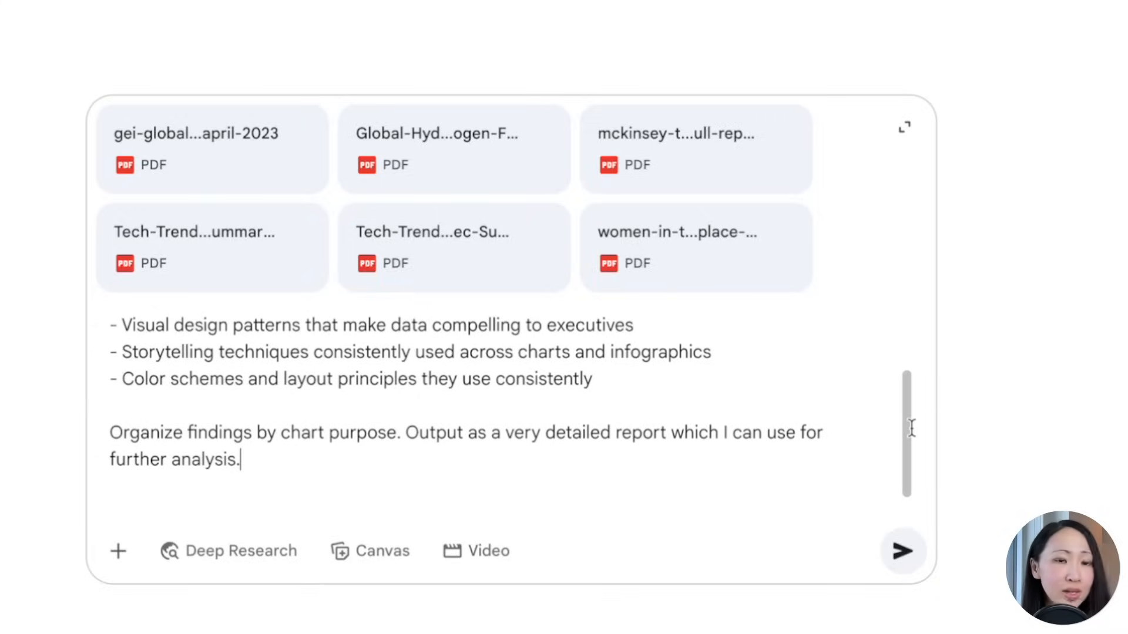
{"action": "mouse_move", "coordinate": [935, 565]}
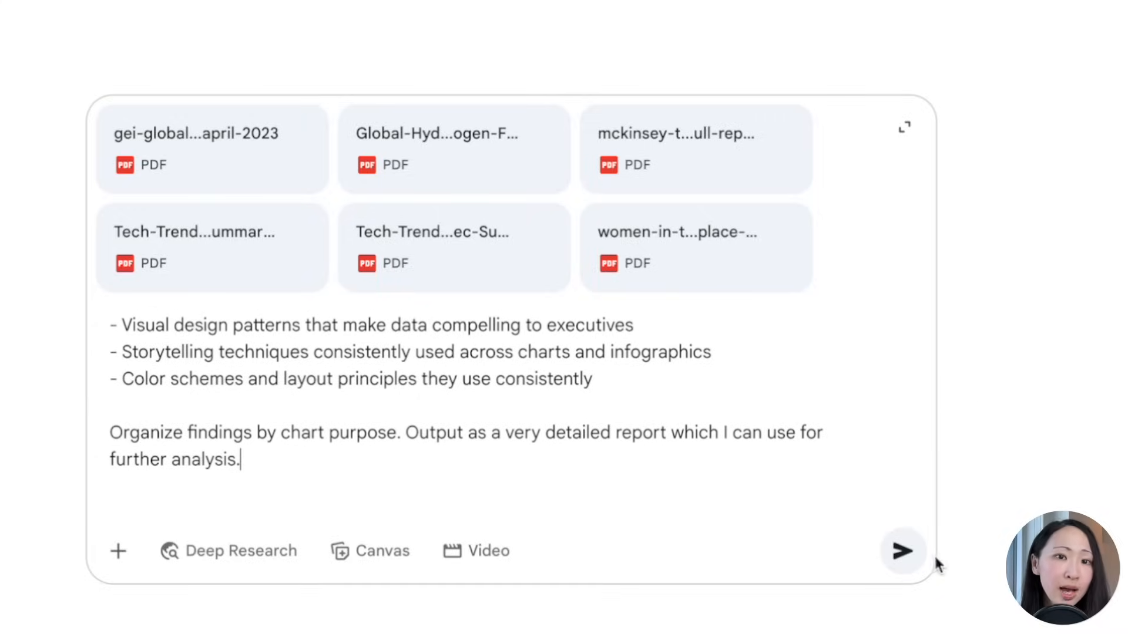
{"action": "left_click", "coordinate": [903, 551]}
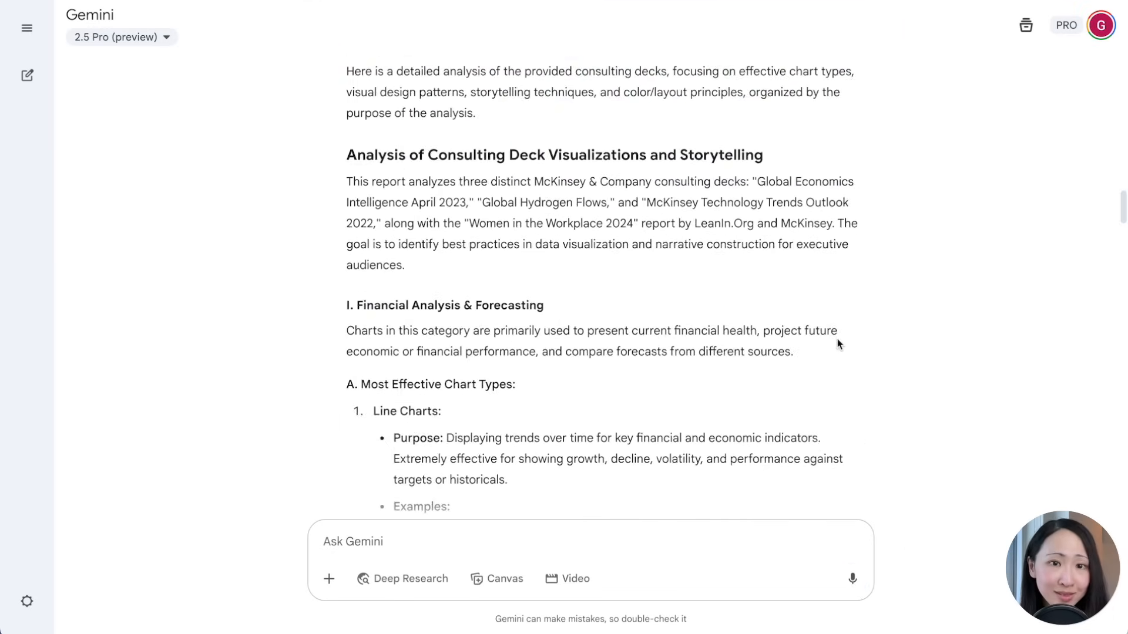
{"action": "scroll", "scroll_direction": "down", "scroll_amount": 3}
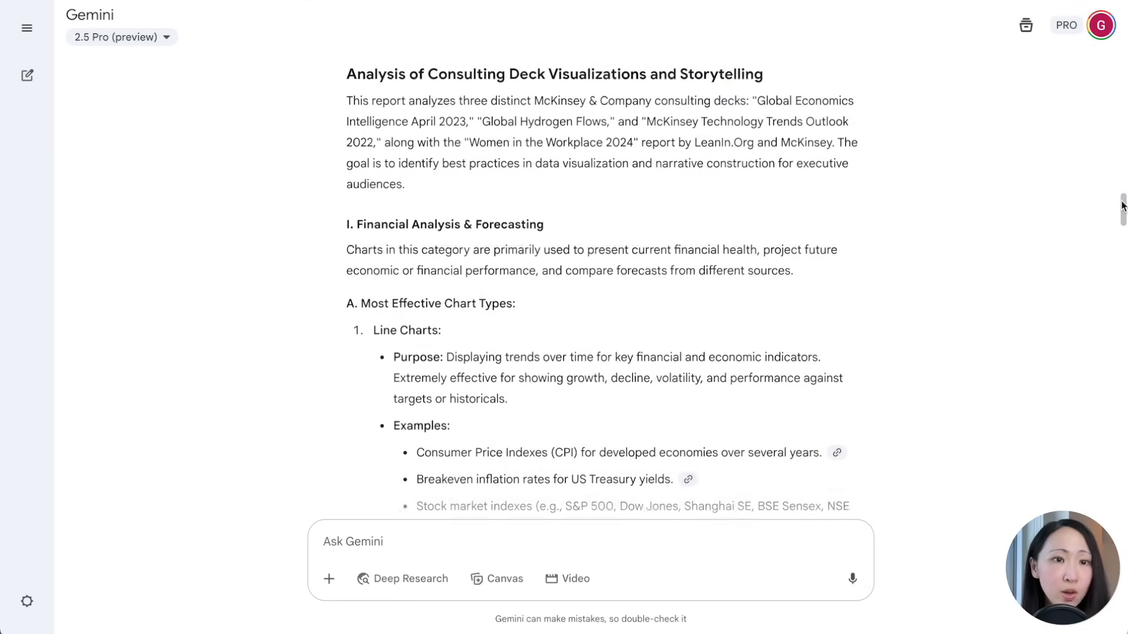
{"action": "scroll", "scroll_direction": "down", "scroll_amount": 3}
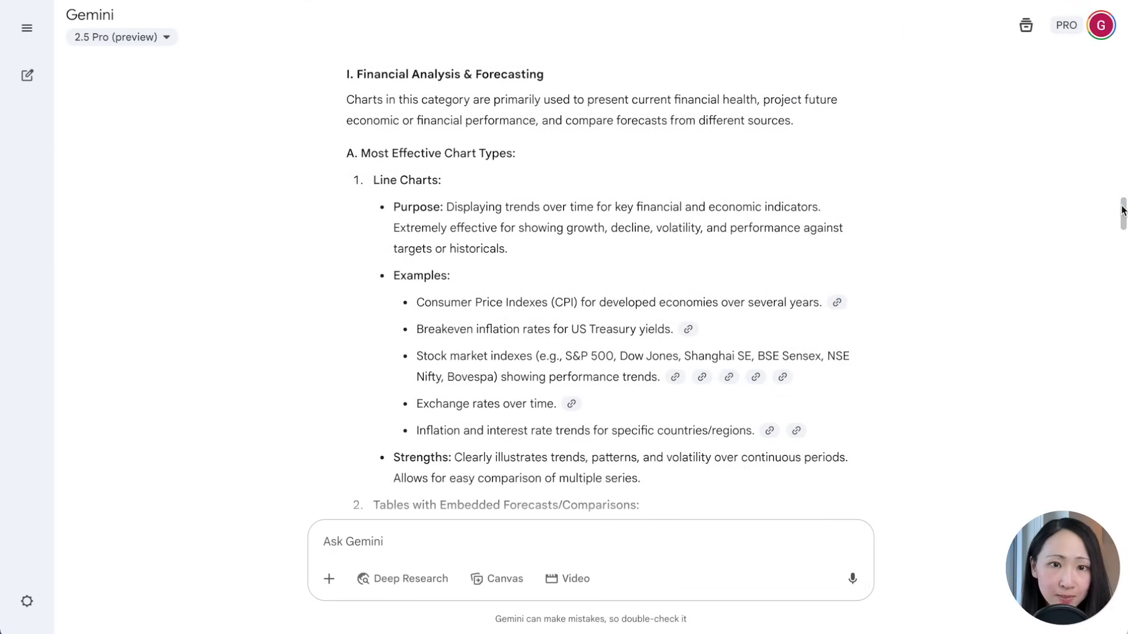
{"action": "scroll", "scroll_direction": "down", "scroll_amount": 3}
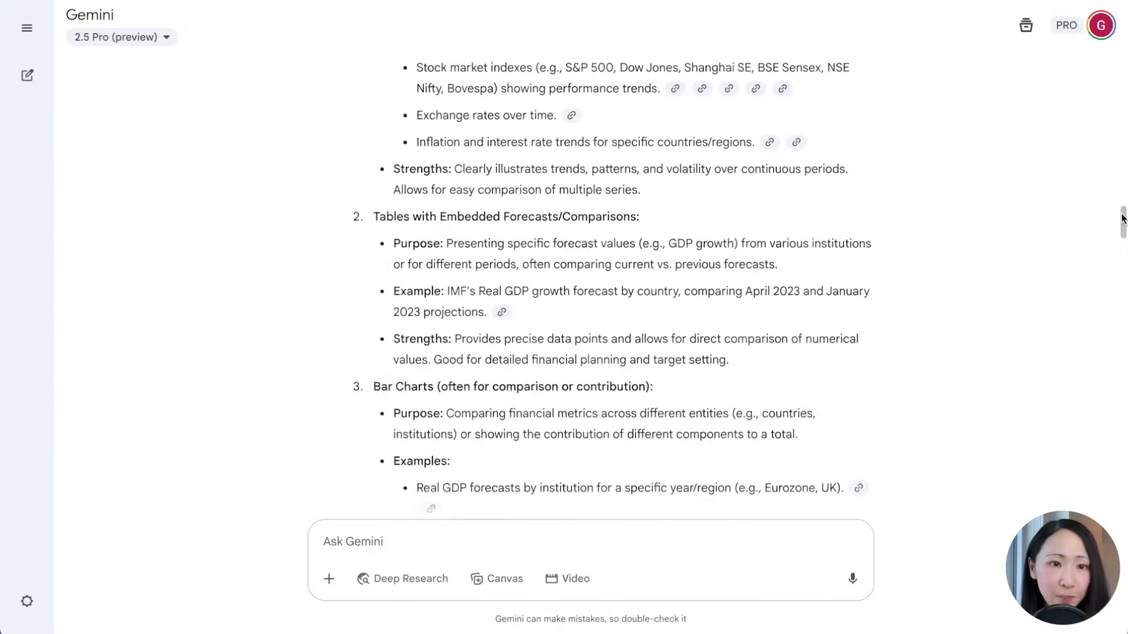
{"action": "scroll", "scroll_direction": "down", "scroll_amount": 3}
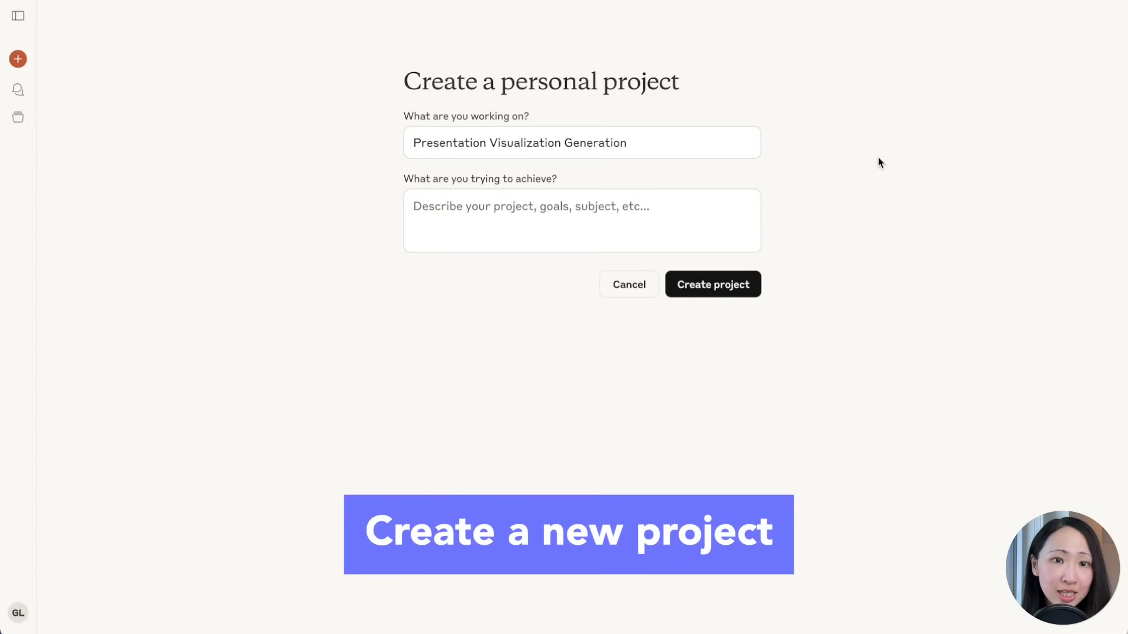
- Create the Presentation Visualization Generation project with the pasted Gemini findings and submit the playbook request
{"action": "left_click", "coordinate": [712, 284]}
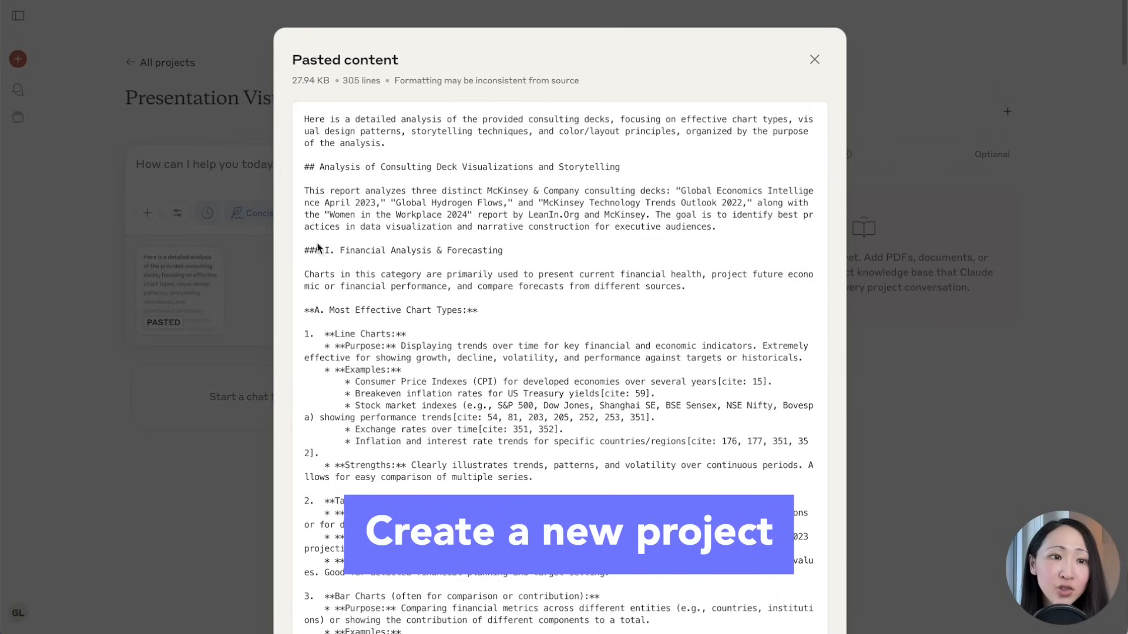
{"action": "left_click", "coordinate": [814, 59]}
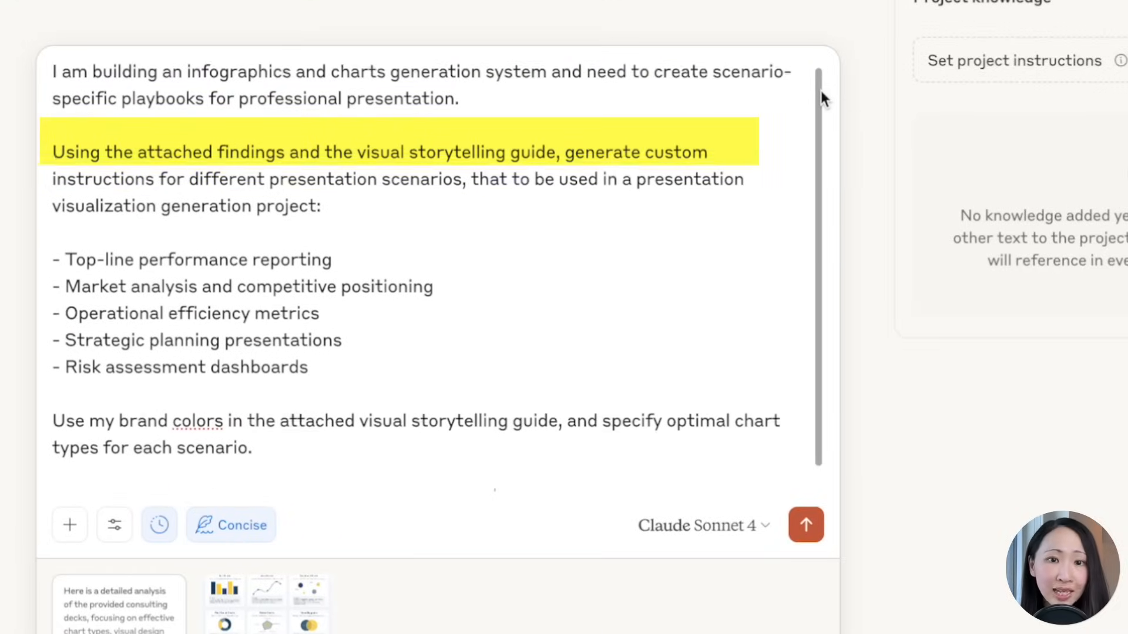
{"action": "scroll", "scroll_direction": "down", "scroll_amount": 3}
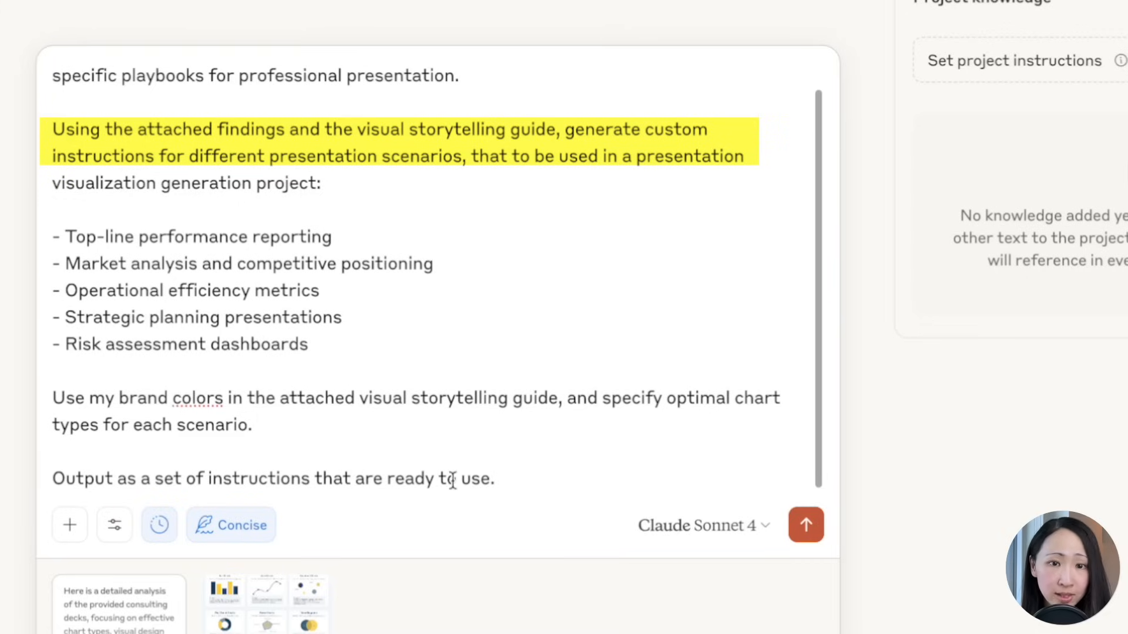
{"action": "left_click", "coordinate": [806, 525]}
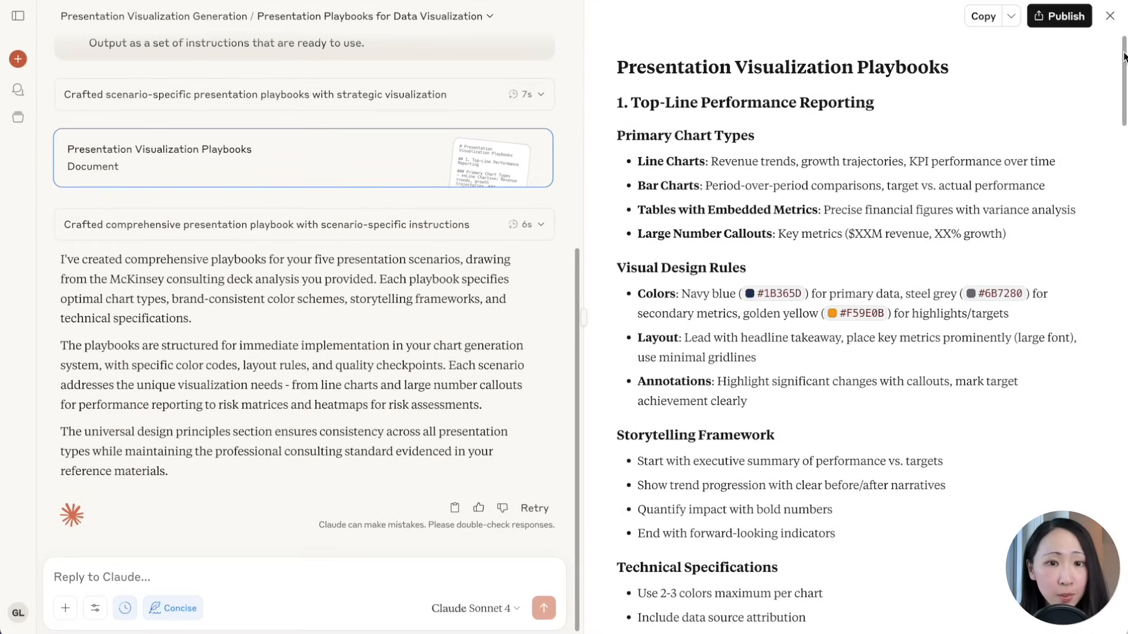
{"action": "scroll", "scroll_direction": "down", "scroll_amount": 3}
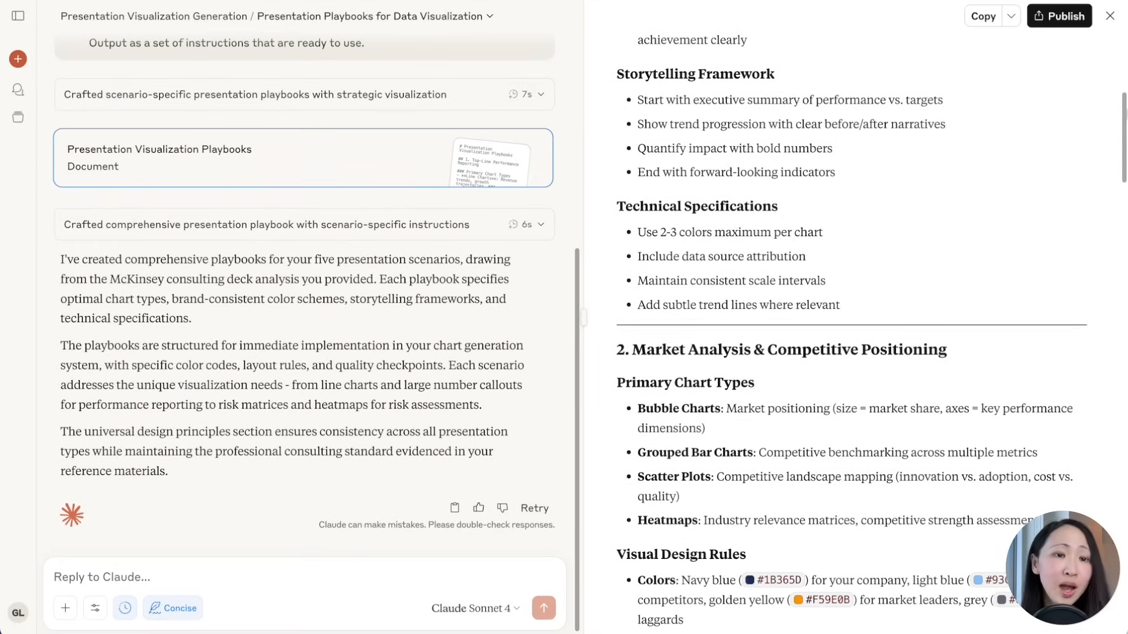
{"action": "scroll", "scroll_direction": "down", "scroll_amount": 3}
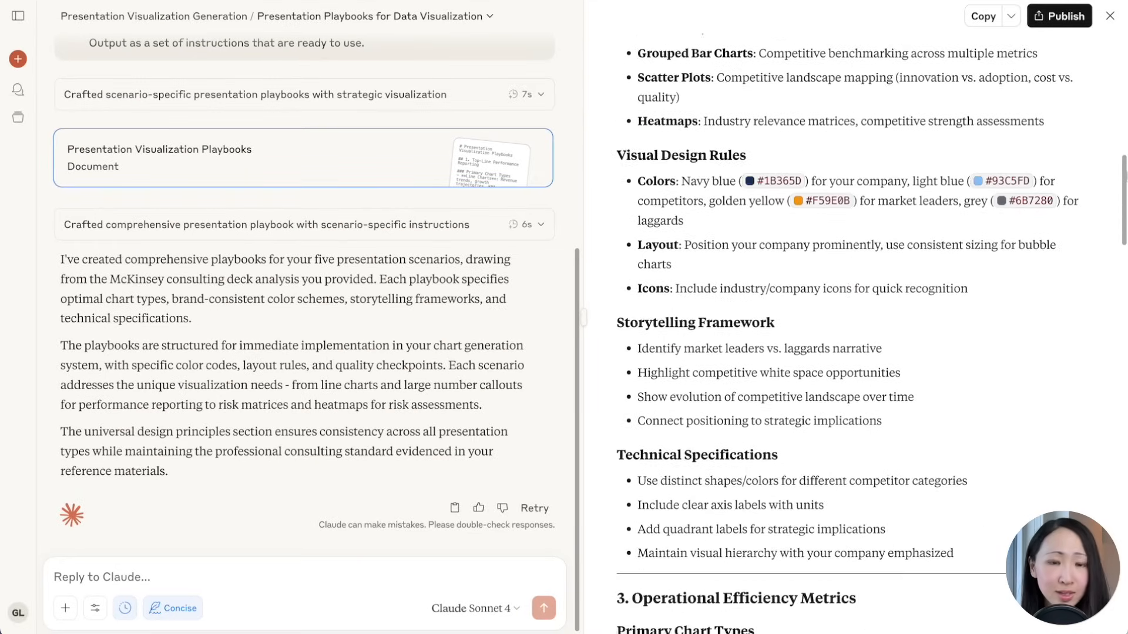
{"action": "scroll", "scroll_direction": "down", "scroll_amount": 3}
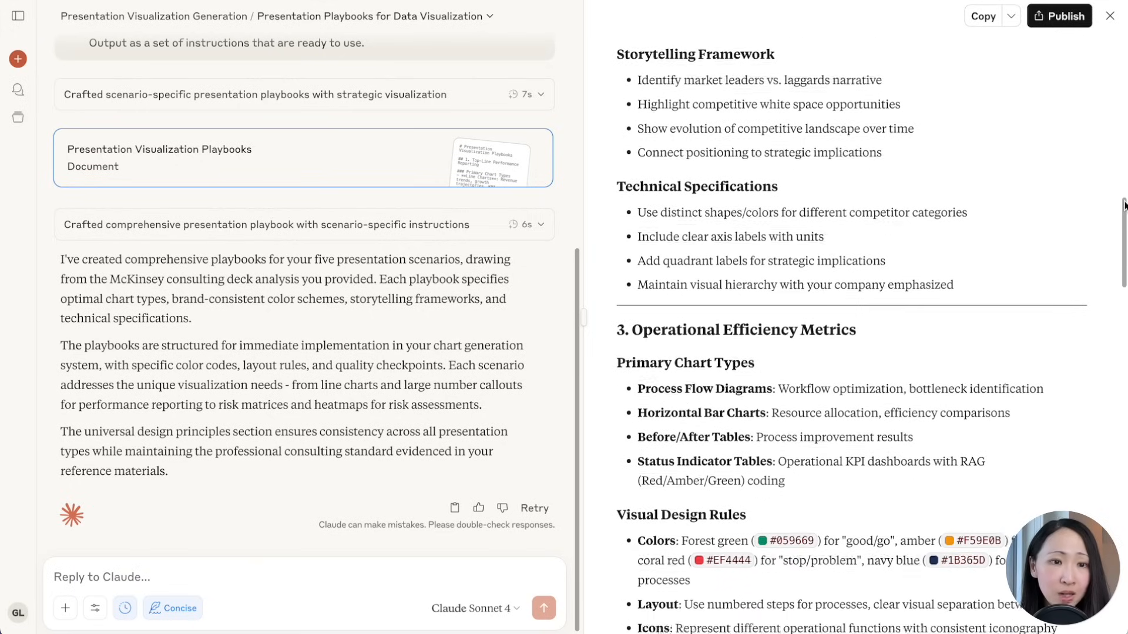
{"action": "scroll", "scroll_direction": "down", "scroll_amount": 3}
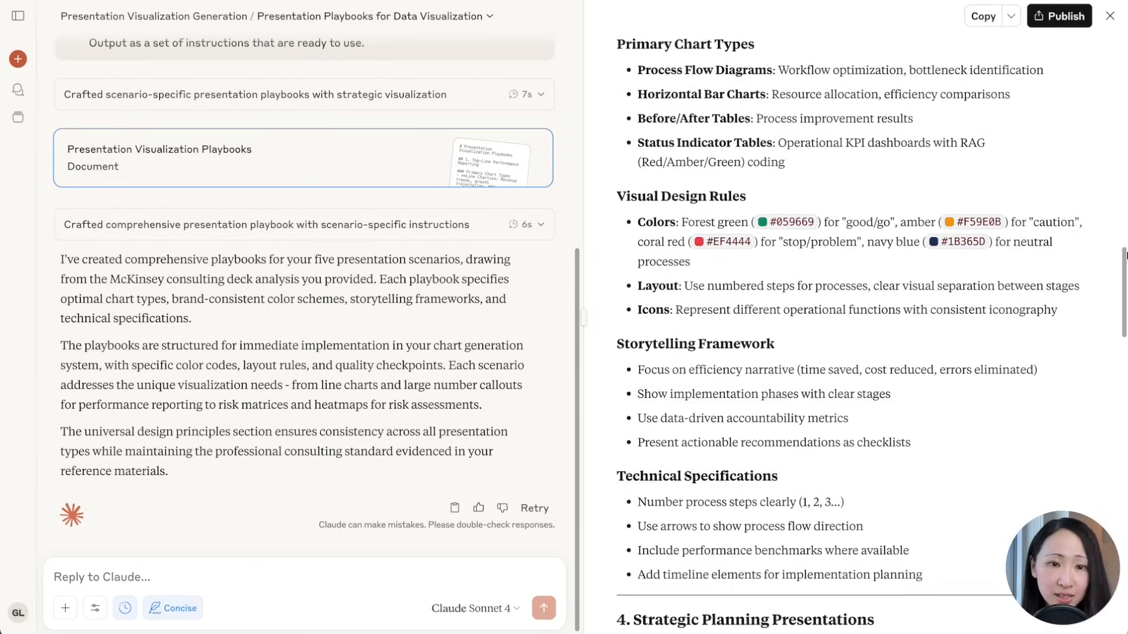
{"action": "scroll", "scroll_direction": "down", "scroll_amount": 3}
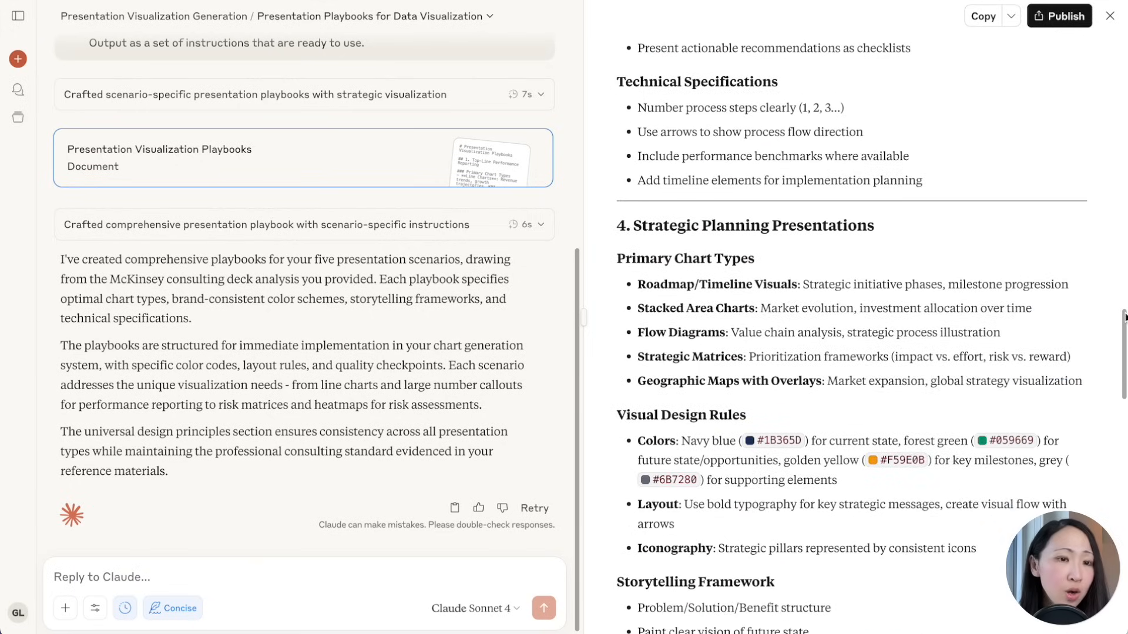
{"action": "scroll", "scroll_direction": "down", "scroll_amount": 3}
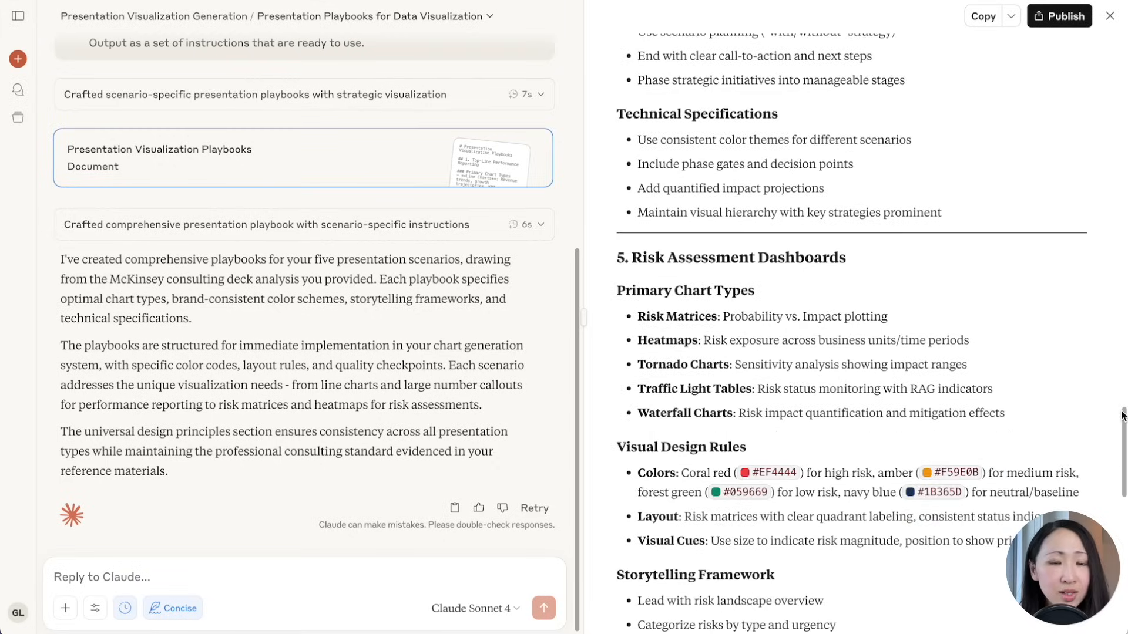
{"action": "scroll", "scroll_direction": "down", "scroll_amount": 3}
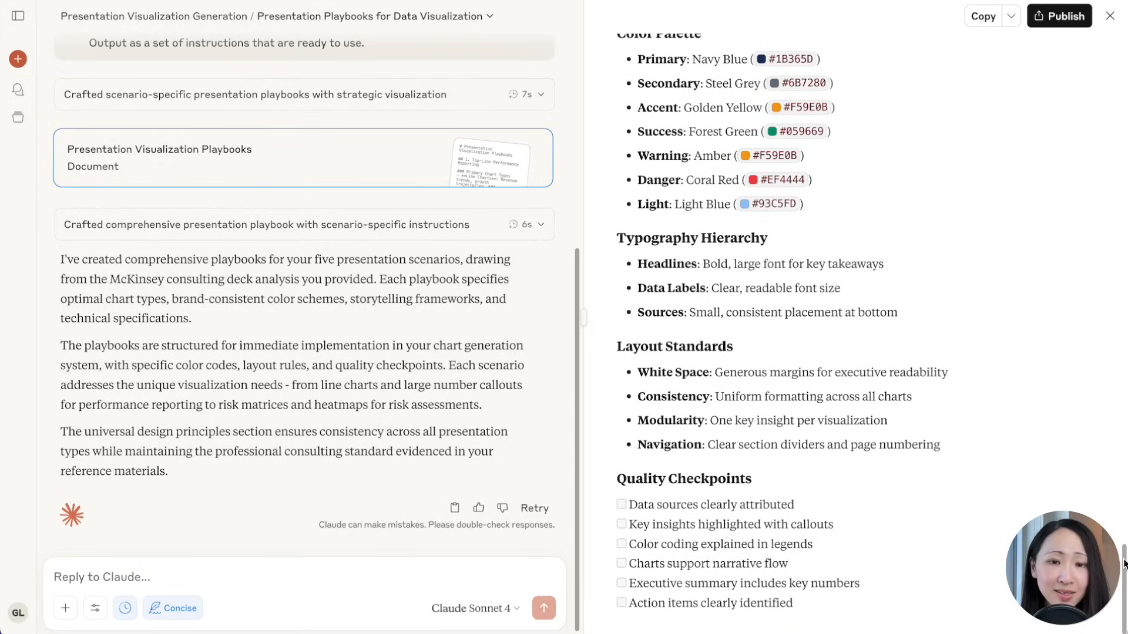
{"action": "left_click", "coordinate": [1010, 15]}
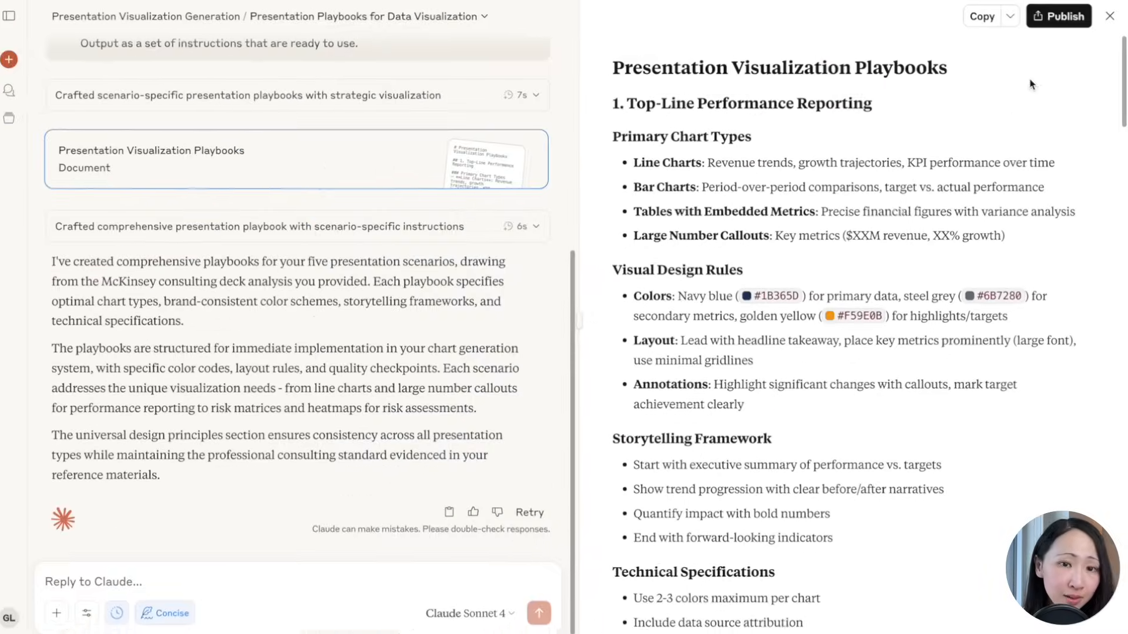
{"action": "left_click", "coordinate": [1110, 15]}
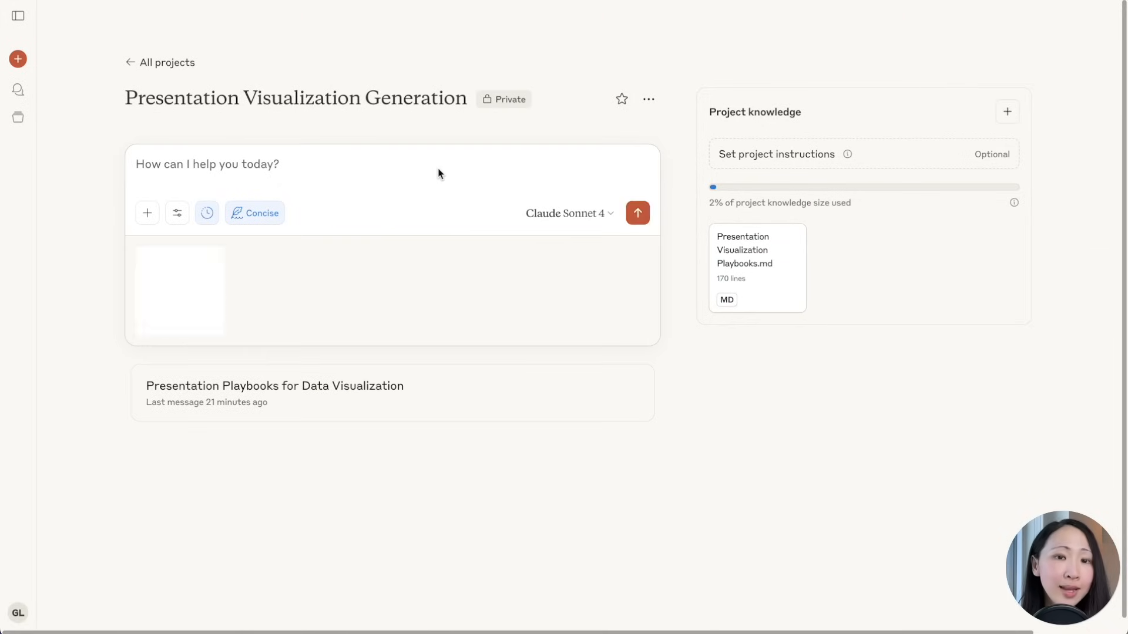
- Request visuals for the education market opportunity analysis from the attached data
{"action": "type", "text": "Generate visuals for the education market opportunity analysis using the attached data, which to be used to present to executives."}
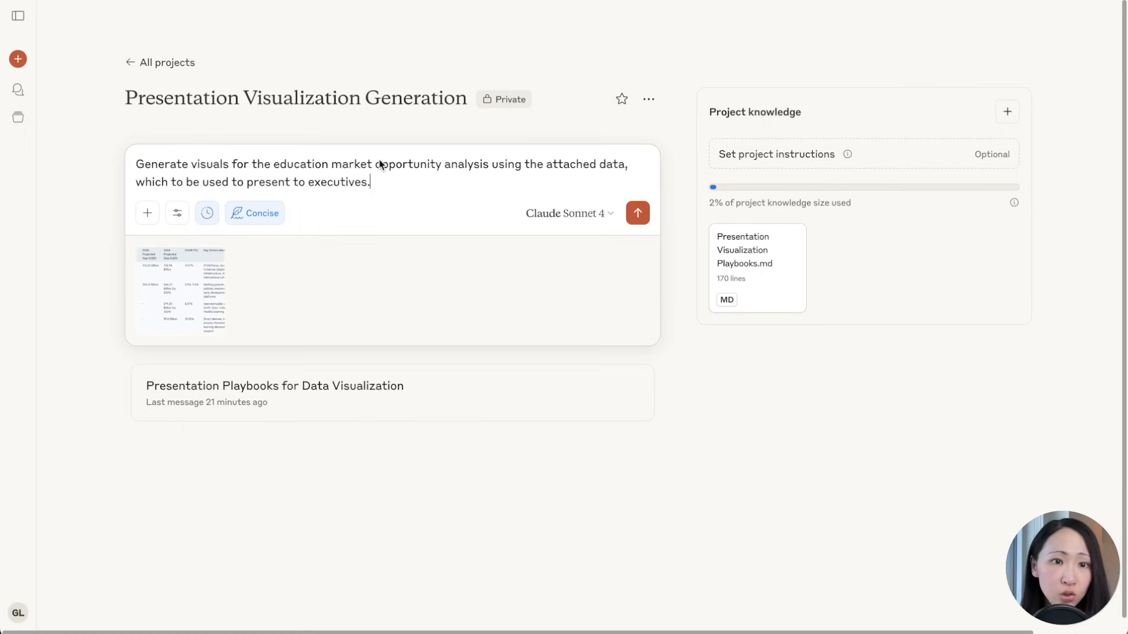
{"action": "left_click", "coordinate": [635, 213]}
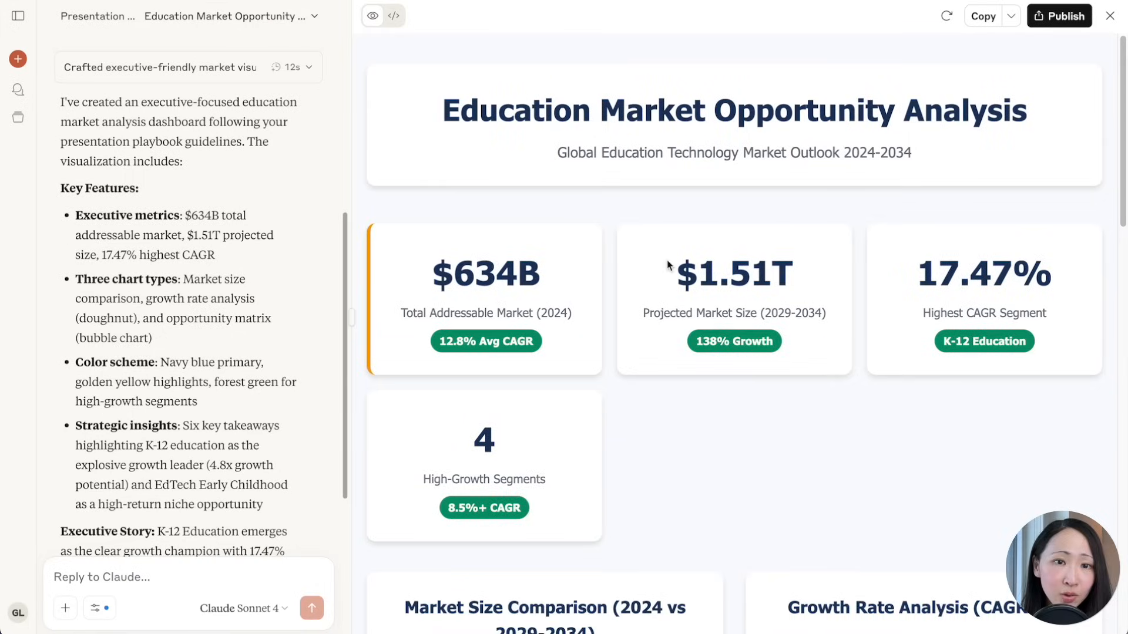
- Review the generated Education Market dashboard and view it as a standalone published page
{"action": "scroll", "scroll_direction": "down", "scroll_amount": 3}
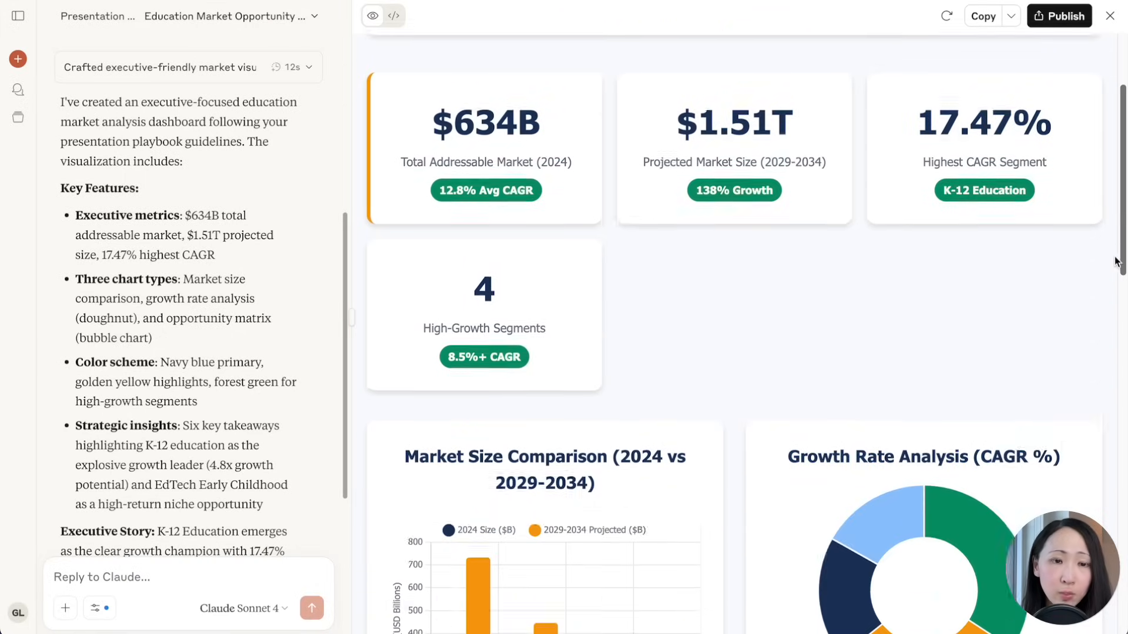
{"action": "scroll", "scroll_direction": "down", "scroll_amount": 3}
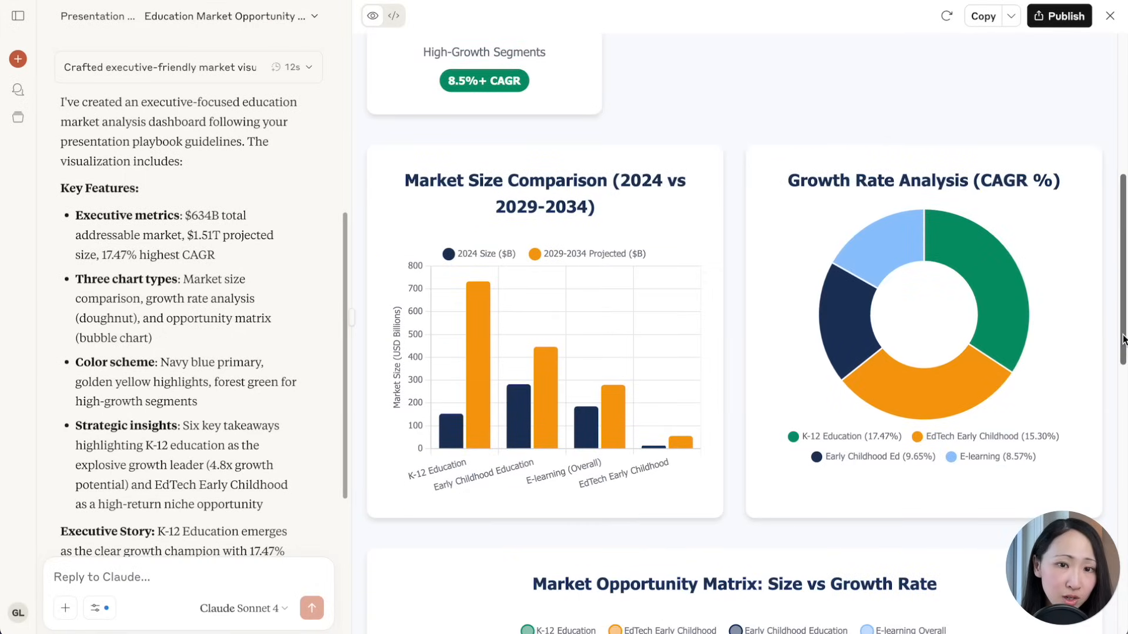
{"action": "scroll", "scroll_direction": "down", "scroll_amount": 3}
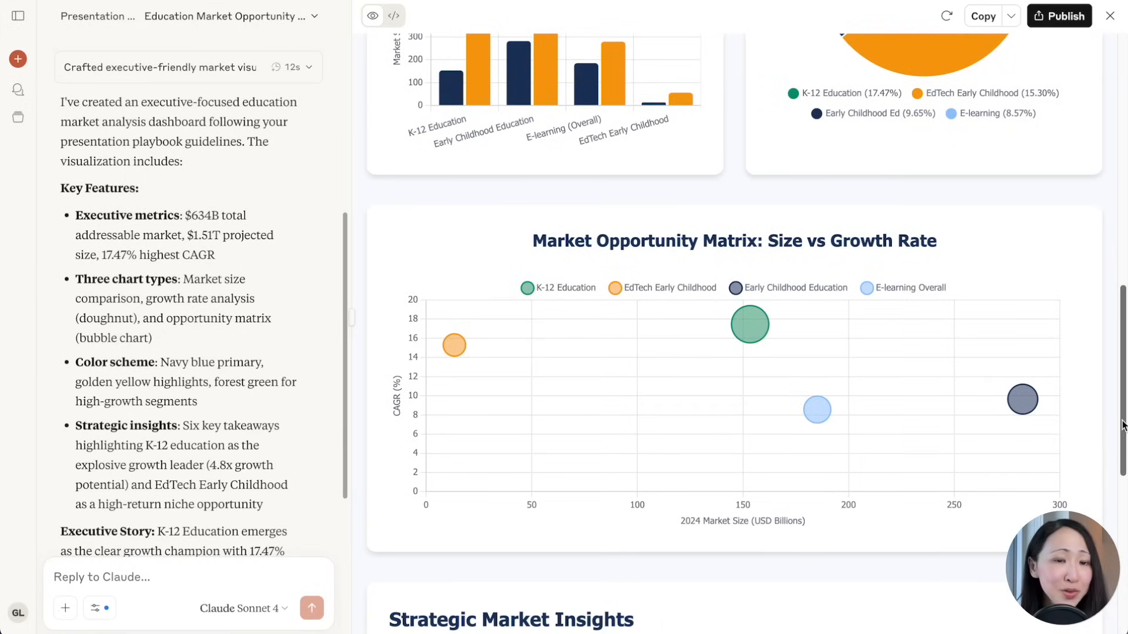
{"action": "scroll", "scroll_direction": "down", "scroll_amount": 3}
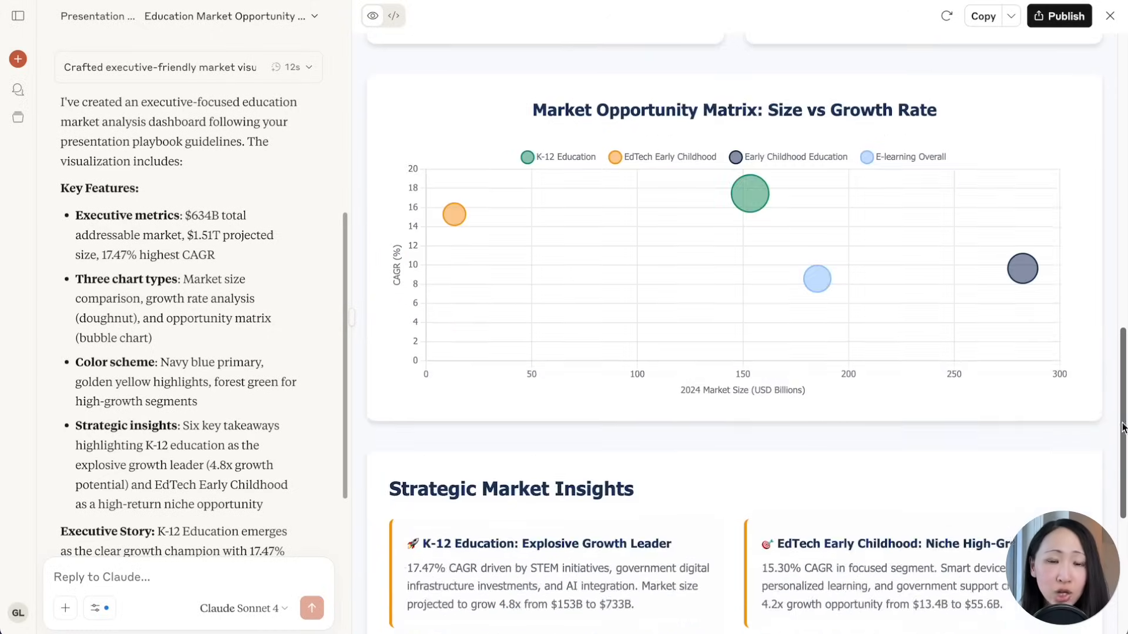
{"action": "left_click", "coordinate": [1058, 15]}
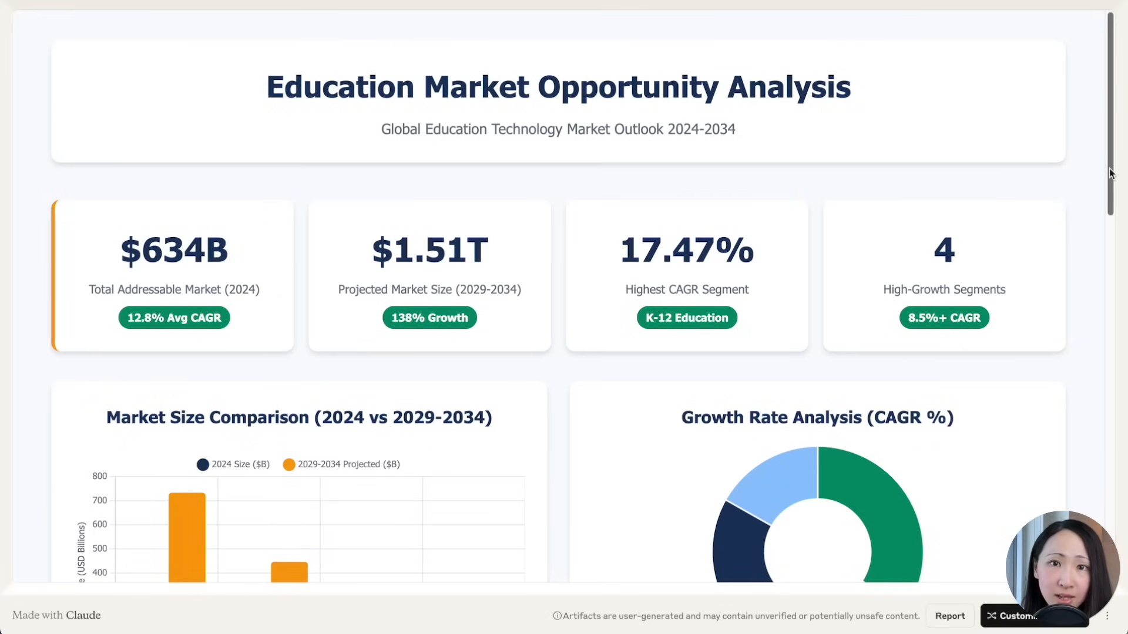
{"action": "scroll", "scroll_direction": "down", "scroll_amount": 3}
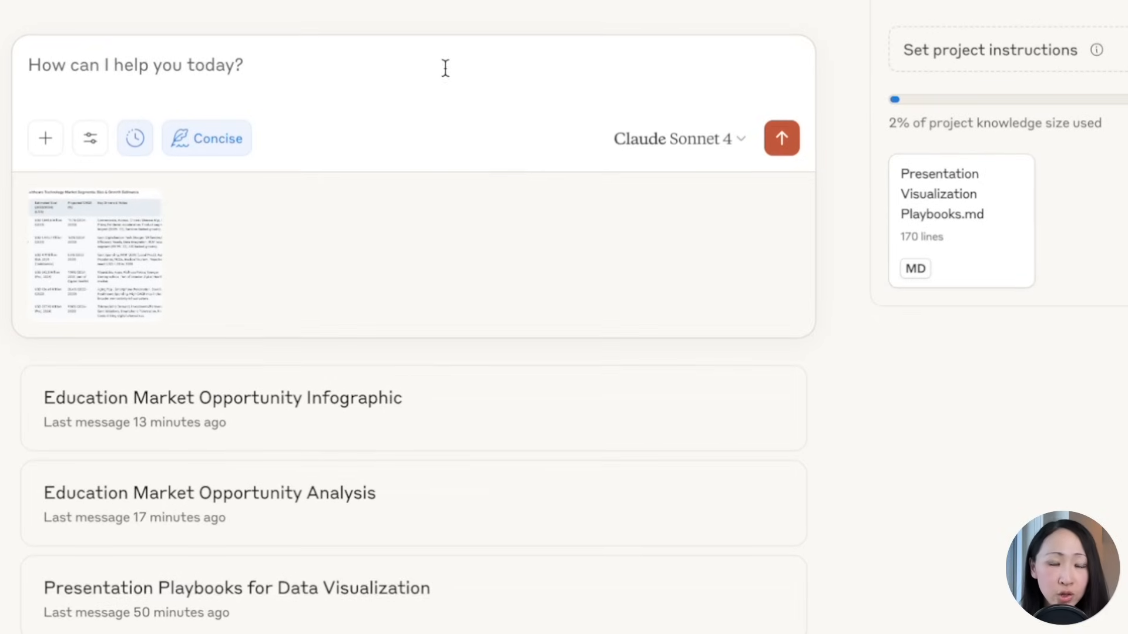
- Request a 1-page visually stunning infographic summarizing the healthcare market opportunity analysis
{"action": "type", "text": "Create a 1-page visually stunning infographic summarizing the market opportunity analysis using the attached data. Focus on market size growth and CAGR comparisons. Design for executive presentation and SVG export capability."}
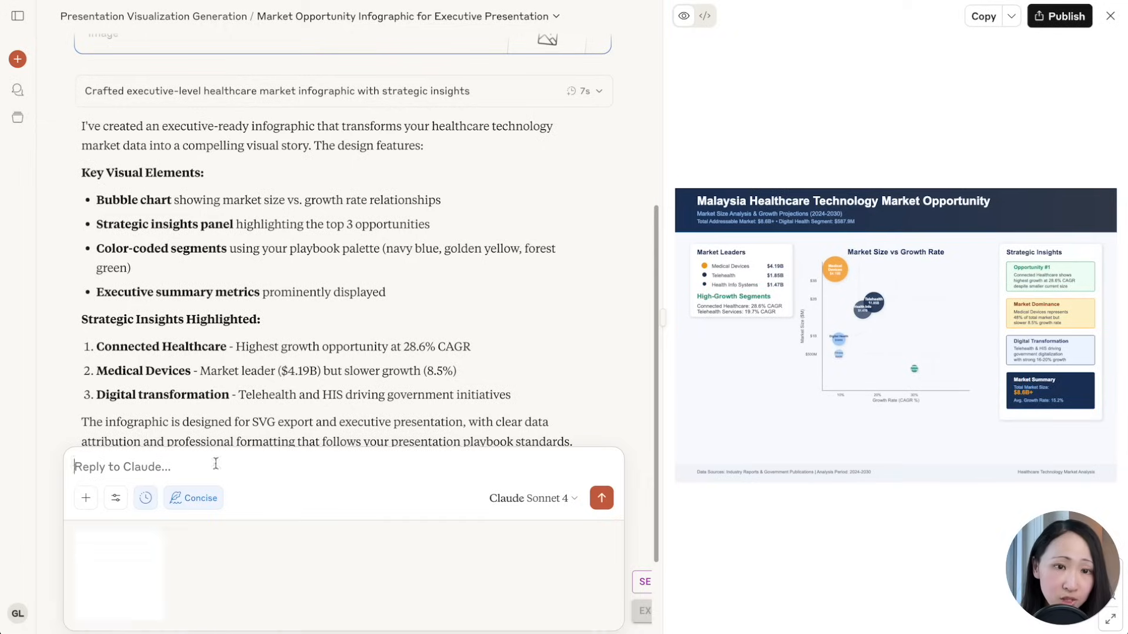
{"action": "left_click", "coordinate": [601, 498]}
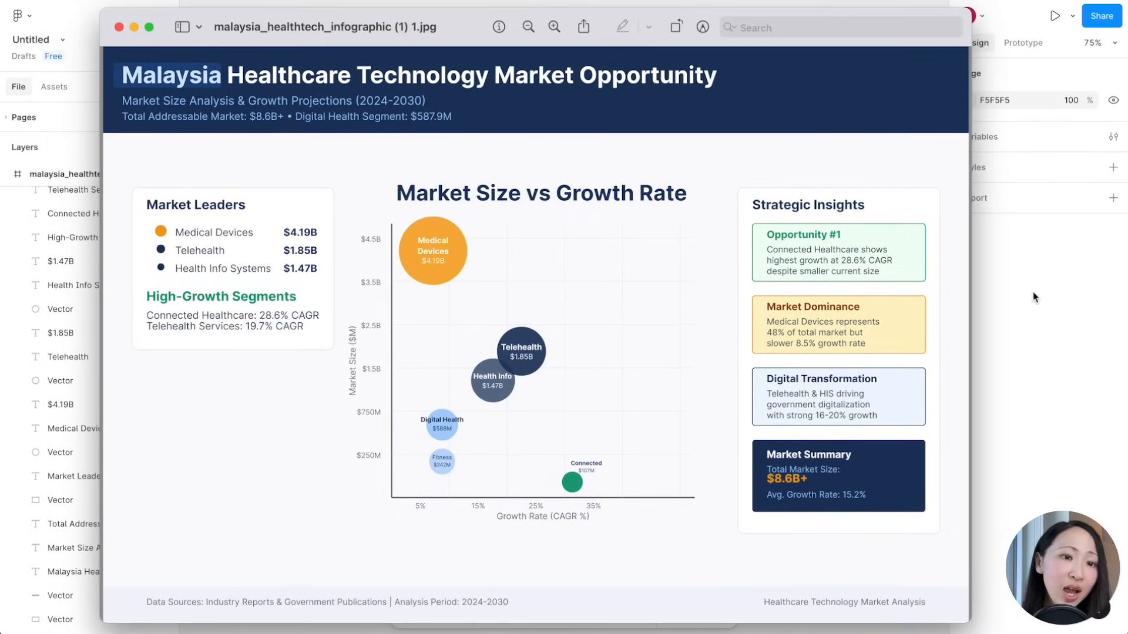
{"action": "mouse_move", "coordinate": [1042, 300]}
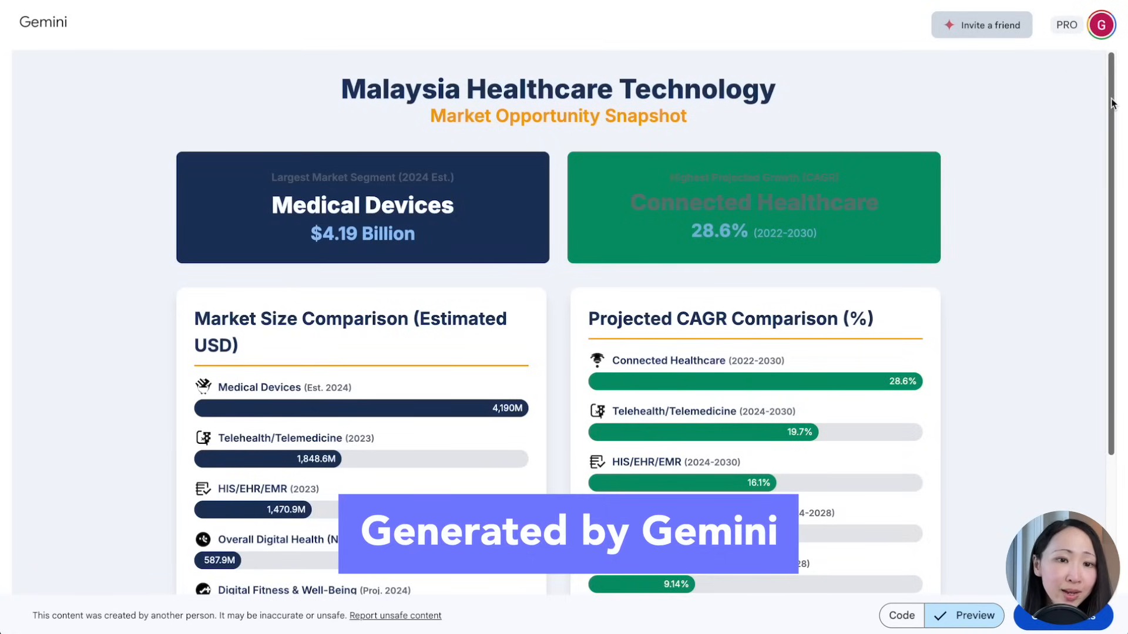
{"action": "scroll", "scroll_direction": "down", "scroll_amount": 3}
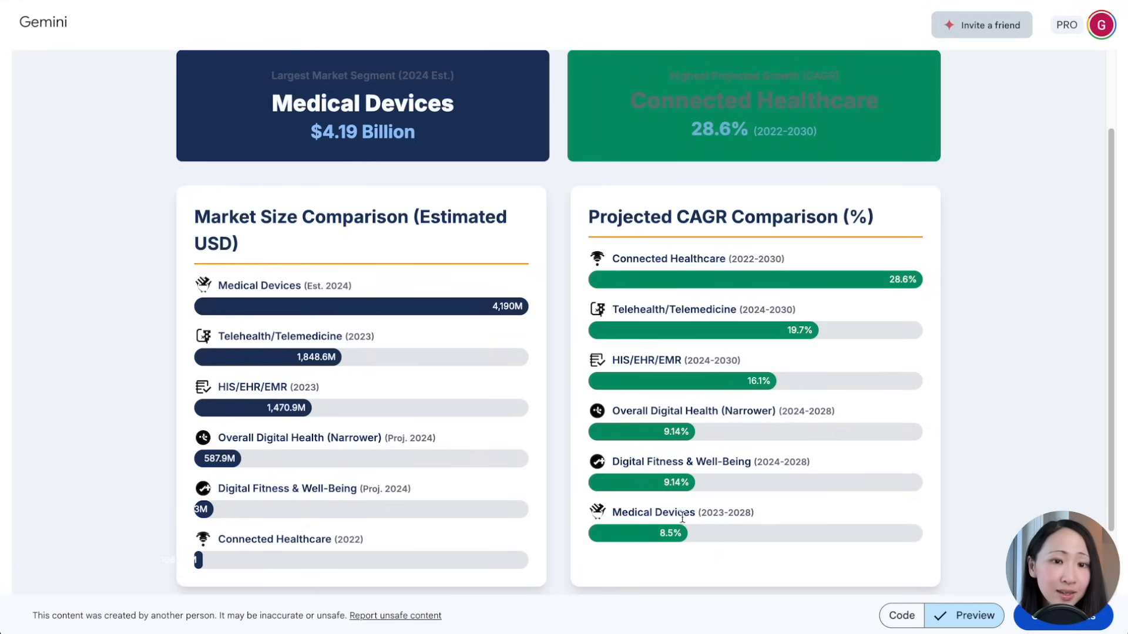
{"action": "mouse_move", "coordinate": [879, 318]}
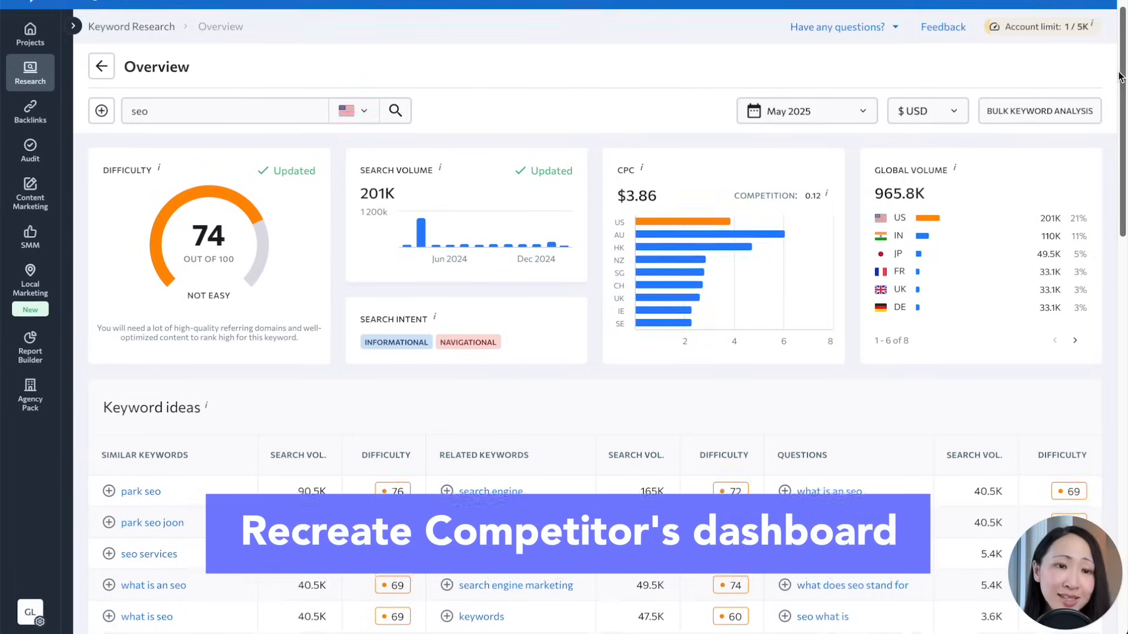
{"action": "scroll", "scroll_direction": "down", "scroll_amount": 3}
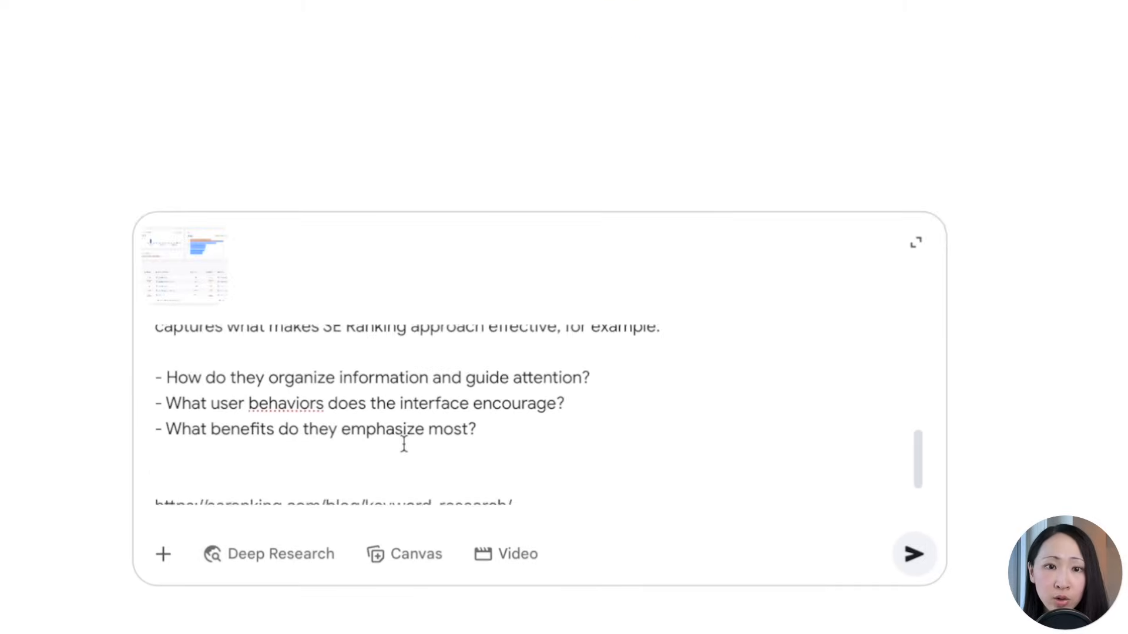
- Review the drafted SE Ranking recreation prompt with its screenshot and submit it to Gemini
{"action": "scroll", "scroll_direction": "up", "scroll_amount": 3}
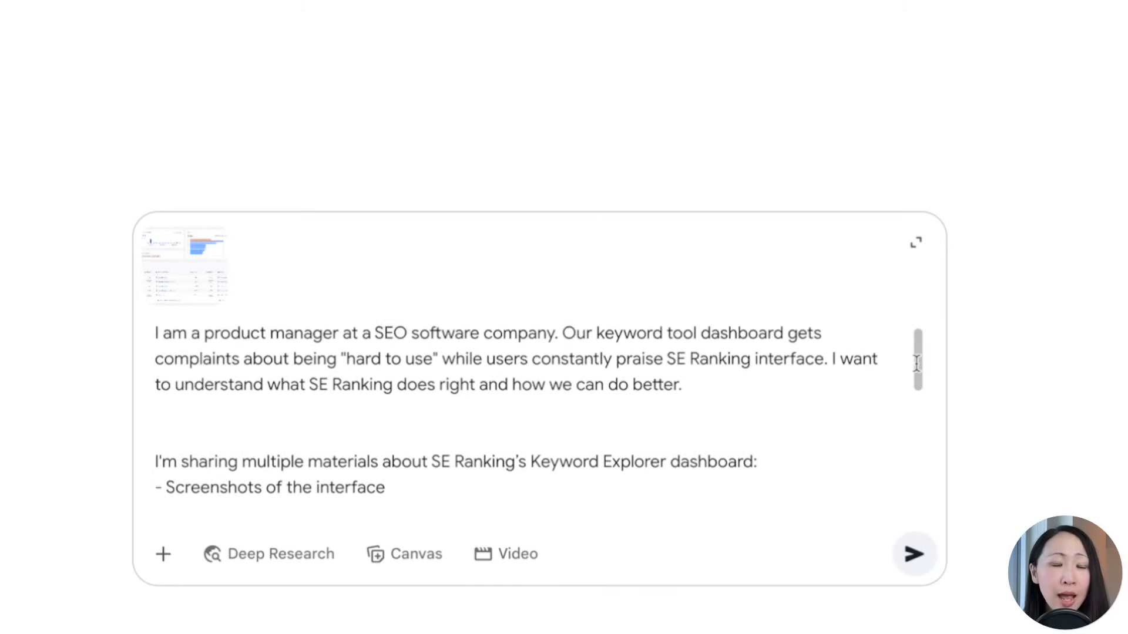
{"action": "scroll", "scroll_direction": "down", "scroll_amount": 3}
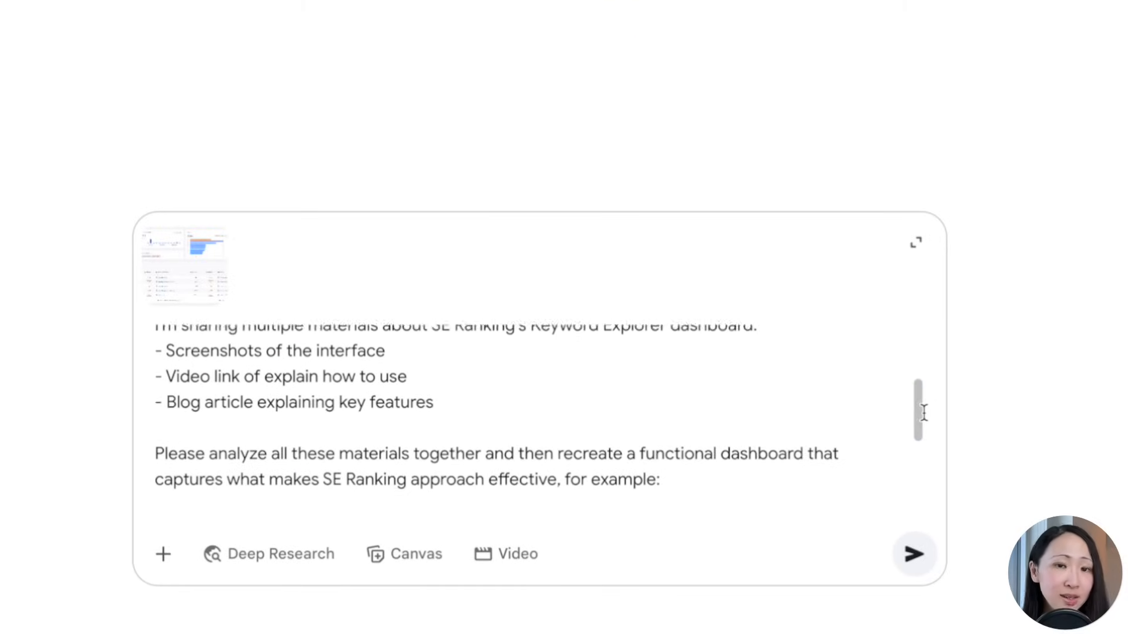
{"action": "scroll", "scroll_direction": "down", "scroll_amount": 3}
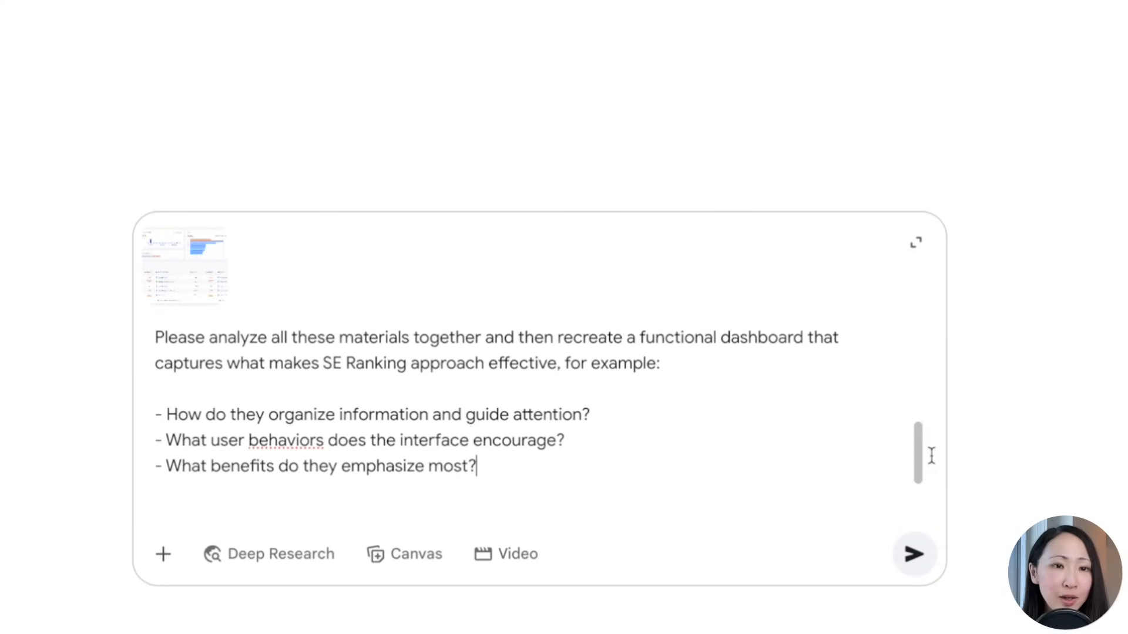
{"action": "left_click", "coordinate": [914, 553]}
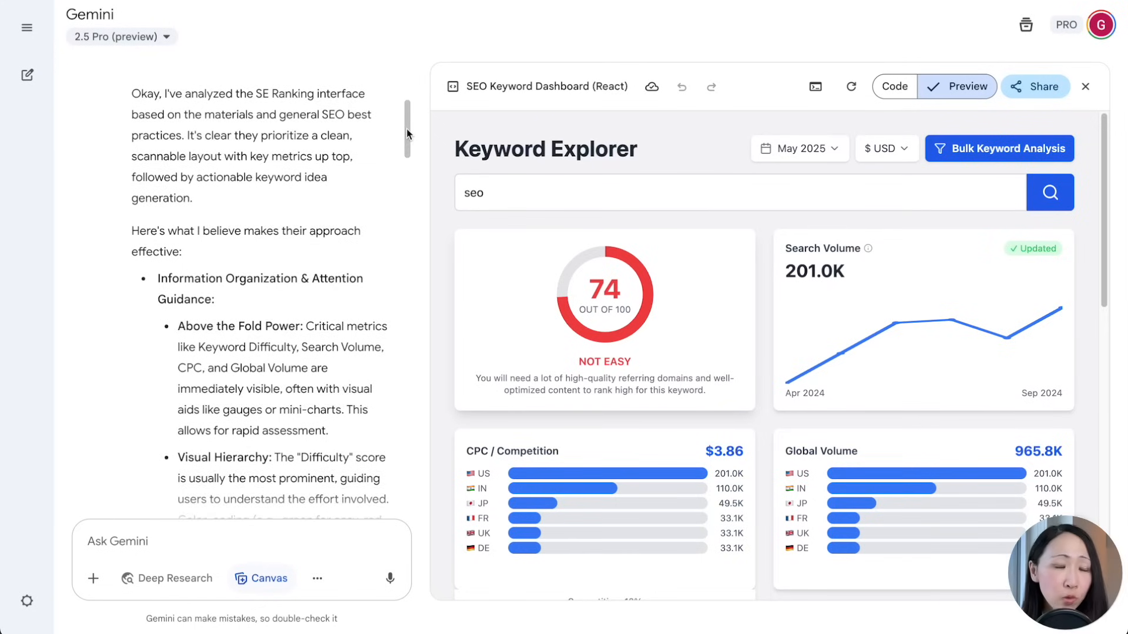
- Search 'digital marketing' in Gemini's recreated Keyword Explorer dashboard
{"action": "scroll", "scroll_direction": "down", "scroll_amount": 3}
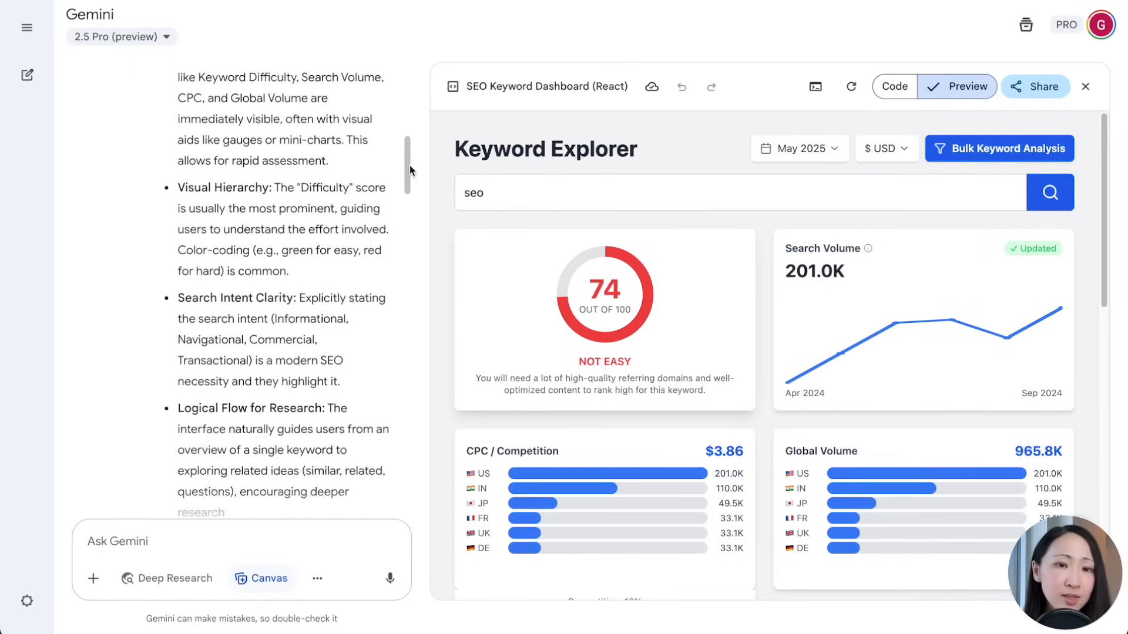
{"action": "scroll", "scroll_direction": "down", "scroll_amount": 3}
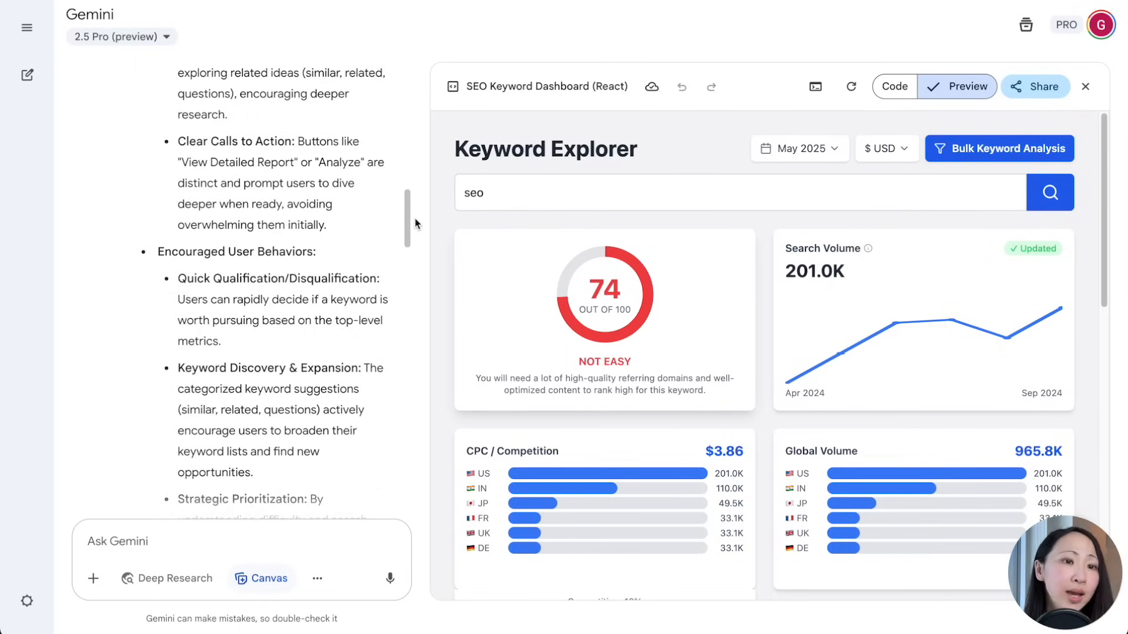
{"action": "scroll", "scroll_direction": "down", "scroll_amount": 3}
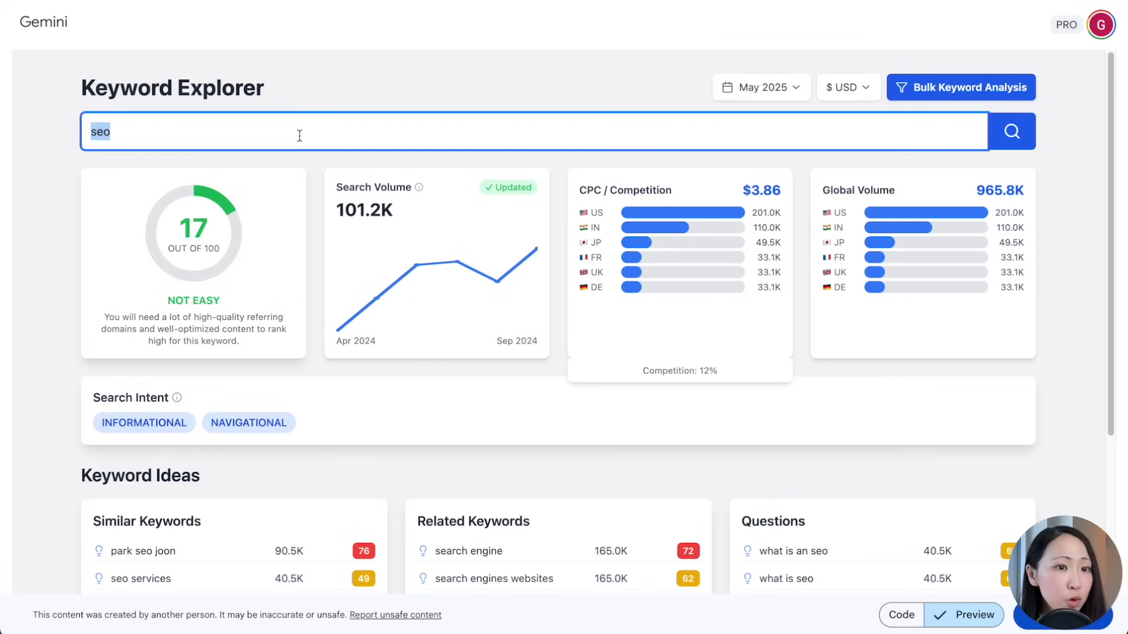
{"action": "type", "text": "digital marketing"}
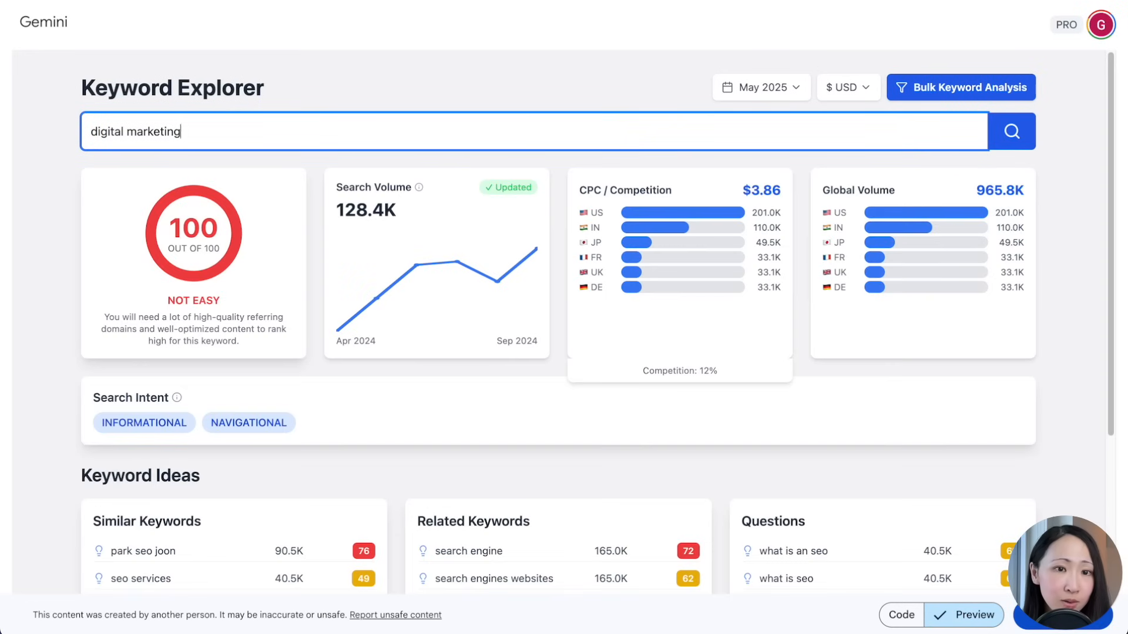
- Review the keyword results and select all of the dashboard's React code
{"action": "scroll", "scroll_direction": "down", "scroll_amount": 3}
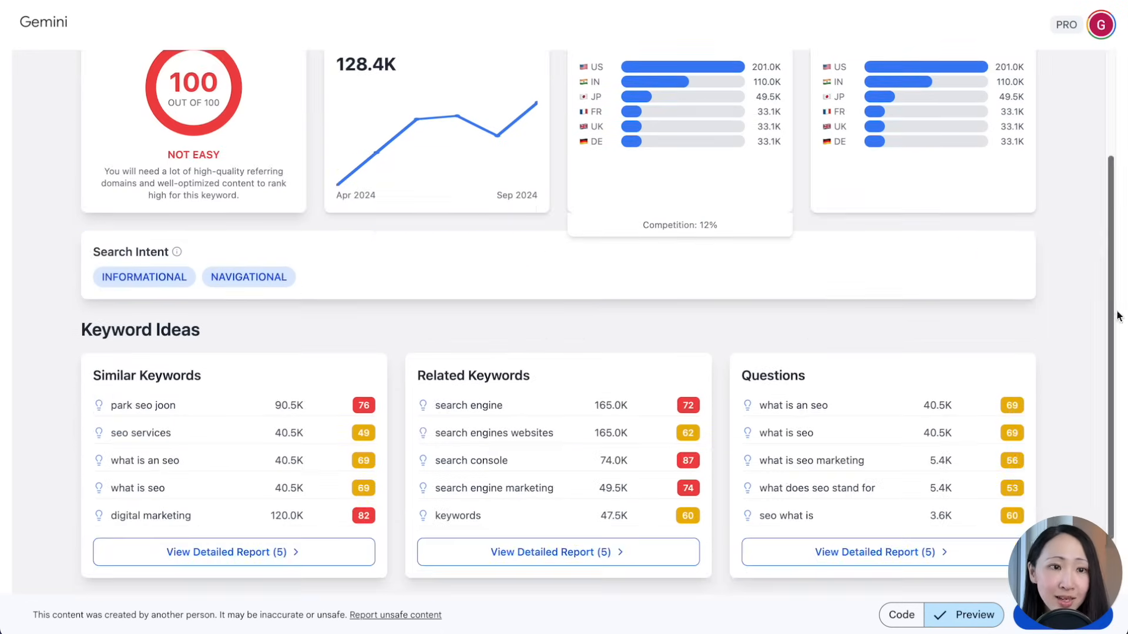
{"action": "scroll", "scroll_direction": "up", "scroll_amount": 3}
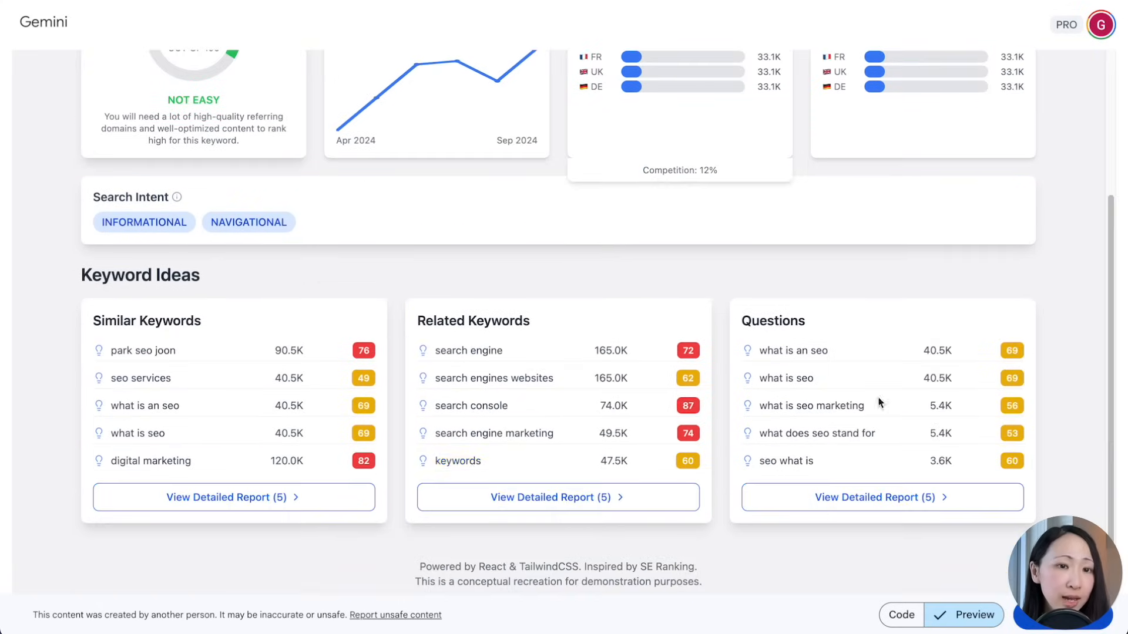
{"action": "scroll", "scroll_direction": "up", "scroll_amount": 3}
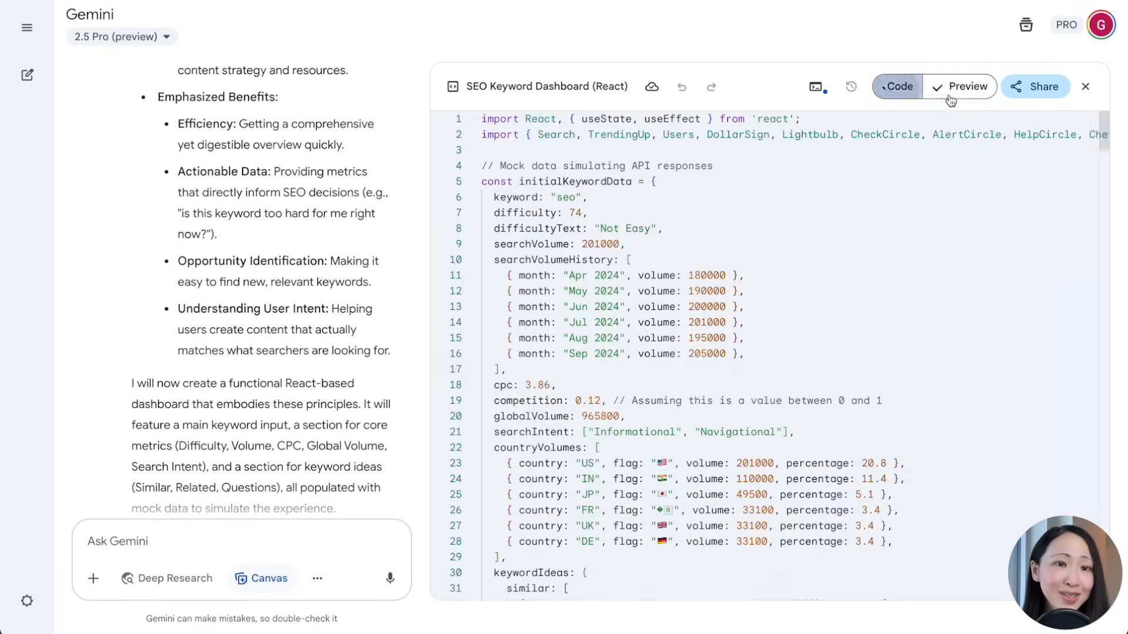
{"action": "key", "text": "ctrl+a"}
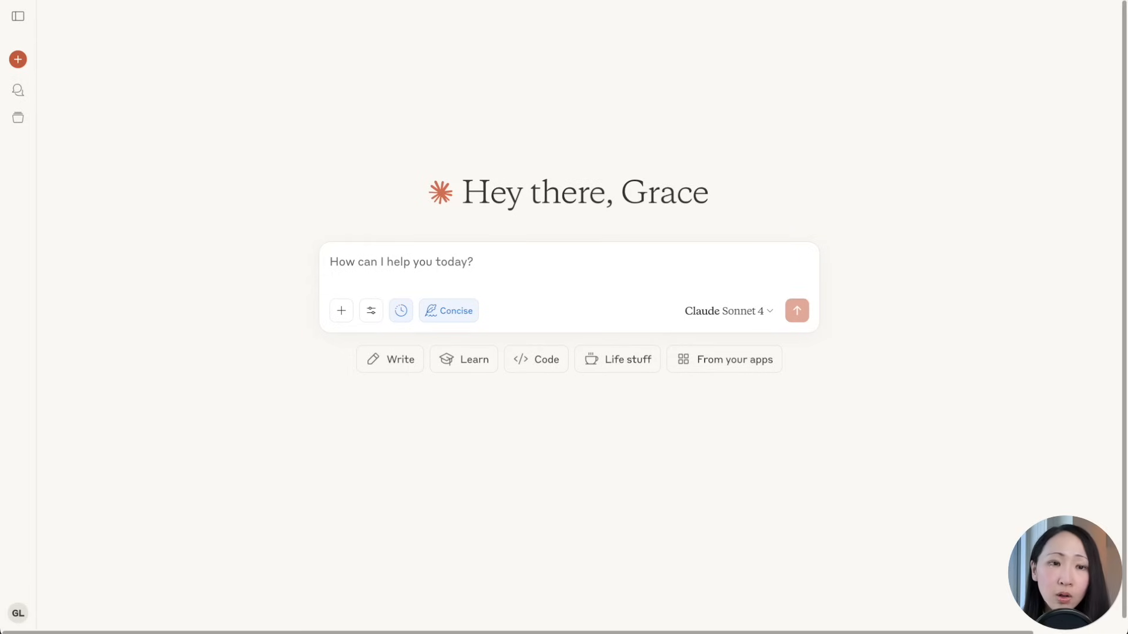
- Check the Claude model, highlight the prompt's closing request and send the Gemini comparison request
{"action": "left_click", "coordinate": [727, 310]}
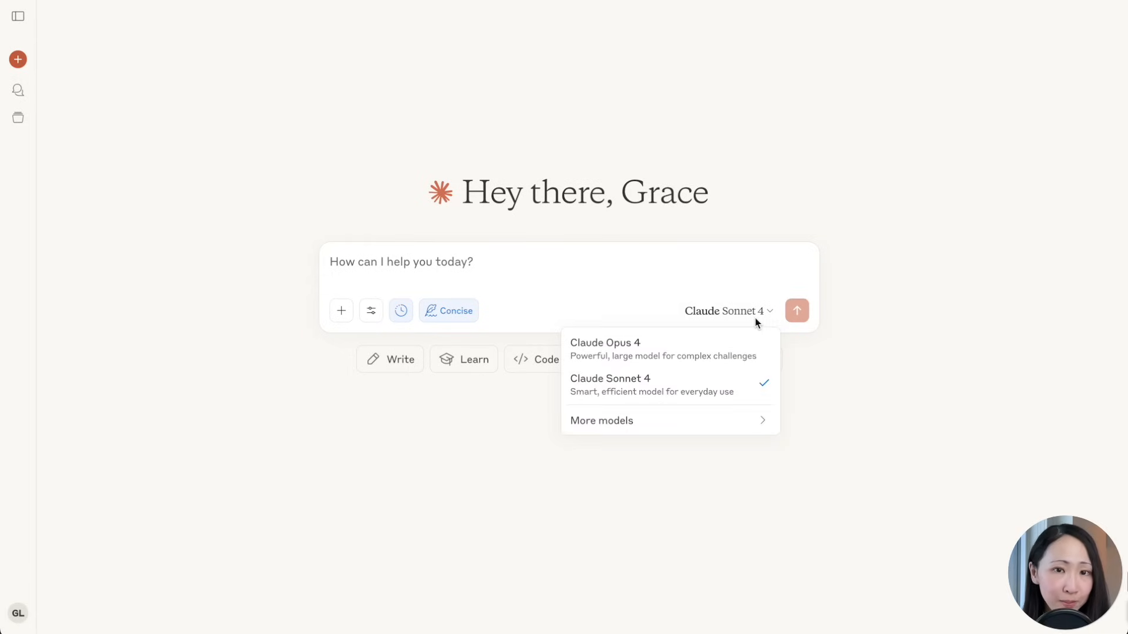
{"action": "mouse_move", "coordinate": [752, 352]}
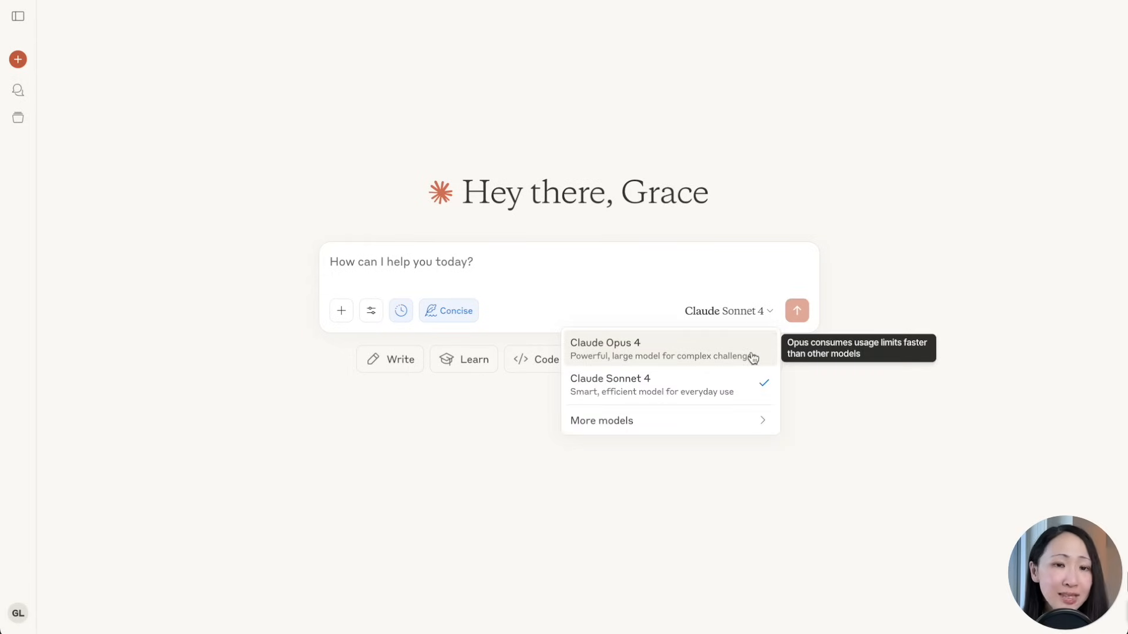
{"action": "mouse_move", "coordinate": [736, 384]}
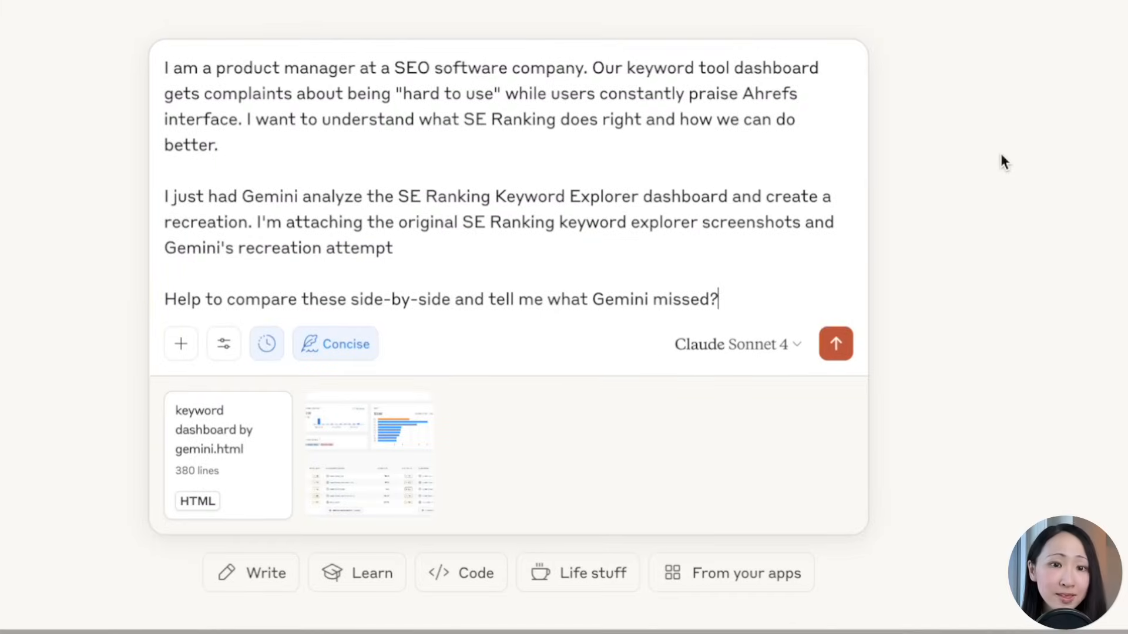
{"action": "triple_click", "coordinate": [441, 299]}
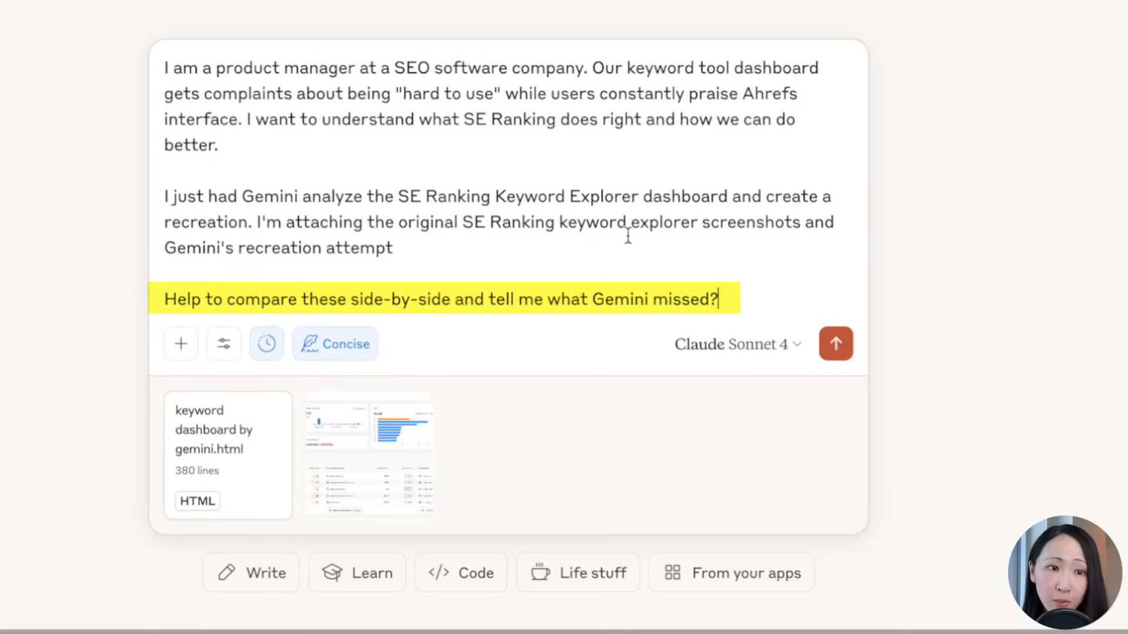
{"action": "mouse_move", "coordinate": [1090, 400]}
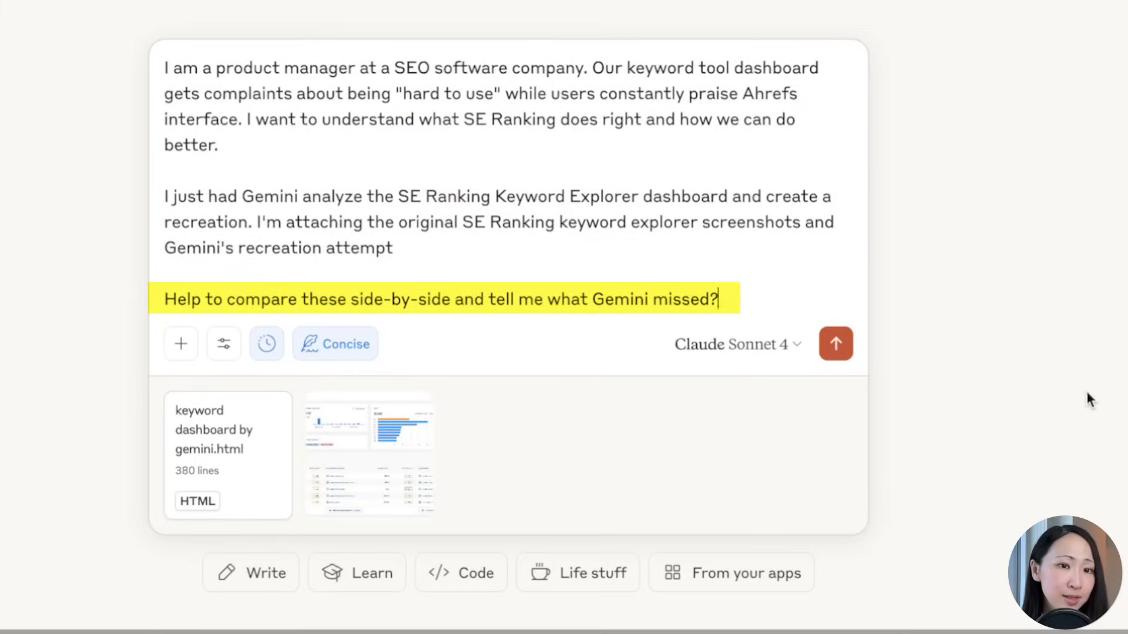
{"action": "left_click", "coordinate": [835, 343]}
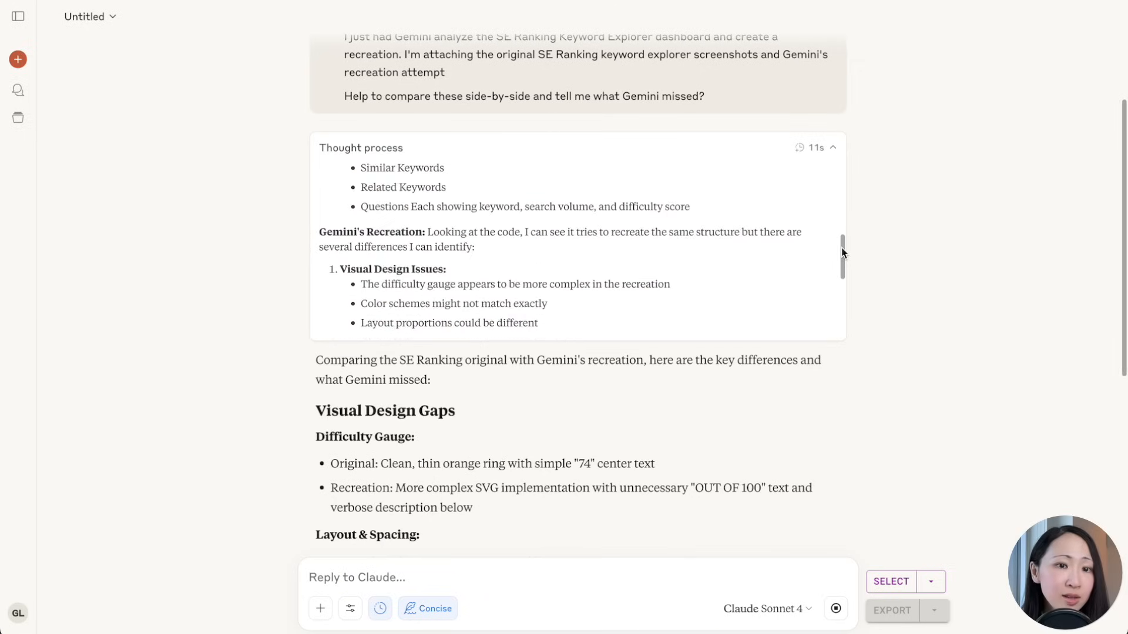
- Read through Claude's critique covering data presentation, missing functionality and UX philosophy
{"action": "scroll", "scroll_direction": "down", "scroll_amount": 3}
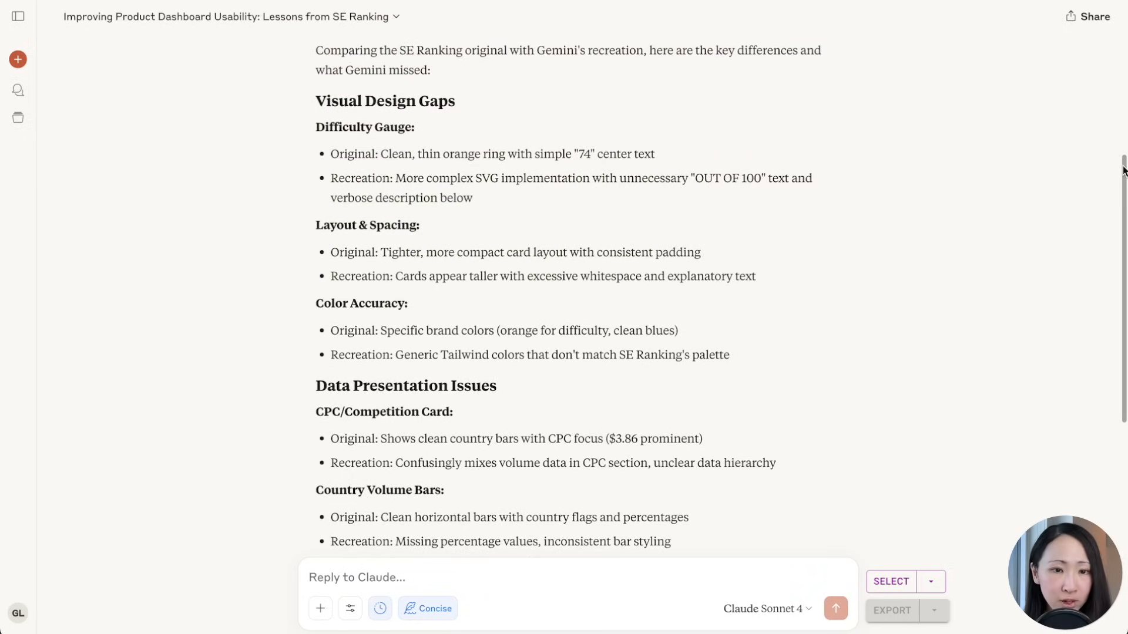
{"action": "scroll", "scroll_direction": "up", "scroll_amount": 3}
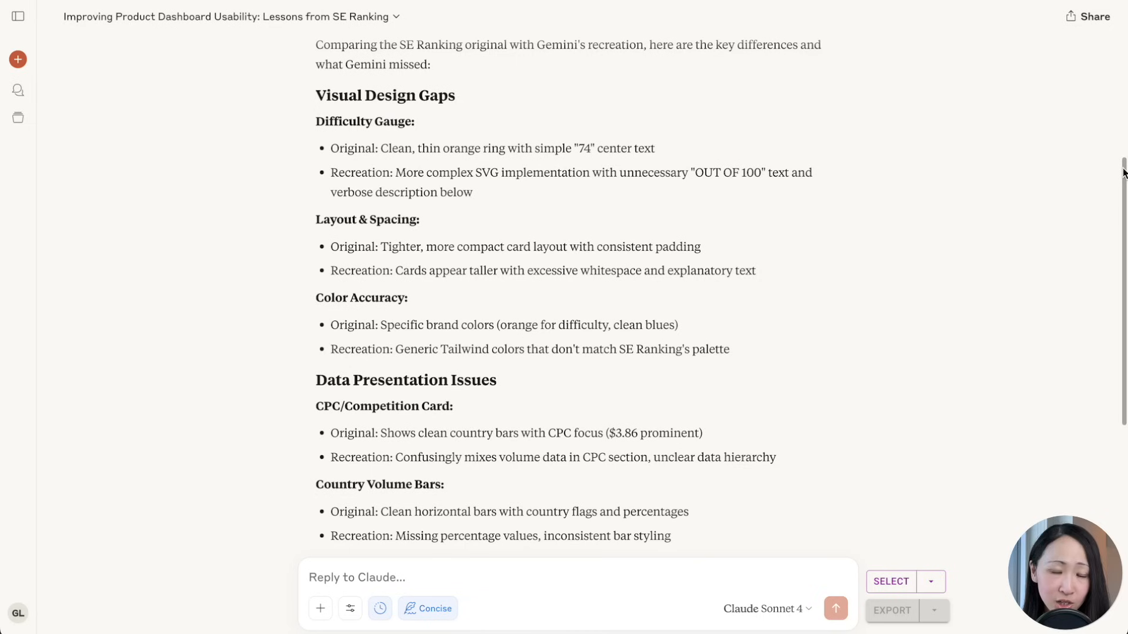
{"action": "scroll", "scroll_direction": "down", "scroll_amount": 3}
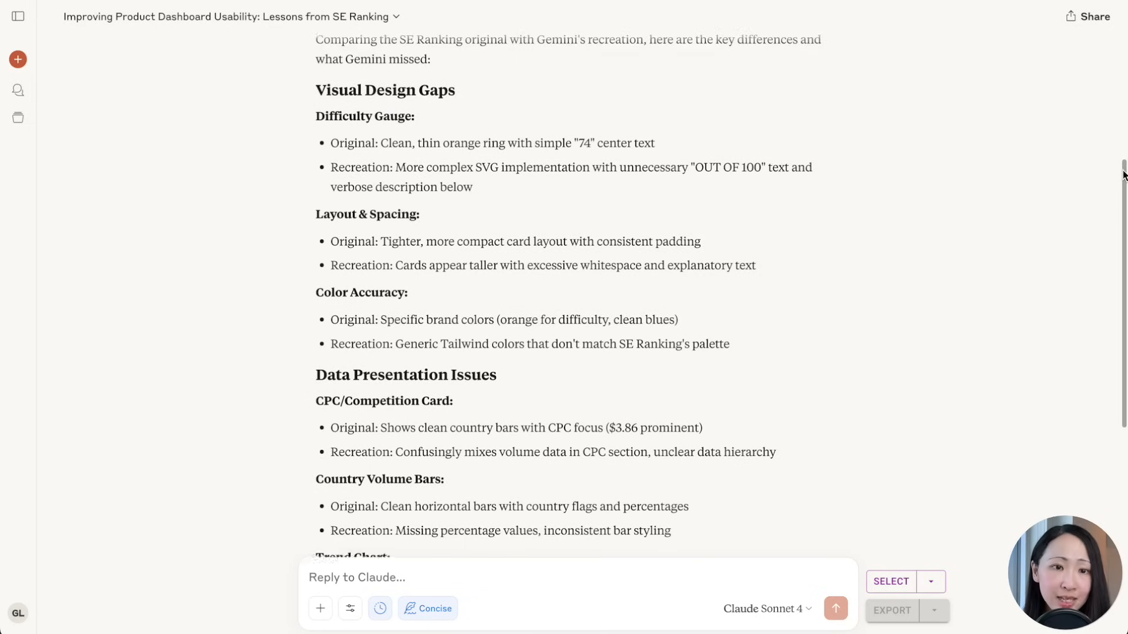
{"action": "scroll", "scroll_direction": "down", "scroll_amount": 3}
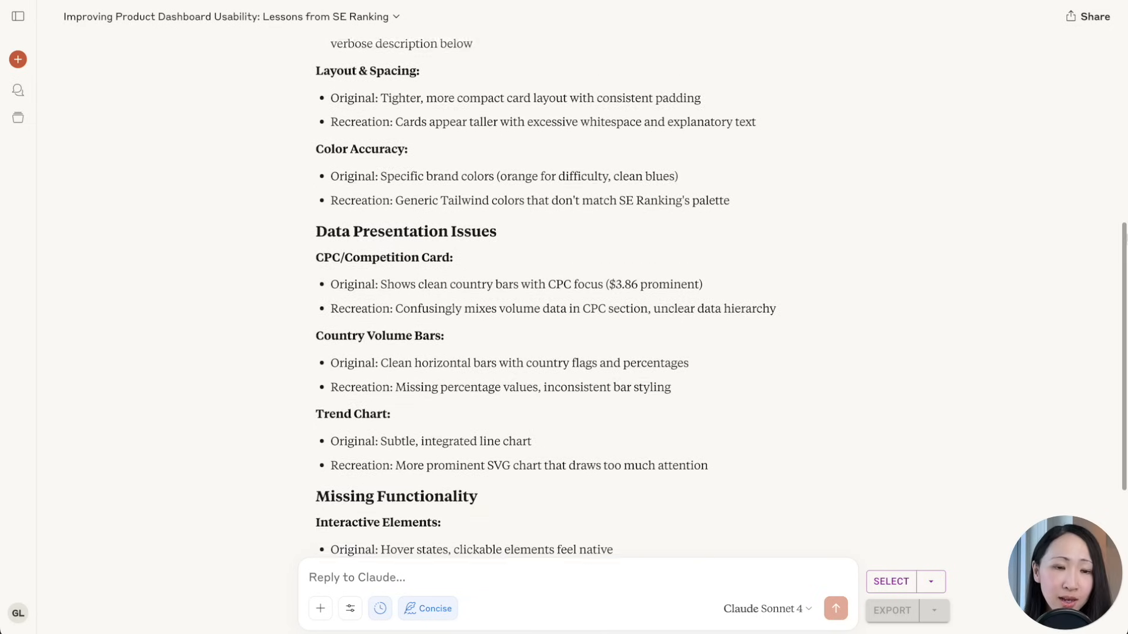
{"action": "scroll", "scroll_direction": "down", "scroll_amount": 3}
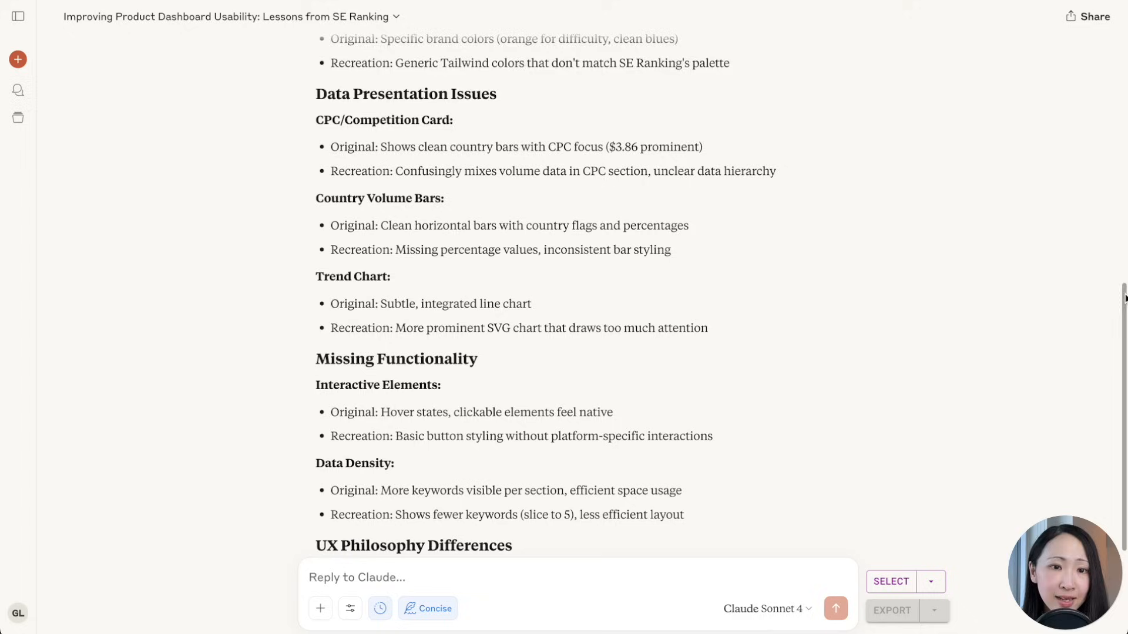
{"action": "scroll", "scroll_direction": "down", "scroll_amount": 3}
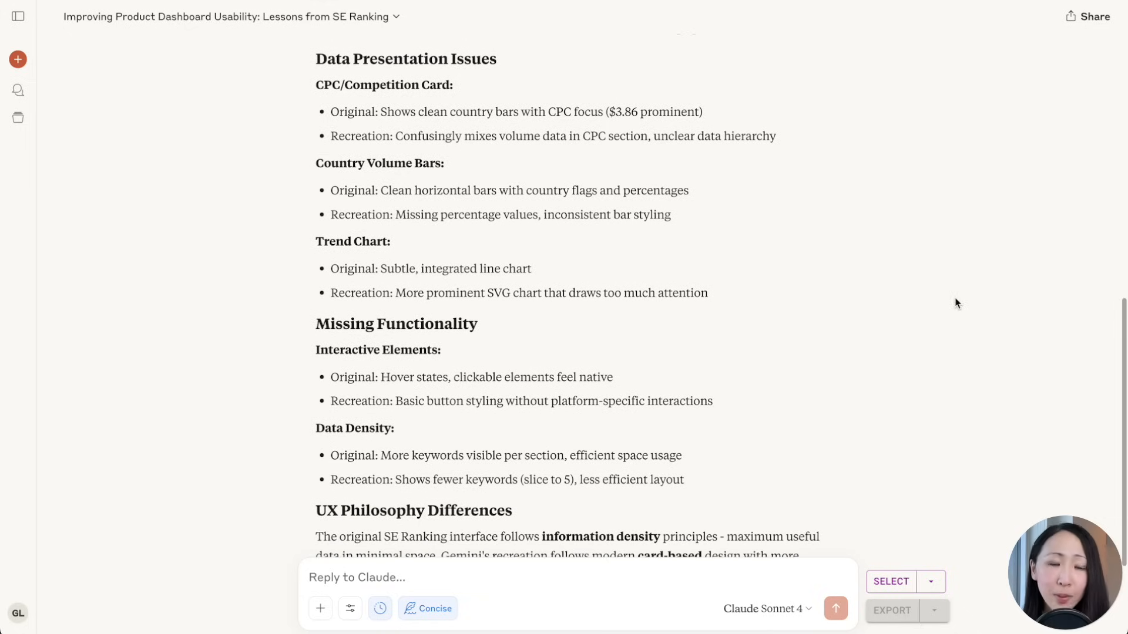
{"action": "scroll", "scroll_direction": "down", "scroll_amount": 3}
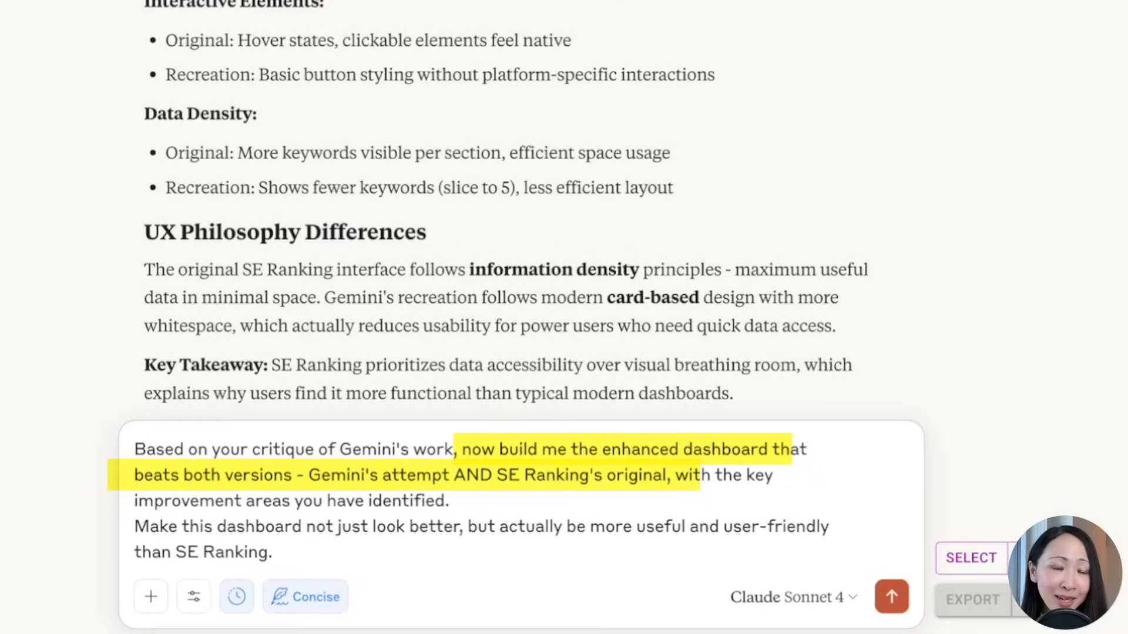
- Send the enhanced-dashboard request and the follow-up about missing chart elements
{"action": "left_click", "coordinate": [891, 596]}
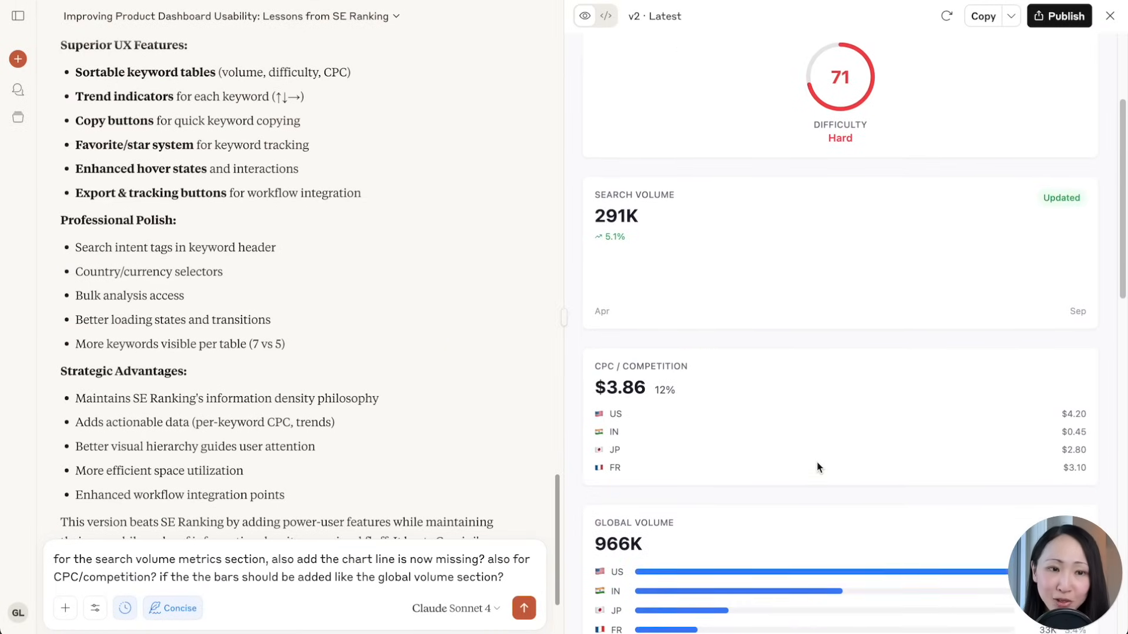
{"action": "left_click", "coordinate": [524, 607]}
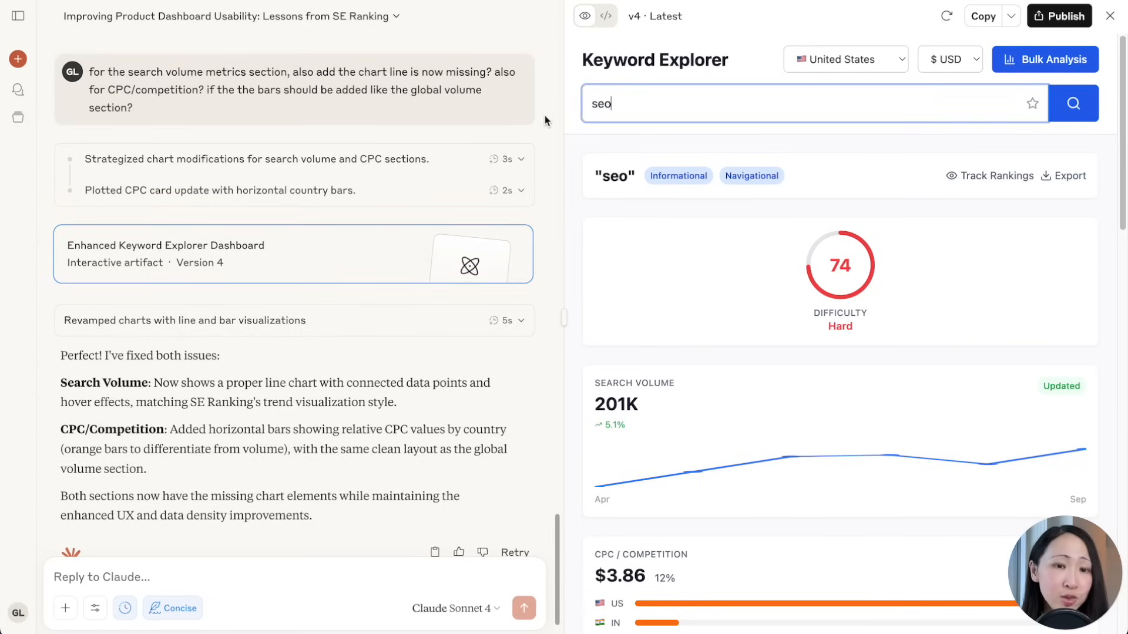
- Test the Enhanced Keyword Explorer with 'digital marketing', check the country dropdown and review the charts
{"action": "type", "text": "digital marketing"}
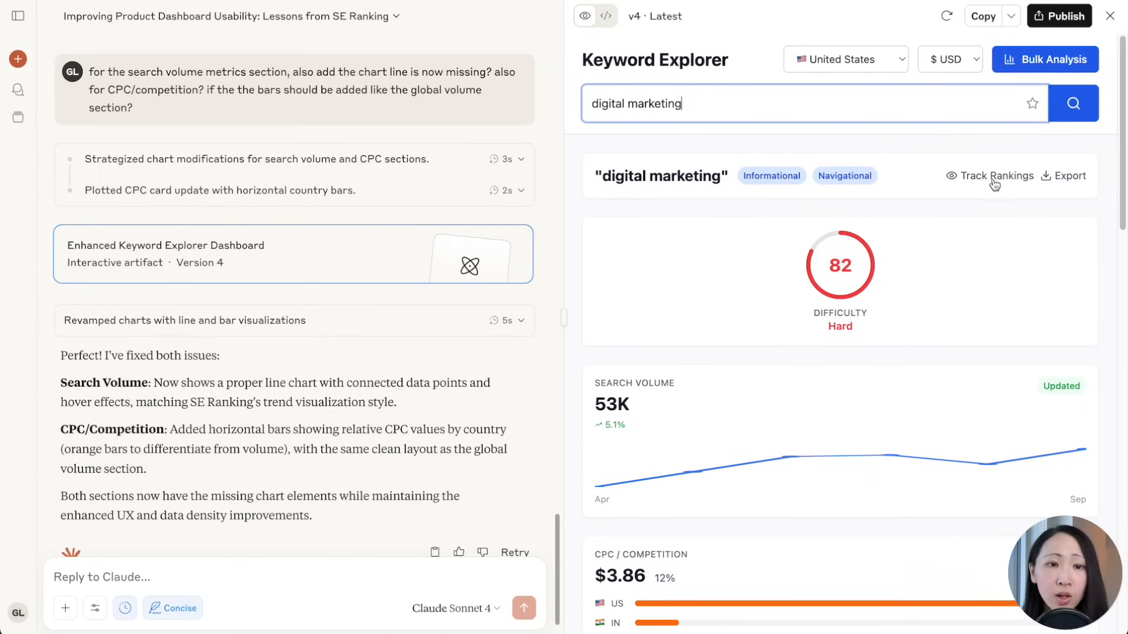
{"action": "left_click", "coordinate": [845, 58]}
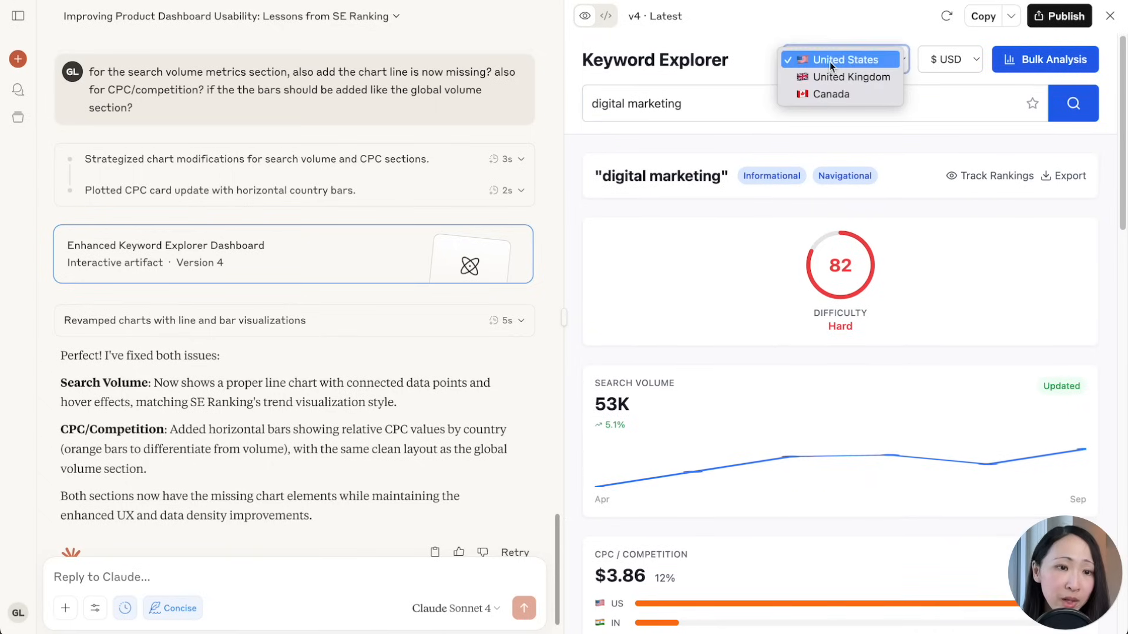
{"action": "left_click", "coordinate": [842, 59]}
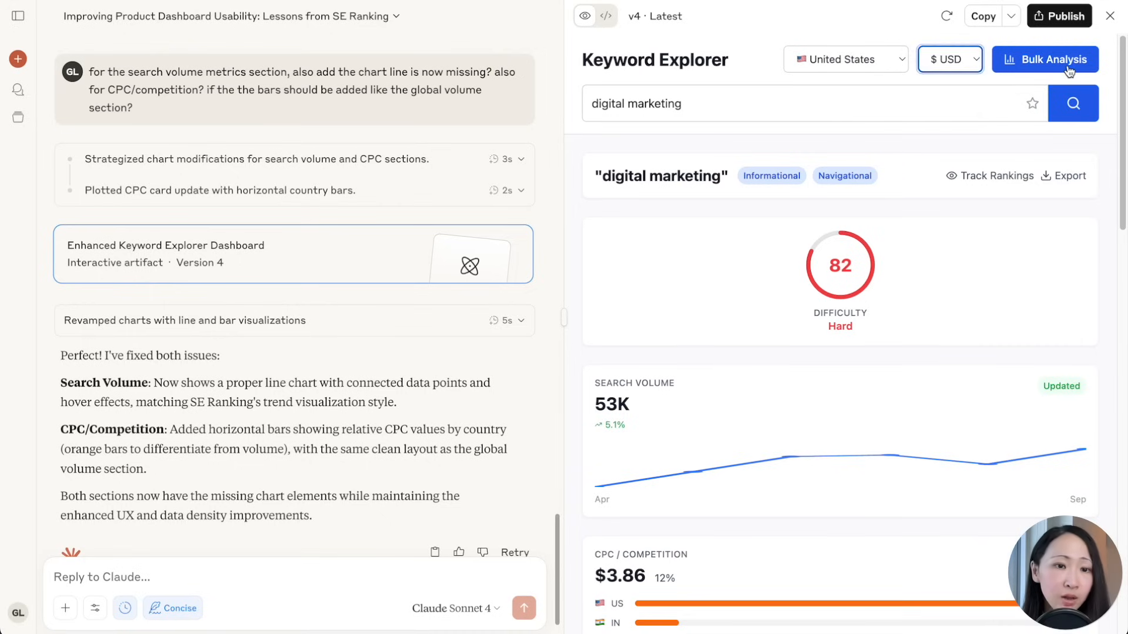
{"action": "scroll", "scroll_direction": "down", "scroll_amount": 3}
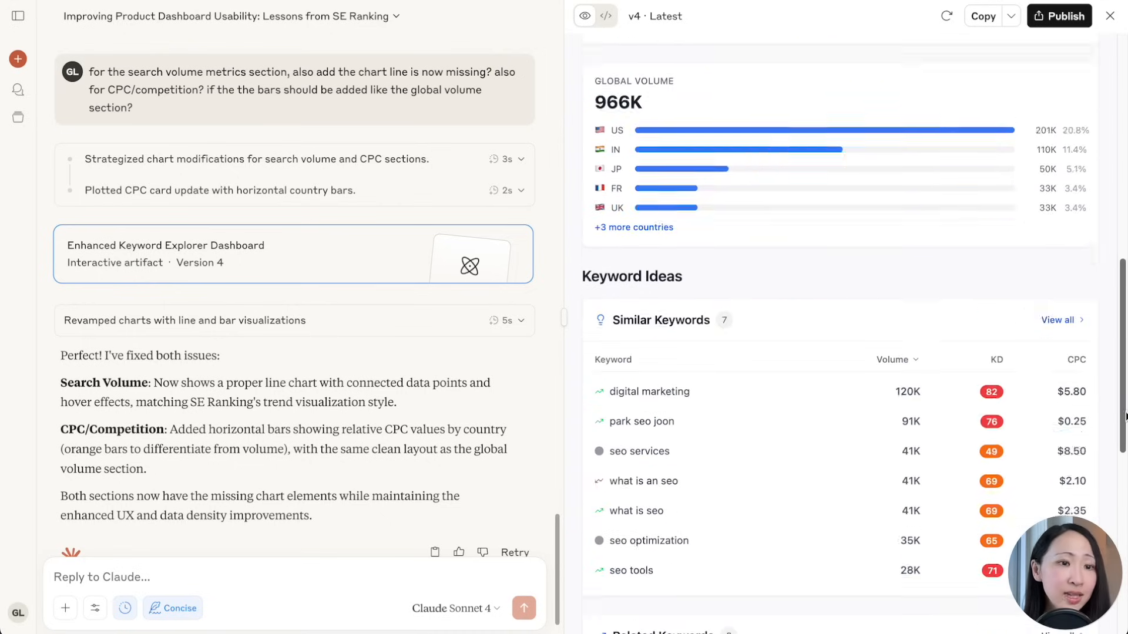
{"action": "scroll", "scroll_direction": "down", "scroll_amount": 3}
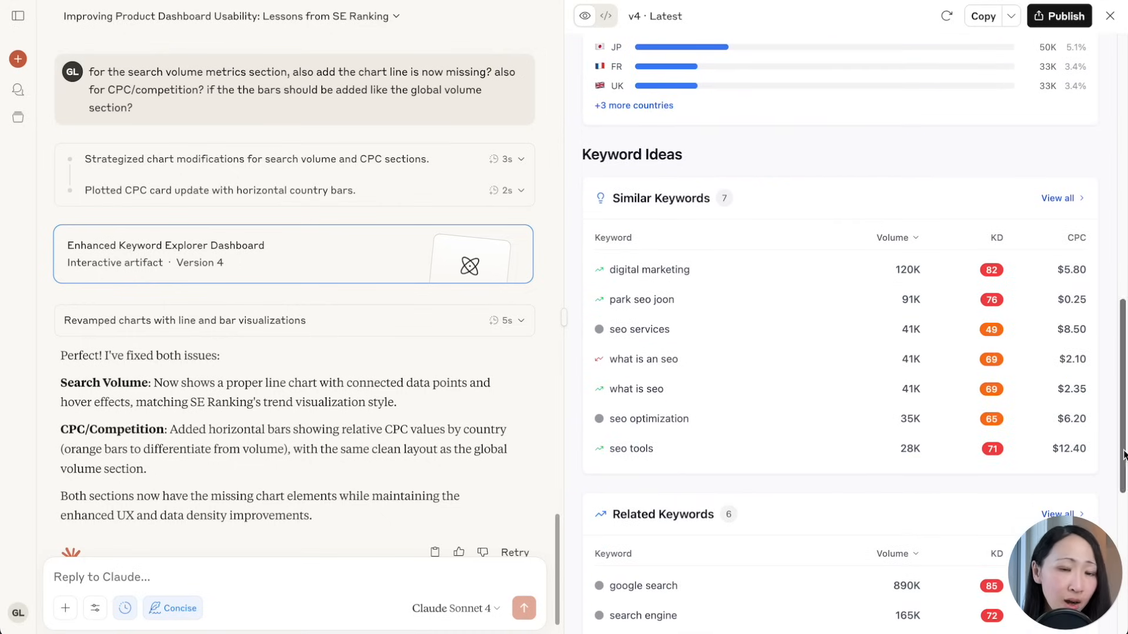
{"action": "scroll", "scroll_direction": "down", "scroll_amount": 3}
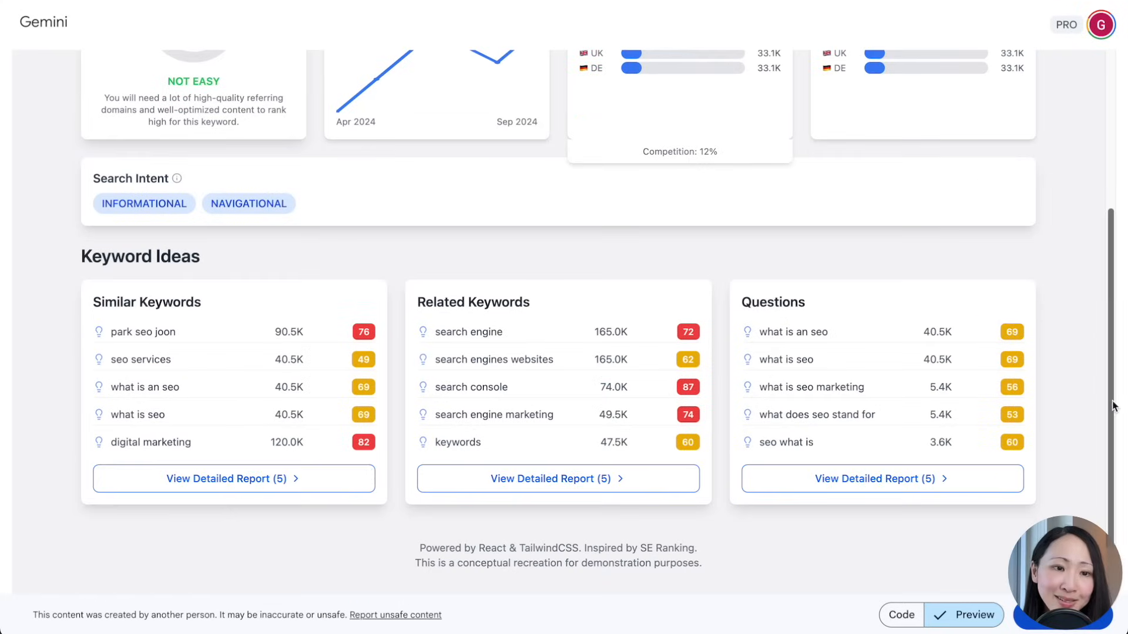
{"action": "mouse_move", "coordinate": [787, 443]}
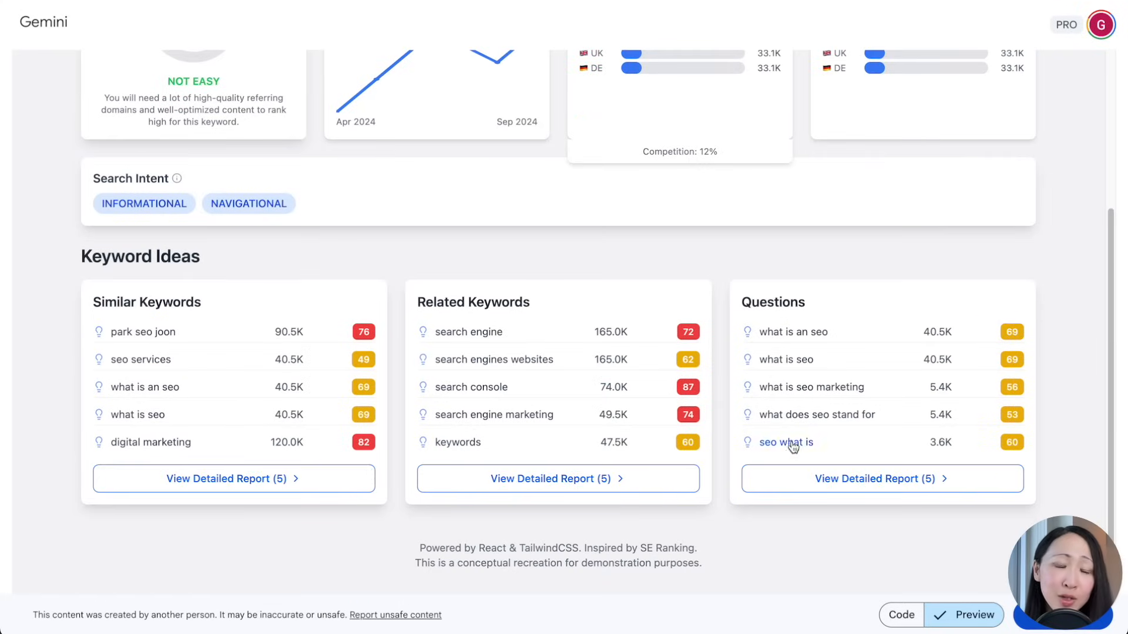